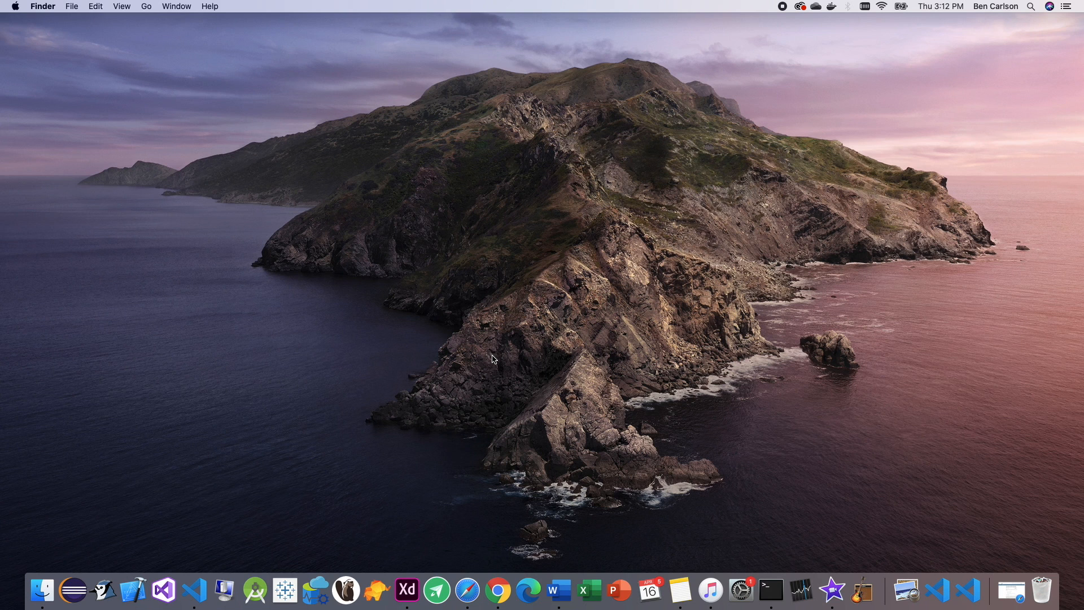
Step: Open a new Chrome window and go to the python.org downloads page
right_click(497, 590)
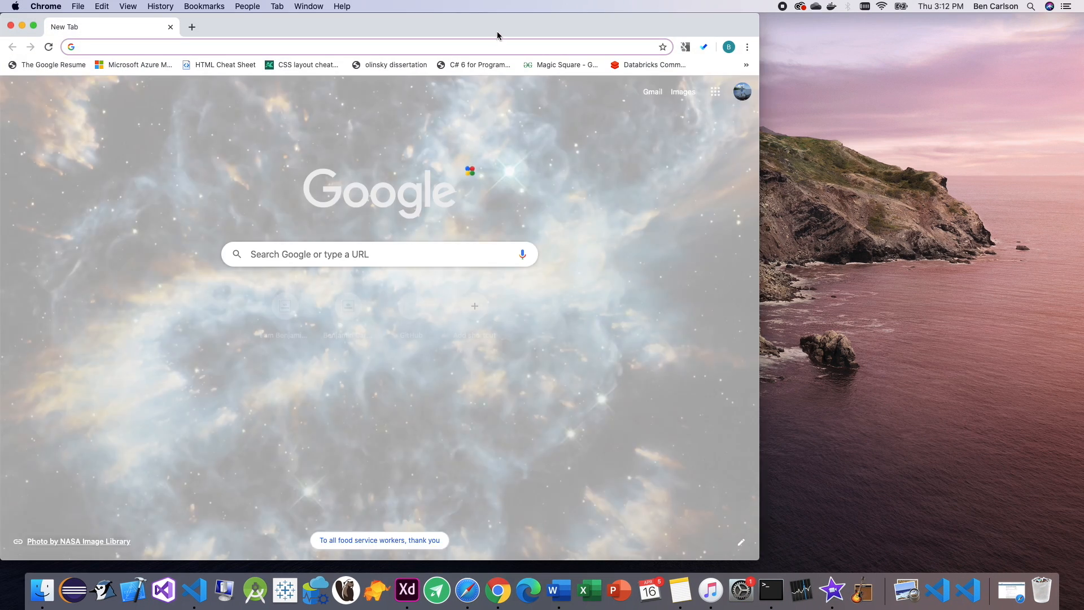
type("python.org/downloads/")
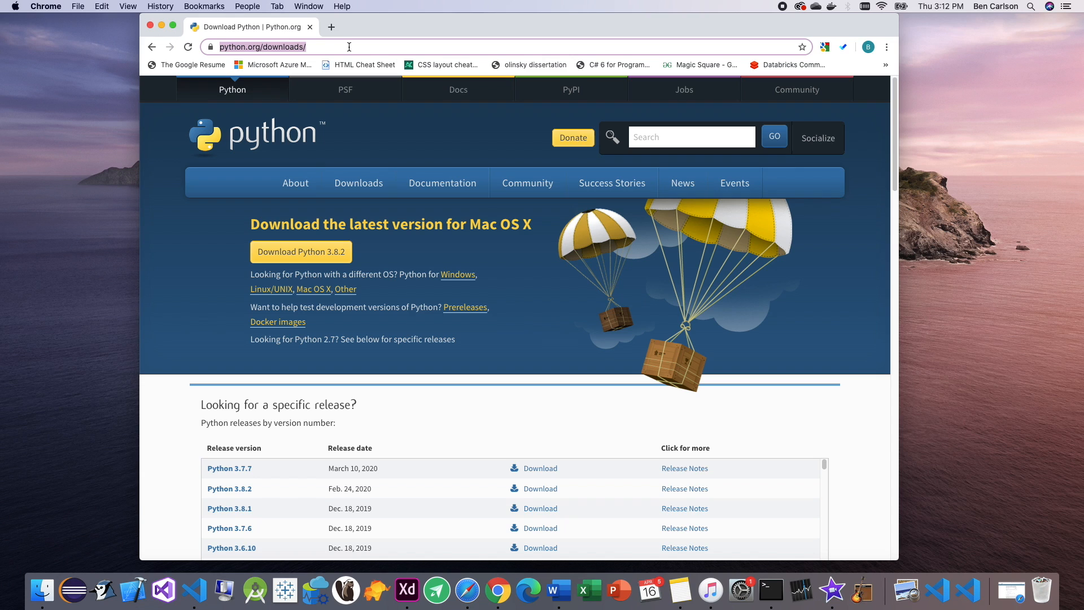
Step: Visit selenium.dev, view its Downloads page, then return to the home page
type("selenium.dev")
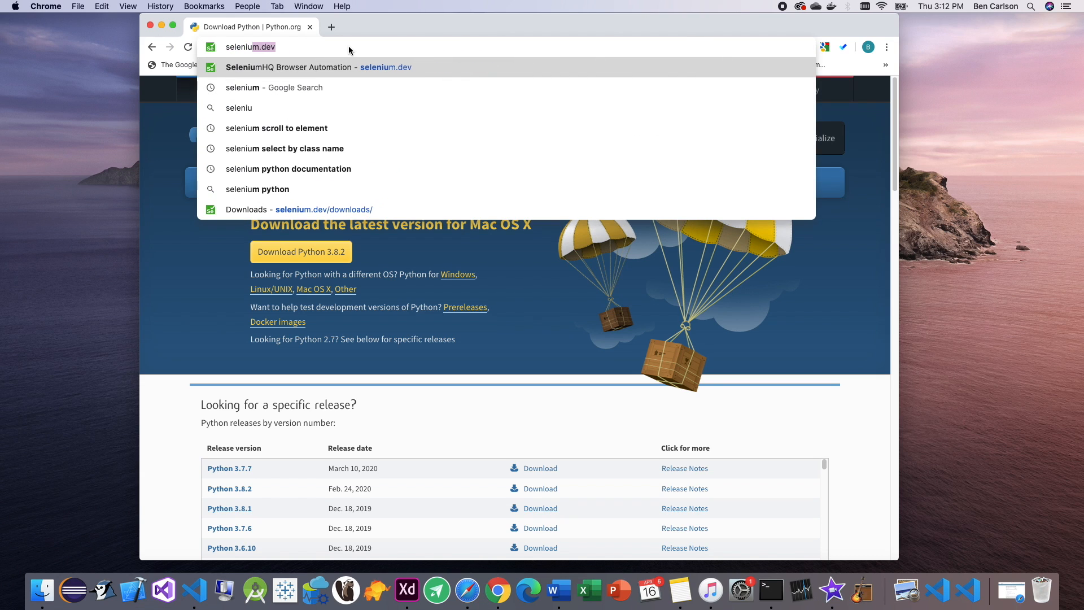
key("Enter")
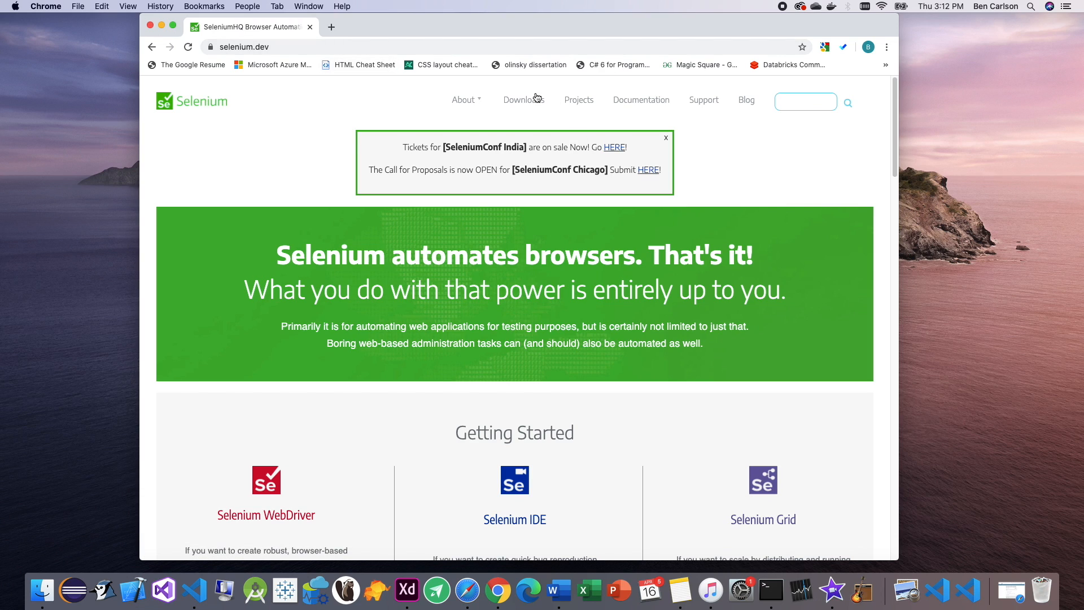
left_click(520, 99)
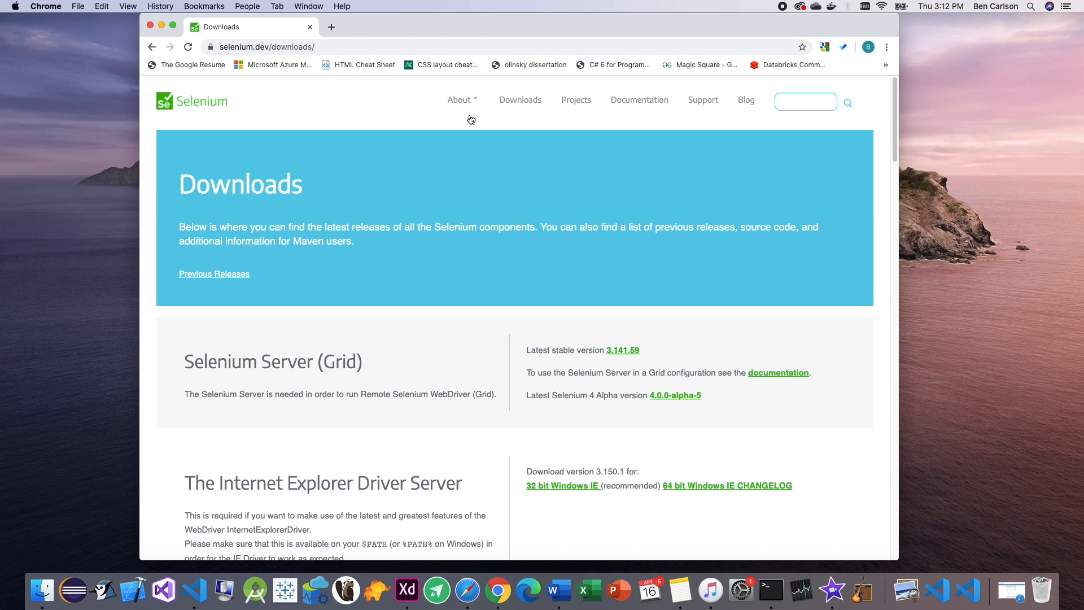
mouse_move(212, 106)
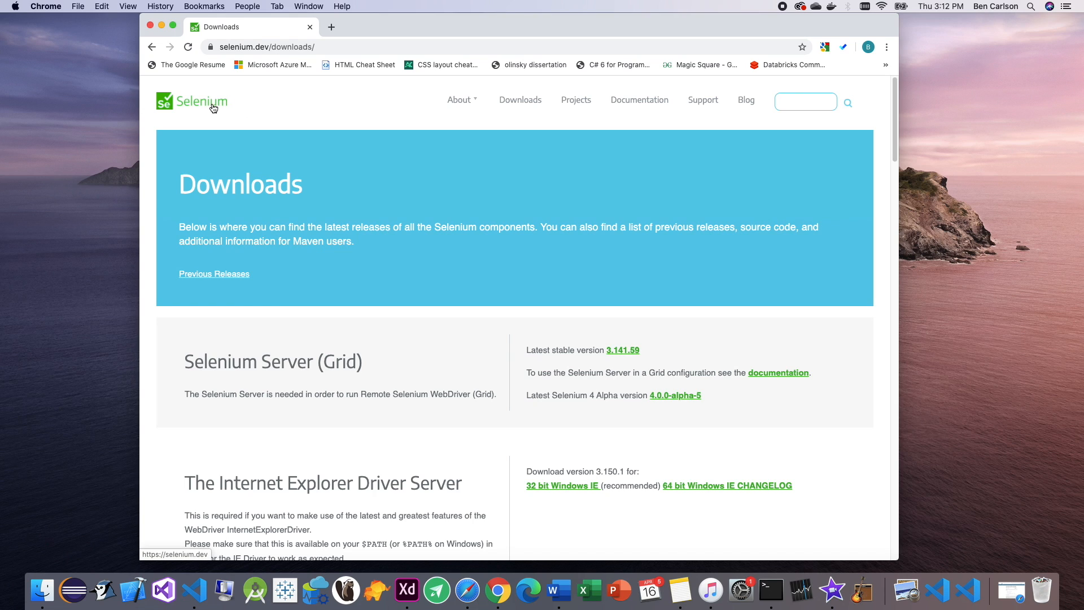
left_click(201, 102)
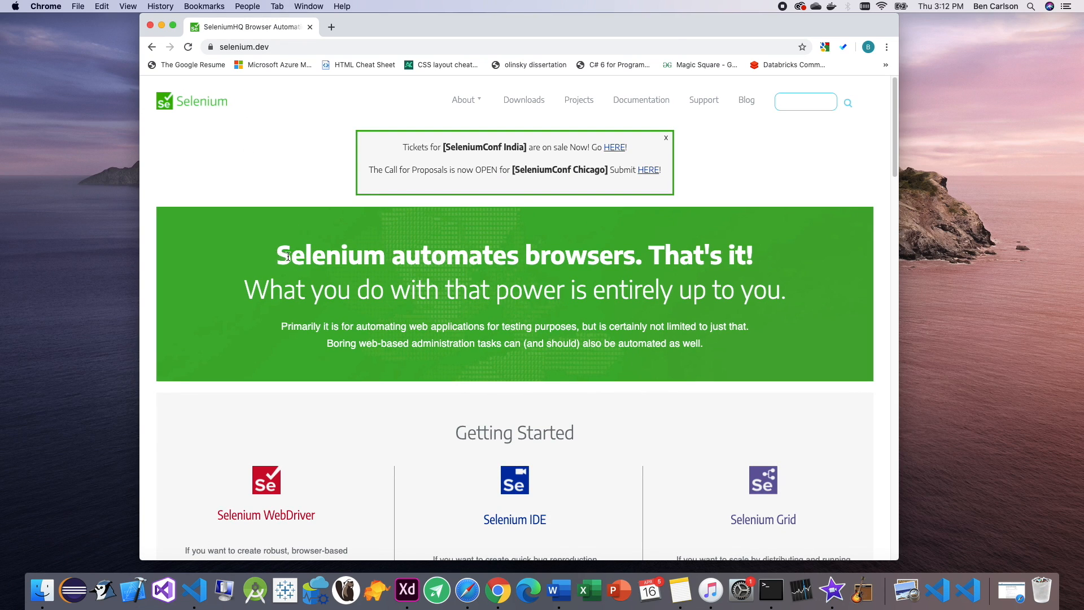
mouse_move(553, 238)
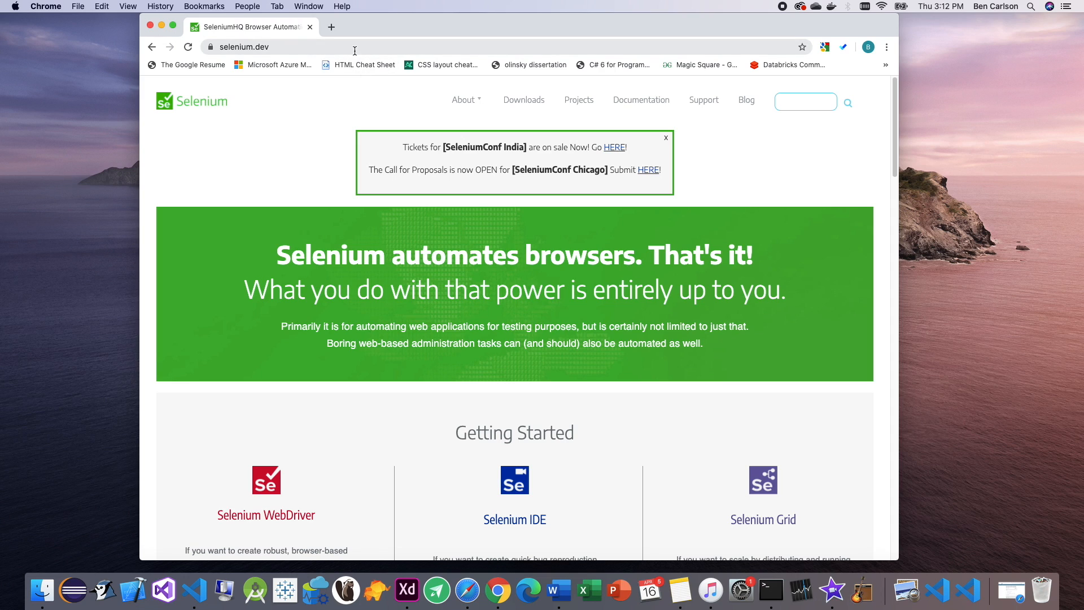
mouse_move(353, 50)
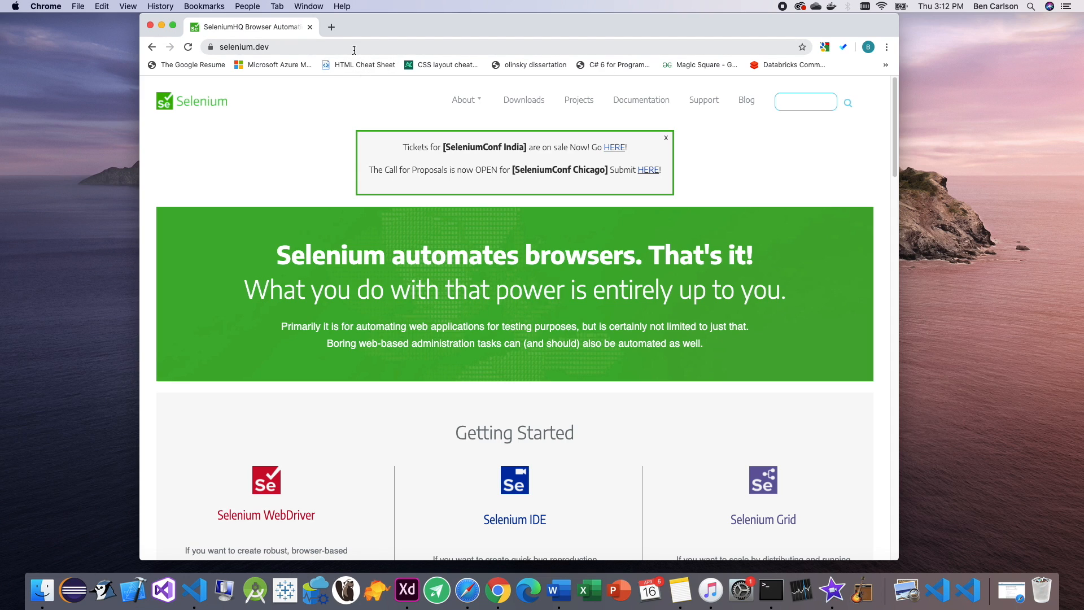
Step: Start a web search for 'webdriver for chrome' from the address bar
left_click(244, 47)
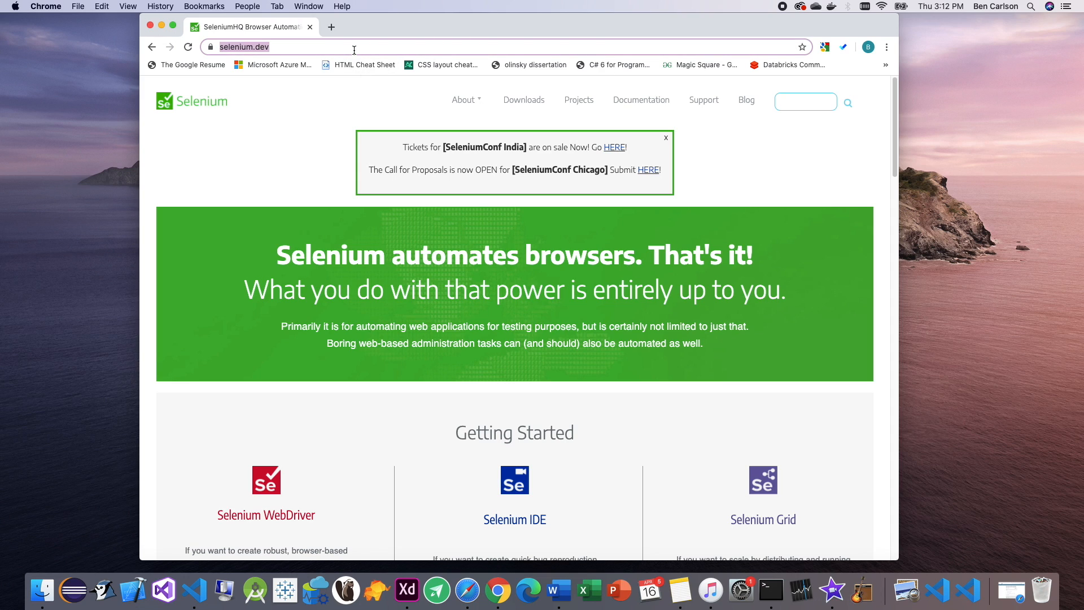
type("webdriver for chrome")
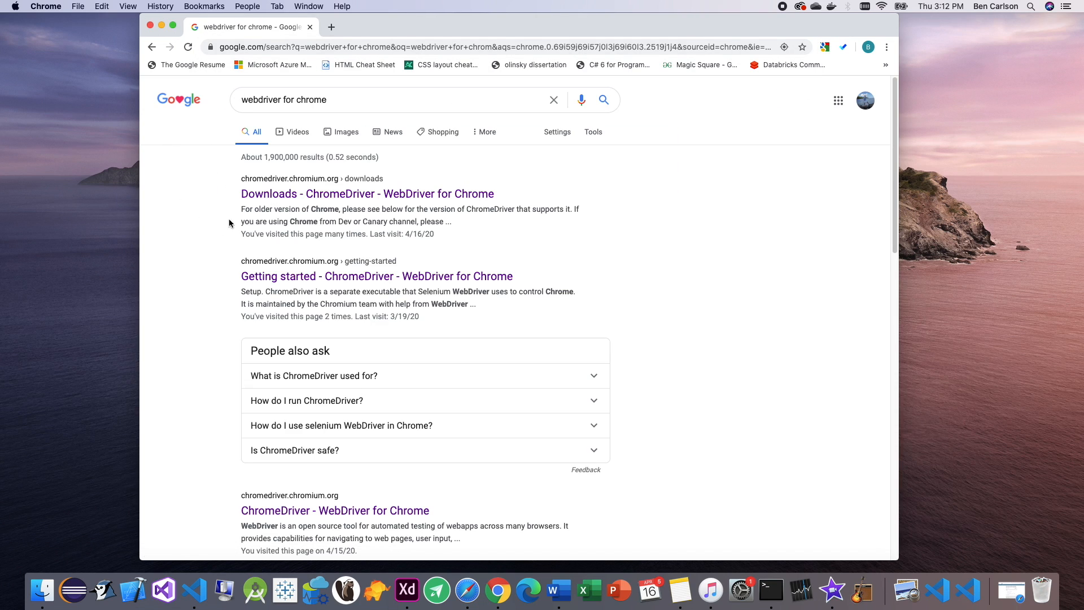
Step: Open the ChromeDriver downloads result and look over the available versions
left_click(366, 193)
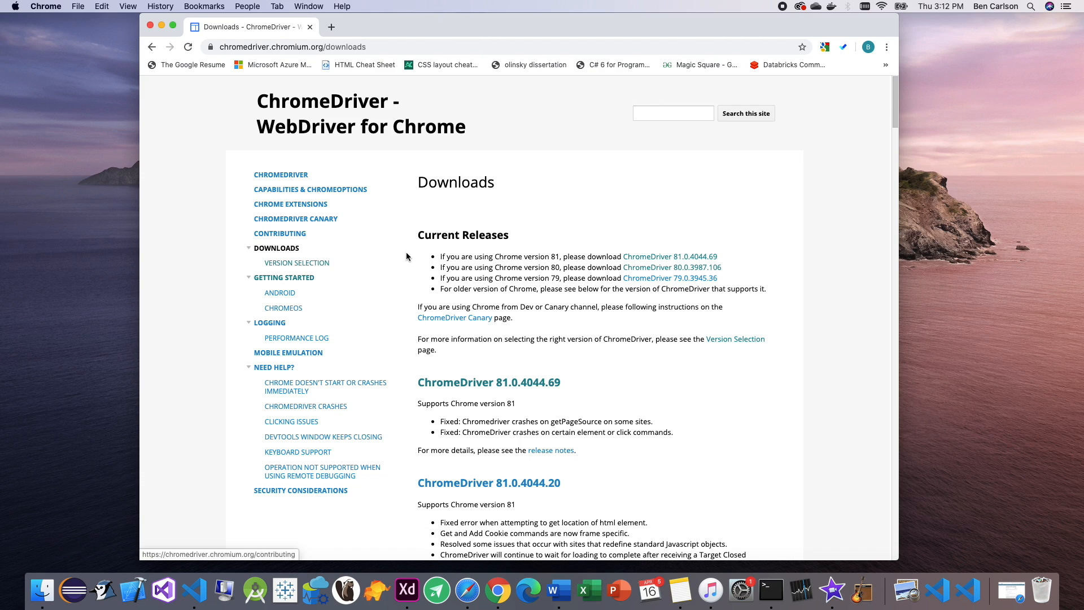
left_click_drag(440, 257, 492, 268)
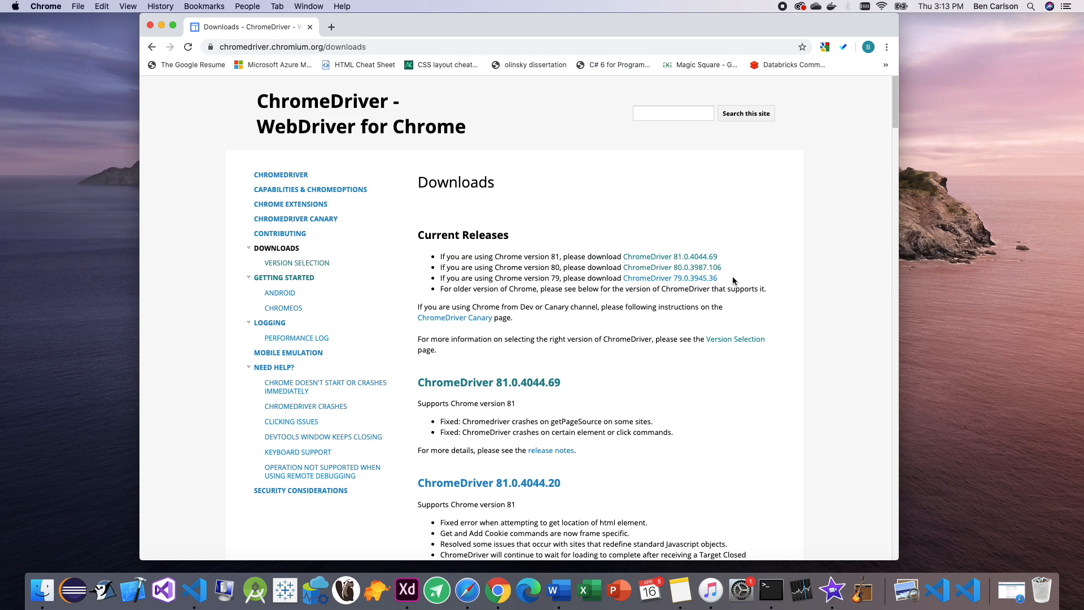
mouse_move(670, 278)
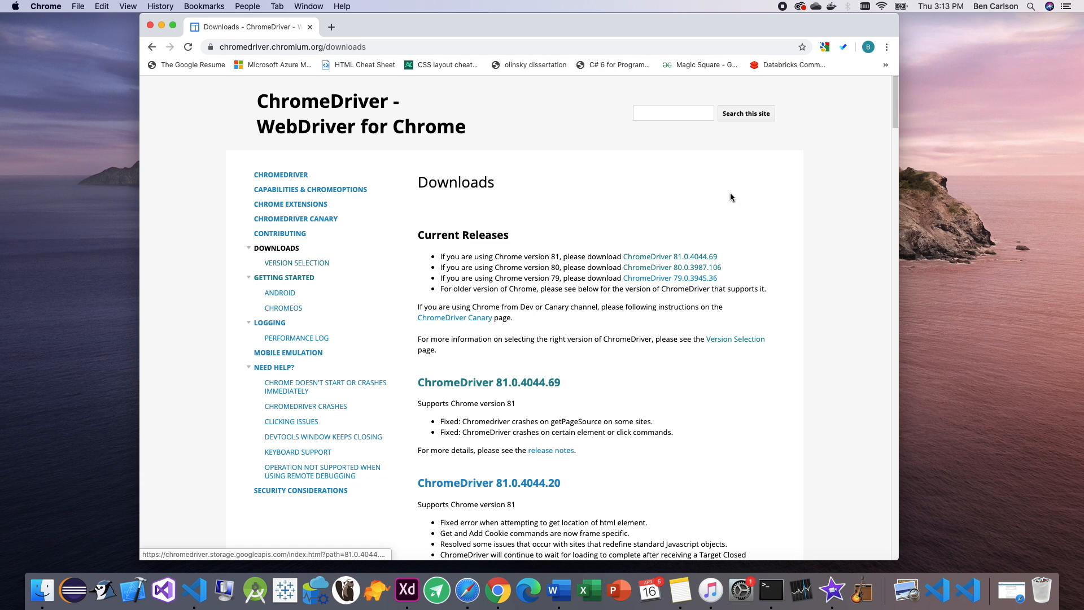
Step: Check the installed Chrome version via Settings > About Chrome
left_click(888, 47)
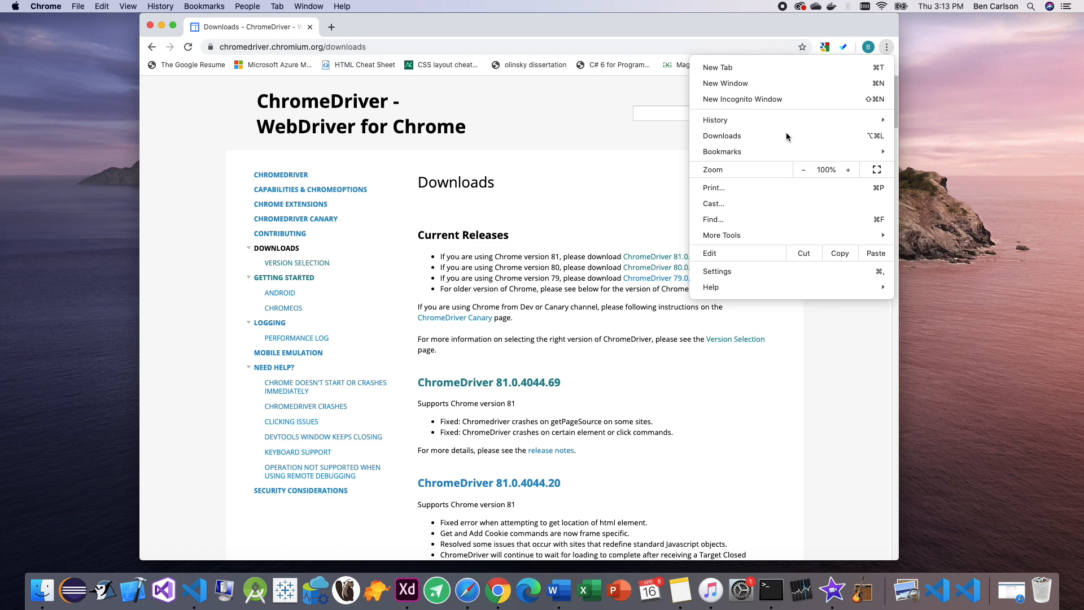
left_click(718, 271)
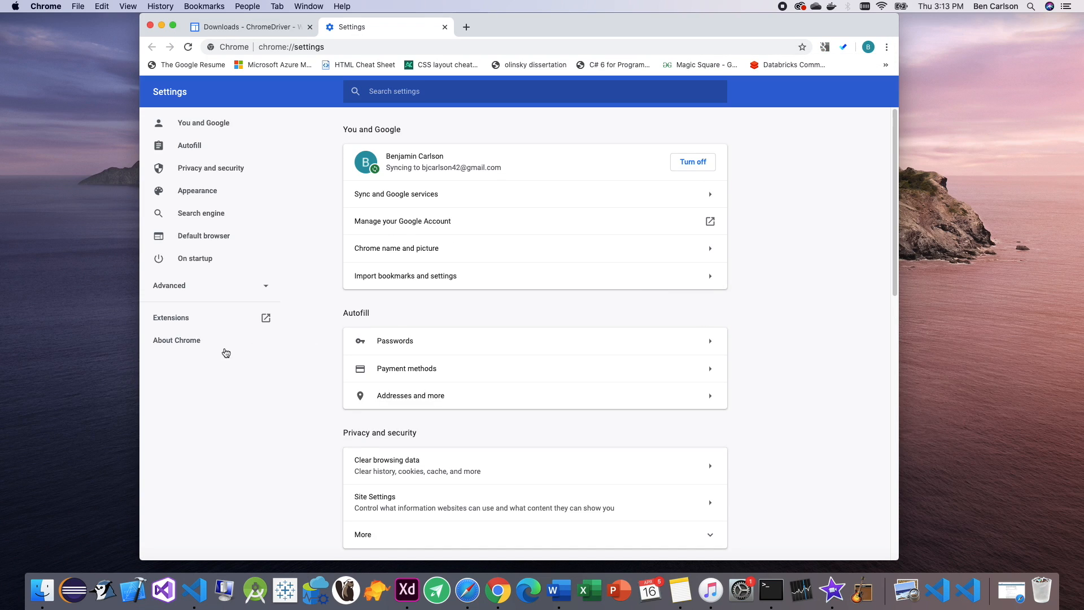
left_click(176, 340)
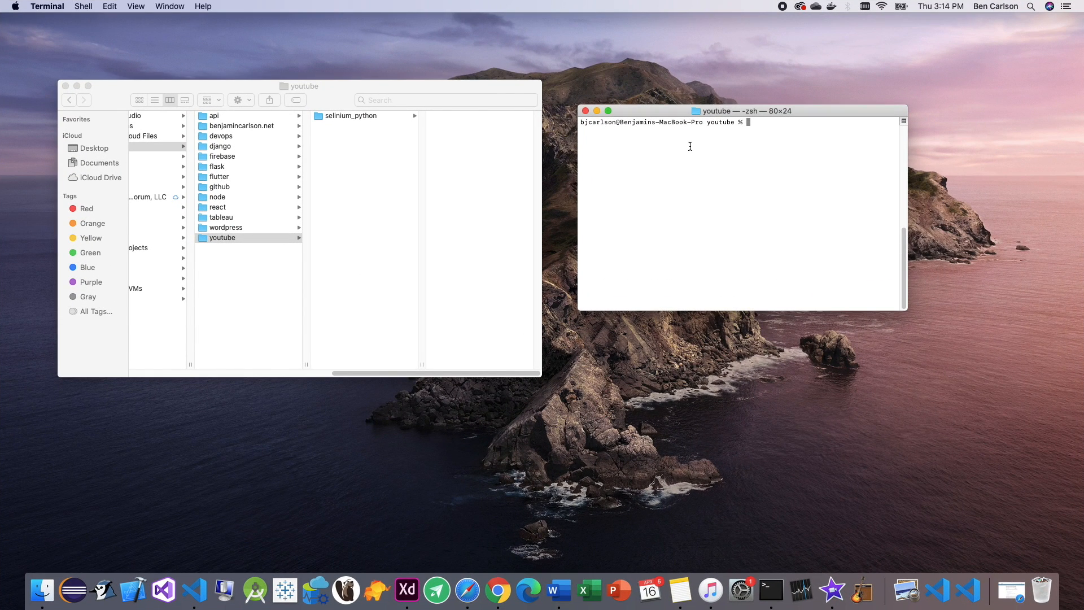
mouse_move(266, 257)
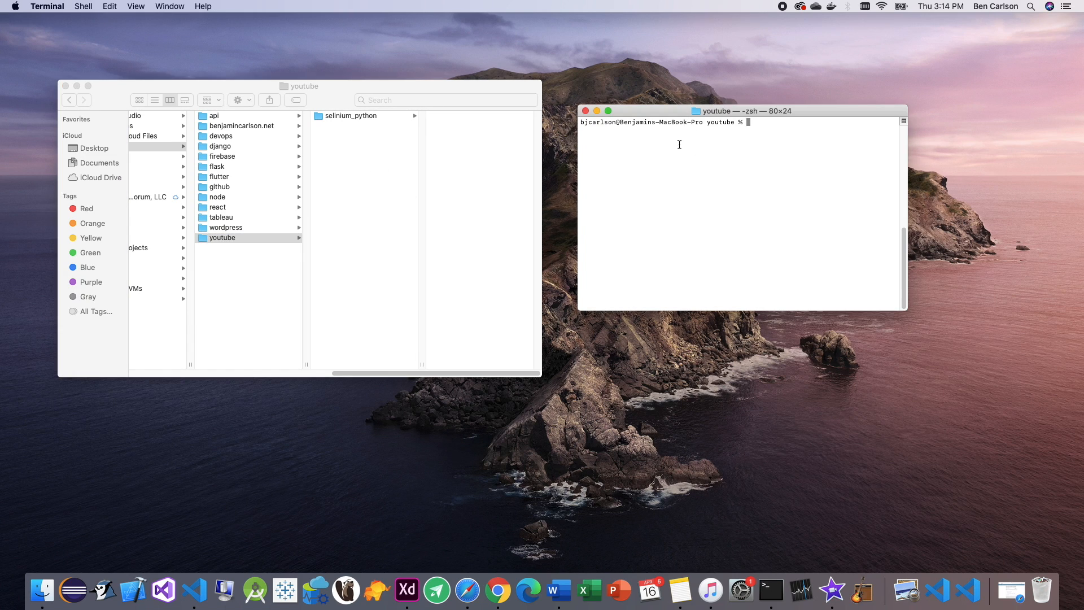
mouse_move(752, 177)
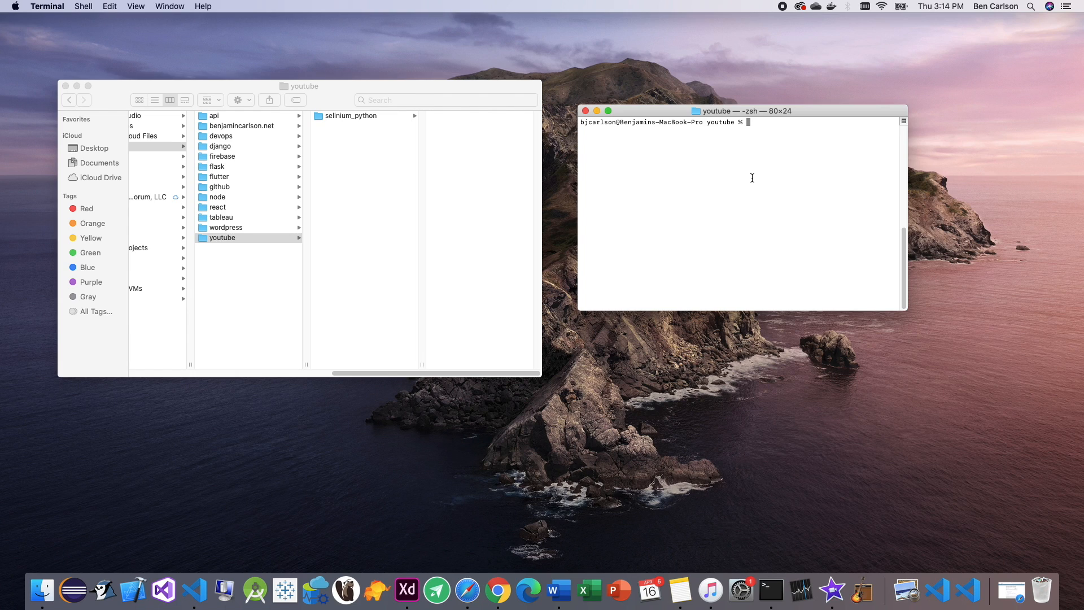
Step: List the youtube folder, make a tutorial_python_selenium folder and cd into it
type("ls")
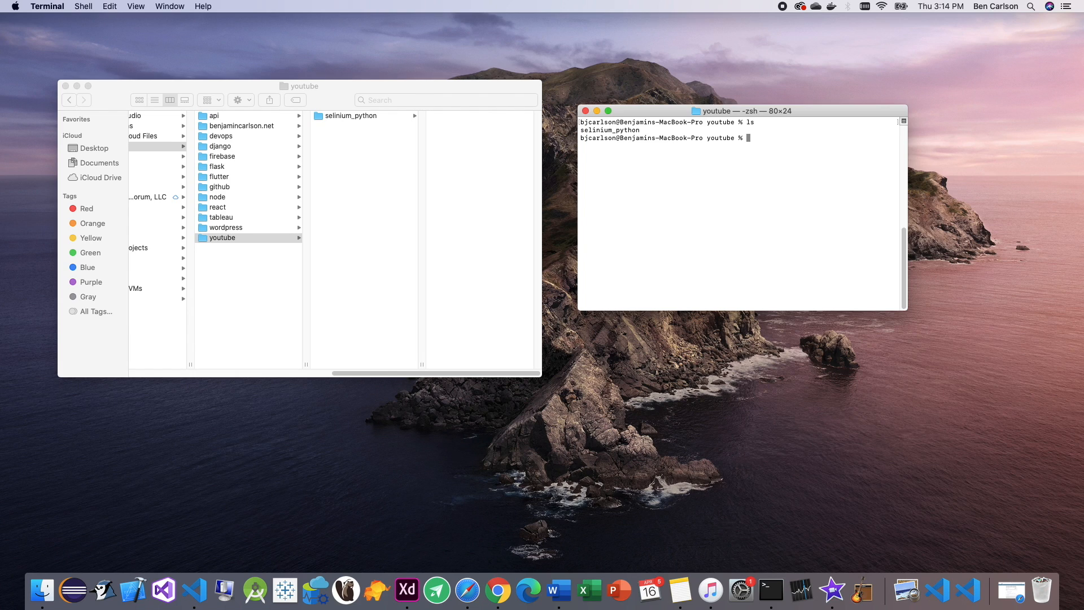
mouse_move(614, 162)
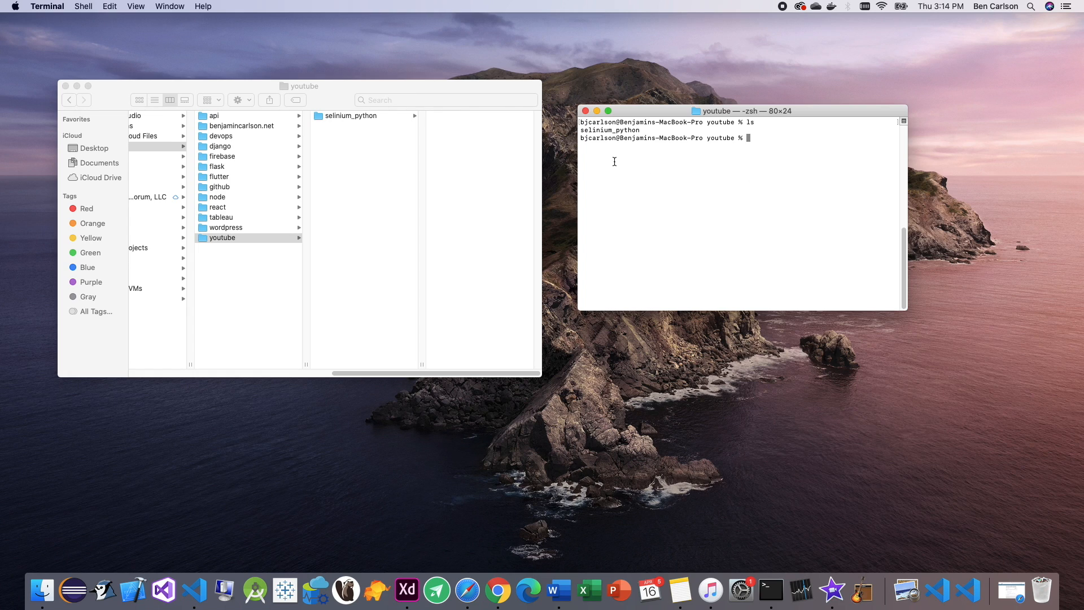
mouse_move(678, 146)
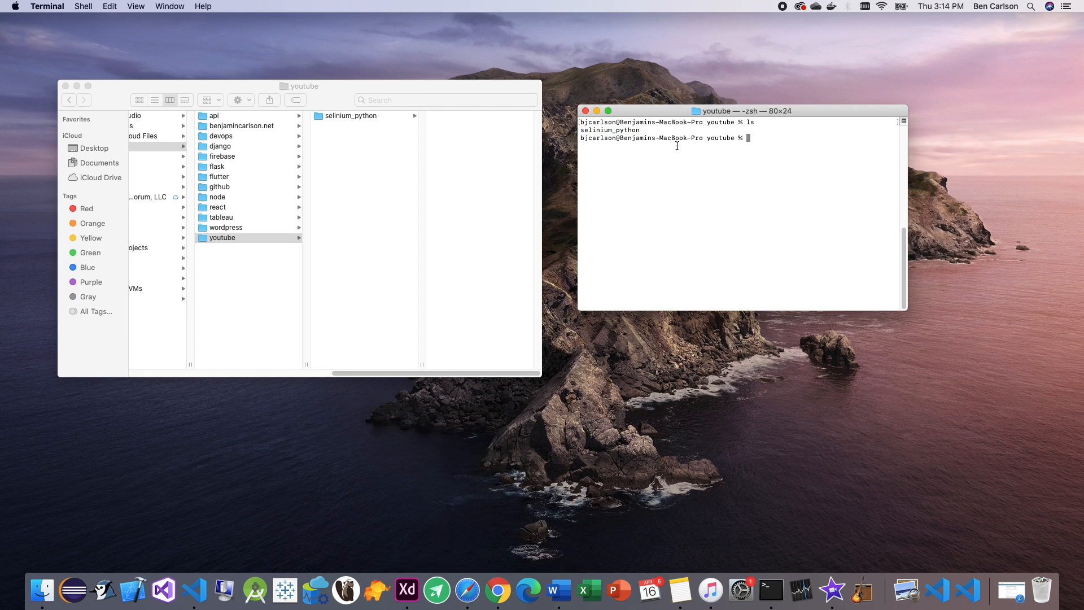
type("mkdir")
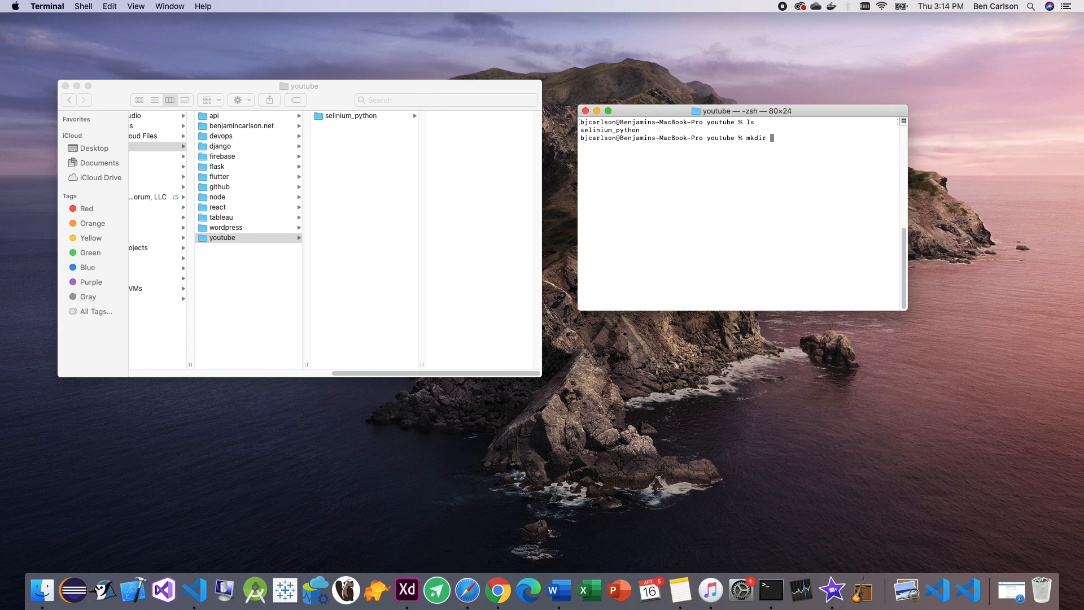
type("tutorial")
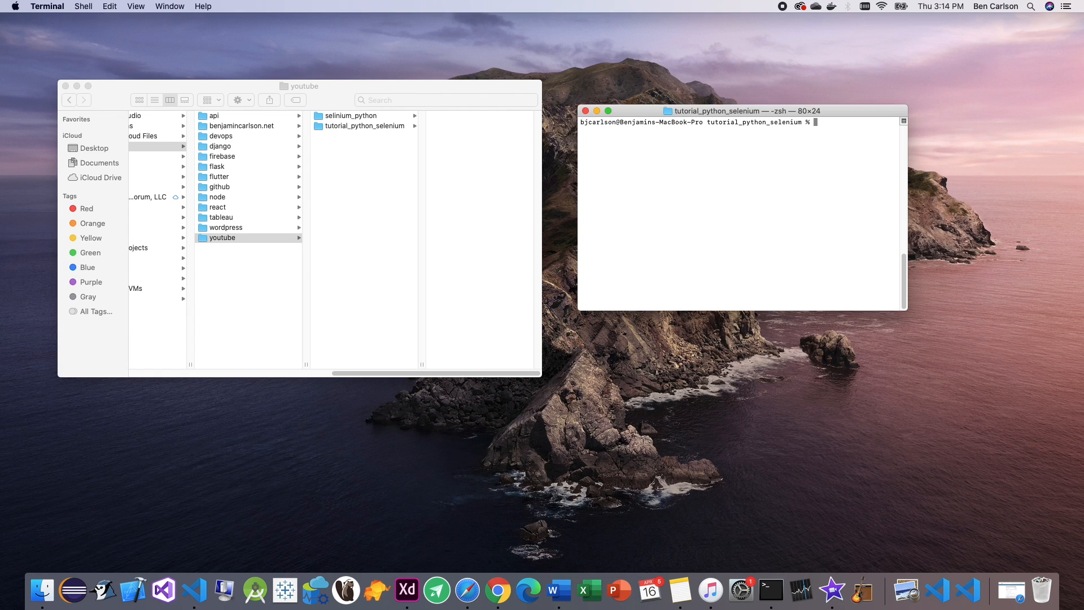
Step: Install pipenv with brew, then run pipenv install to create the project's virtualenv and Pipfile
type("brew")
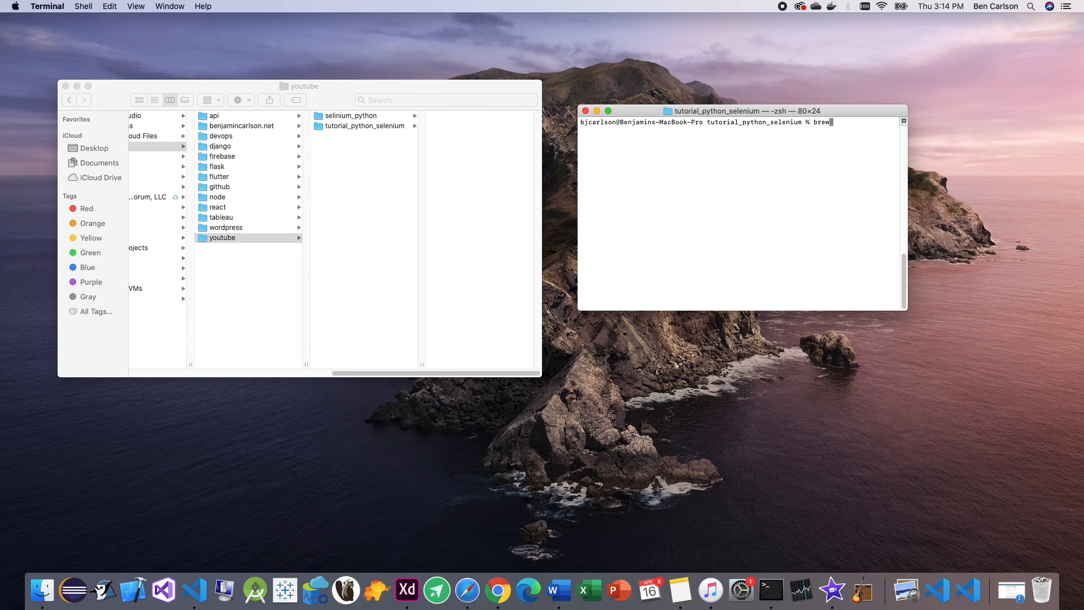
type("i")
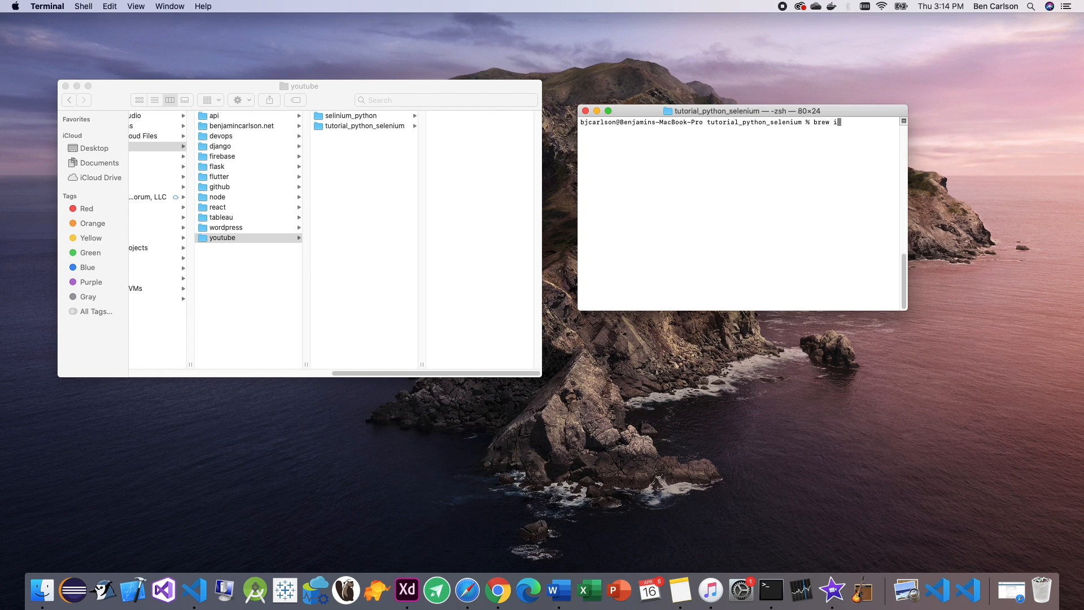
type("nstall pipenv")
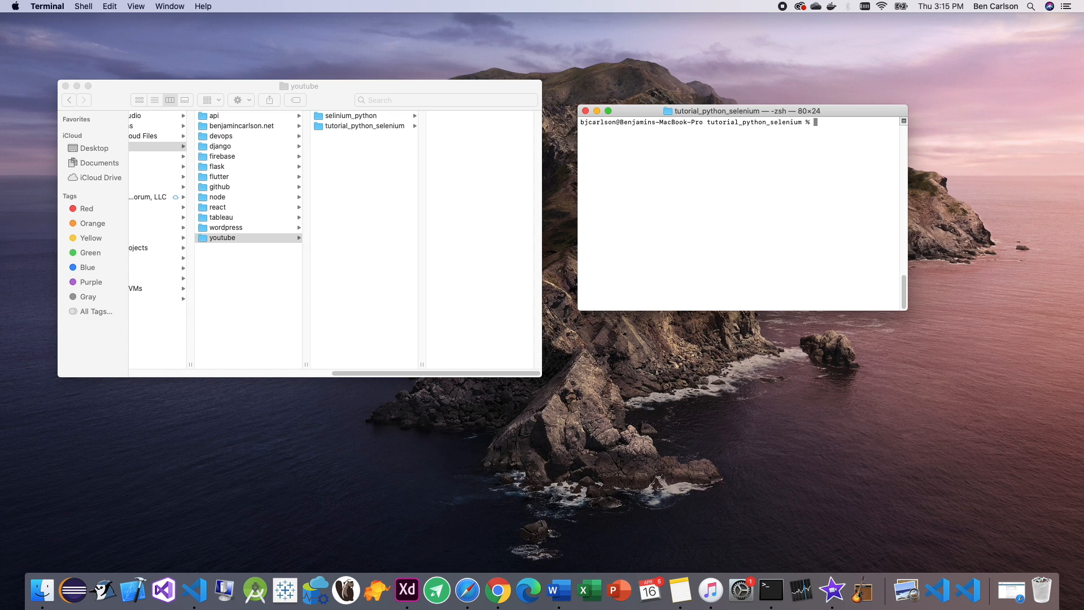
type("pip")
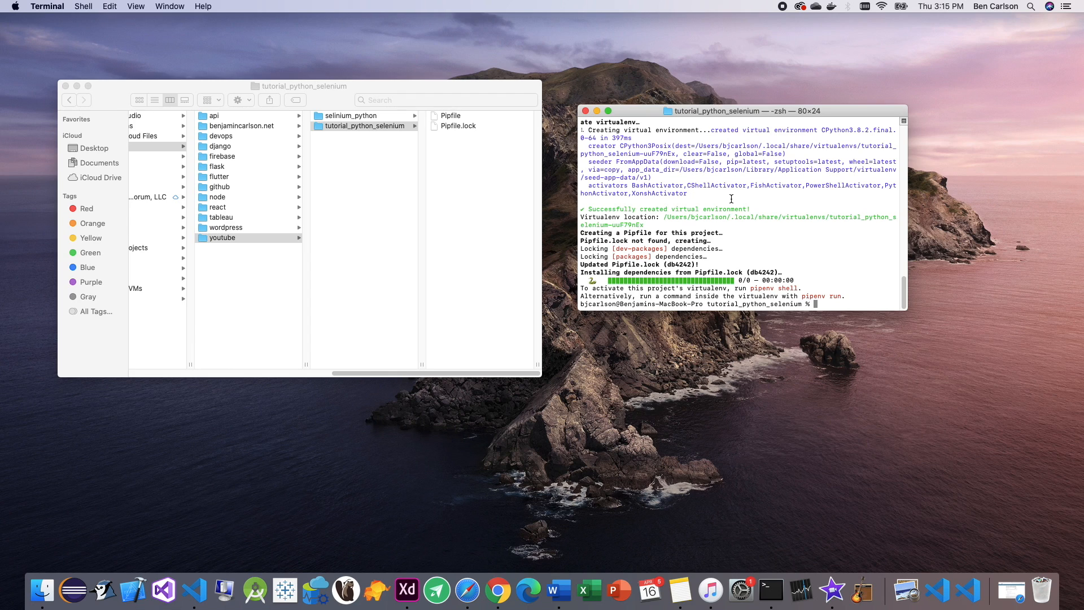
Step: Activate the environment with pipenv shell and install selenium into it
type("pipenv shell")
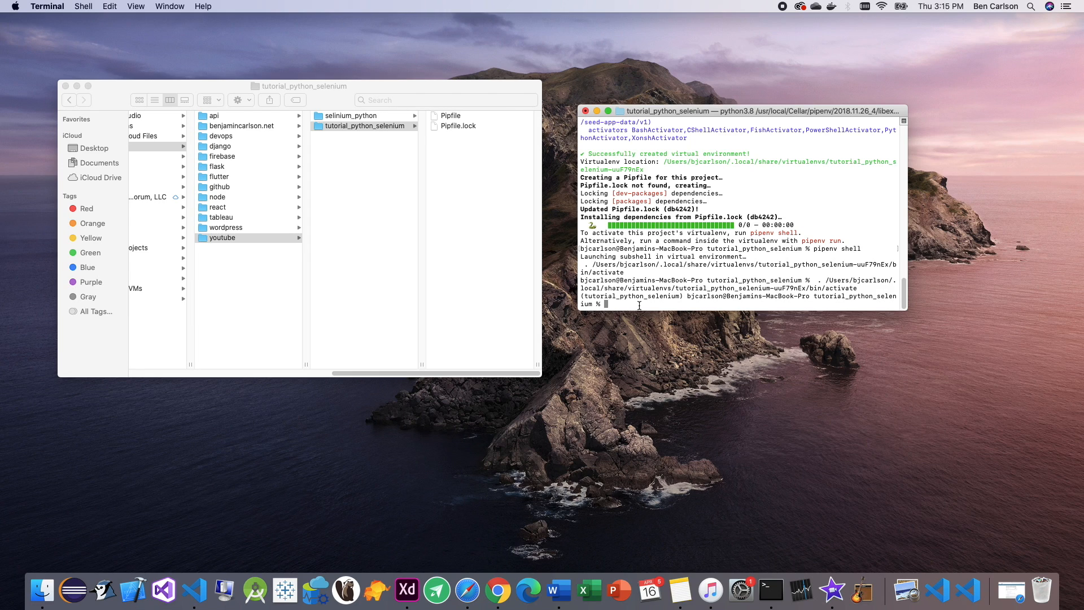
type("pipenv instal")
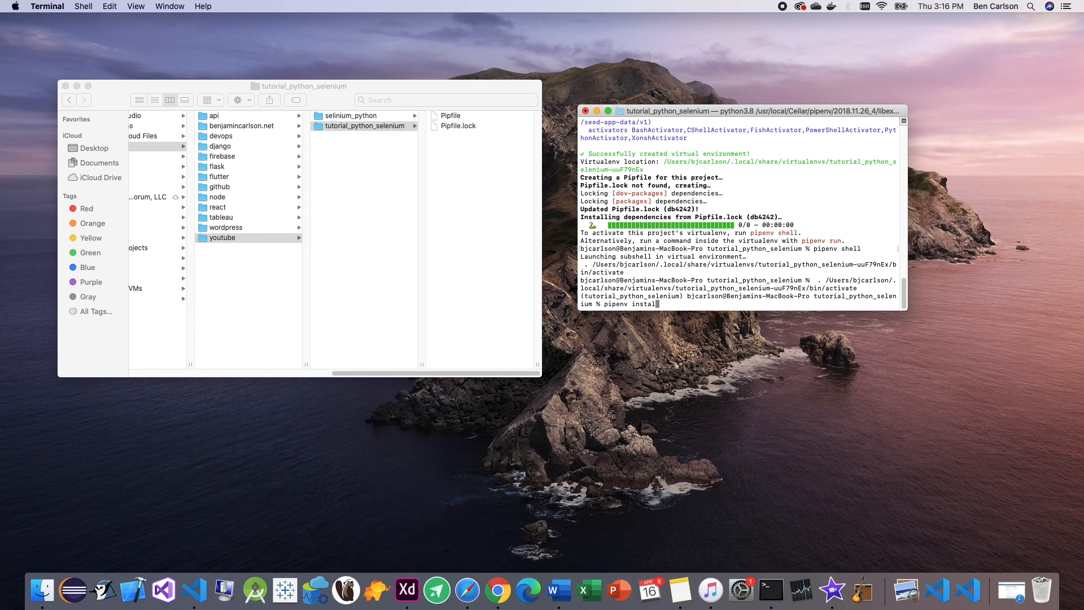
type("selenium")
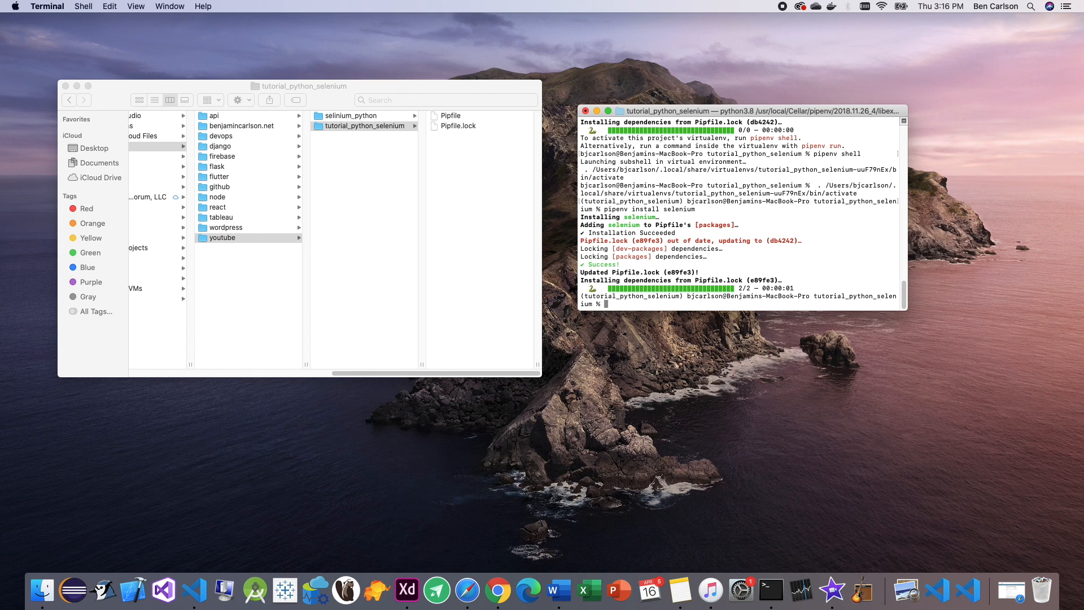
Step: Create an empty bot.py file with touch
type("touch")
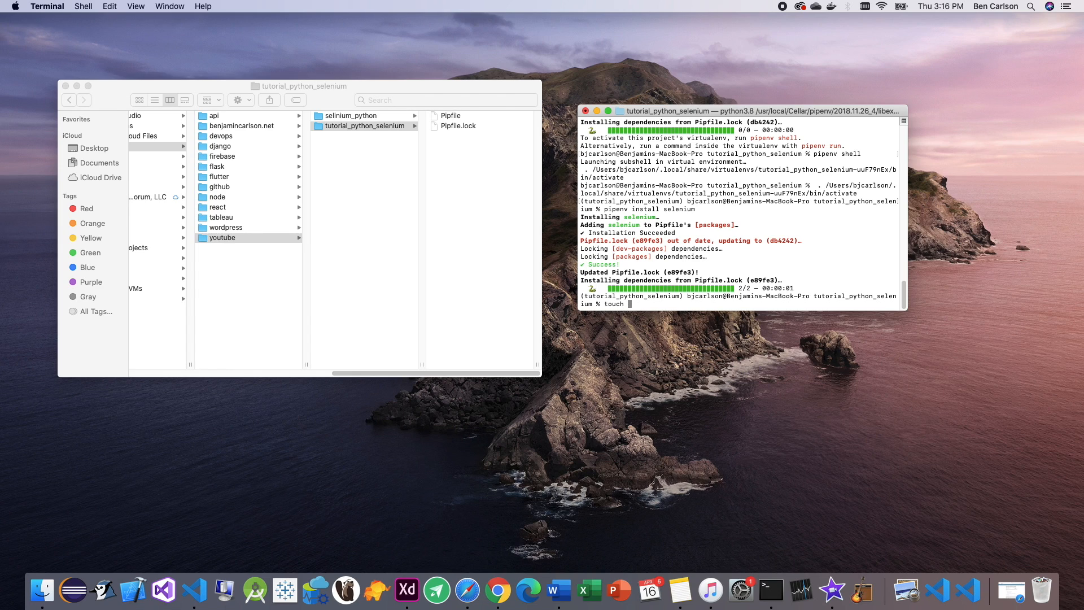
type("bot.py")
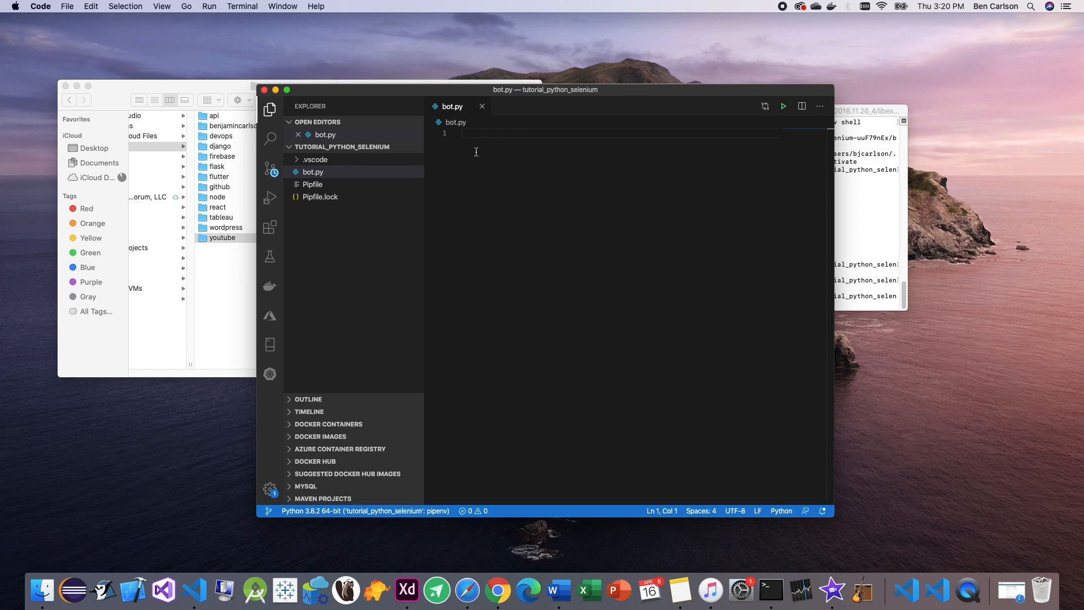
Step: Write the webdriver import, a Bot class printing 'it works!', main() and the __main__ guard
type("from selenium import webdriver")
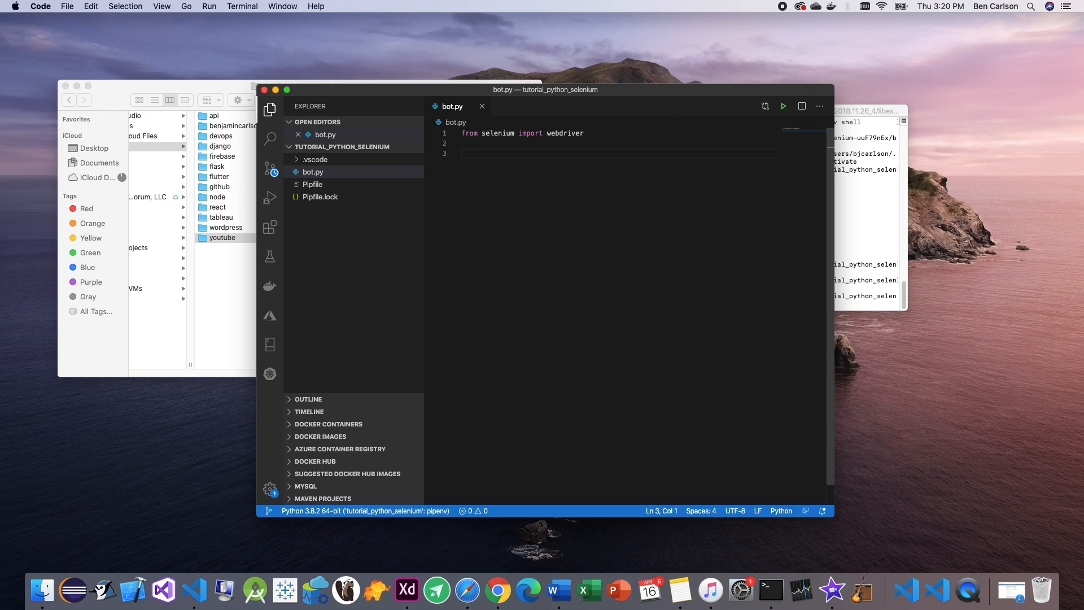
type("class Bot():")
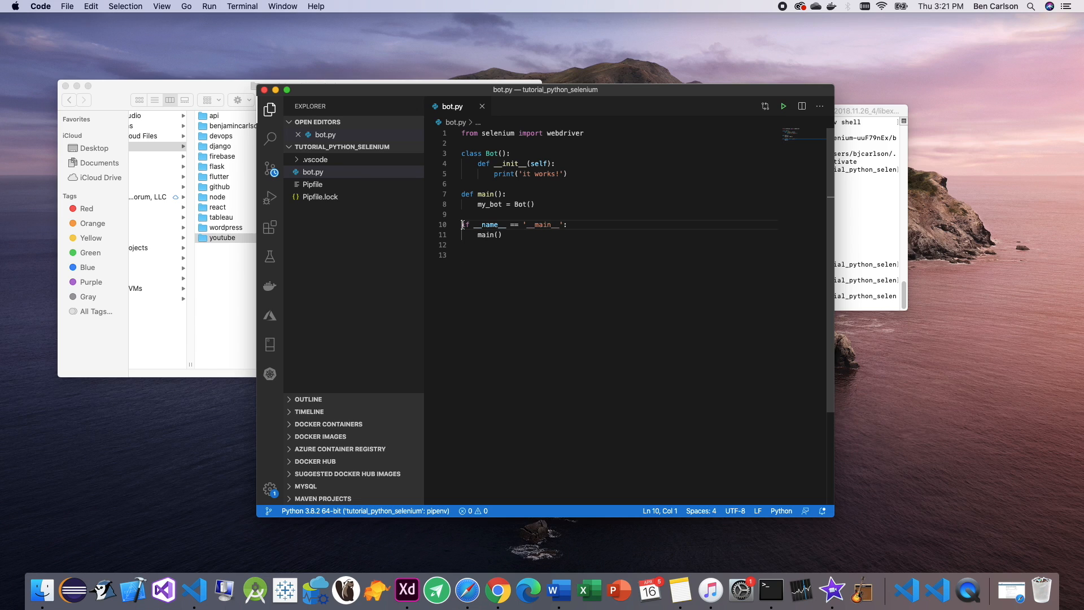
left_click_drag(462, 223, 567, 224)
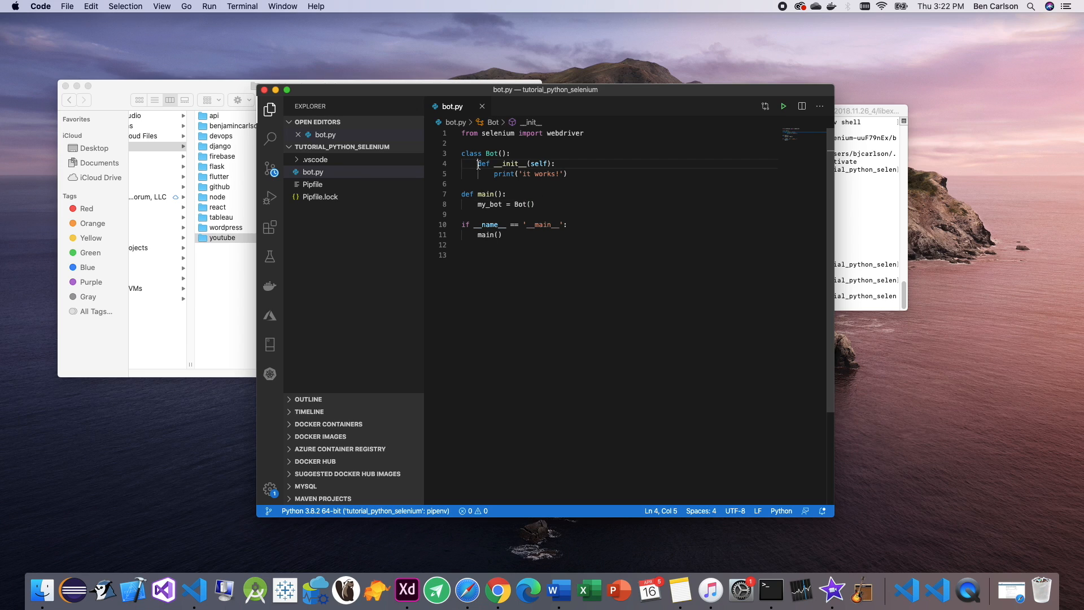
Step: Switch to Terminal and run python bot.py to test the skeleton
left_click(556, 162)
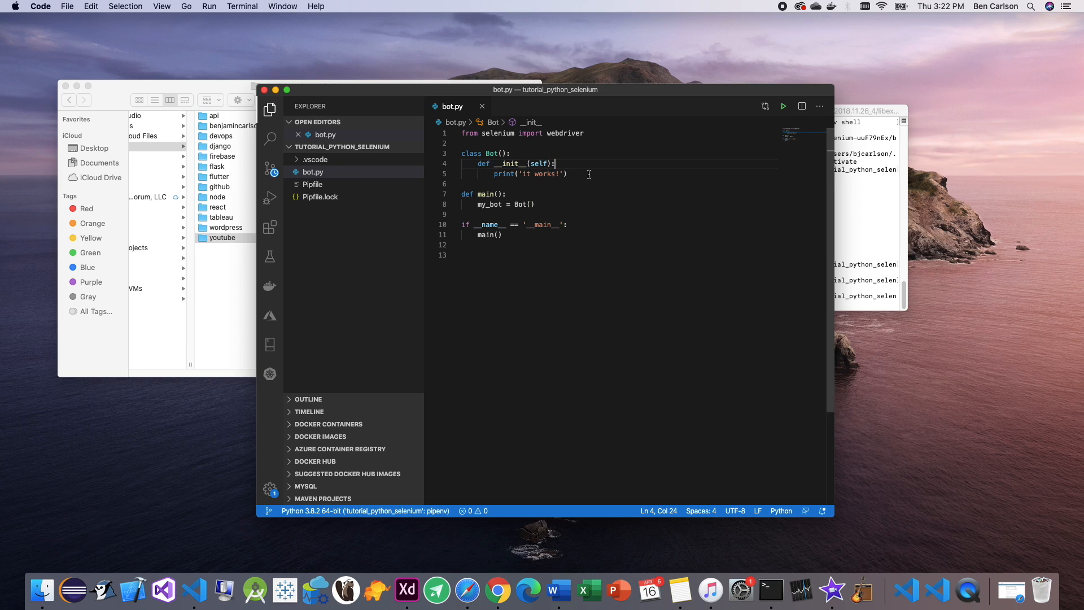
left_click(494, 174)
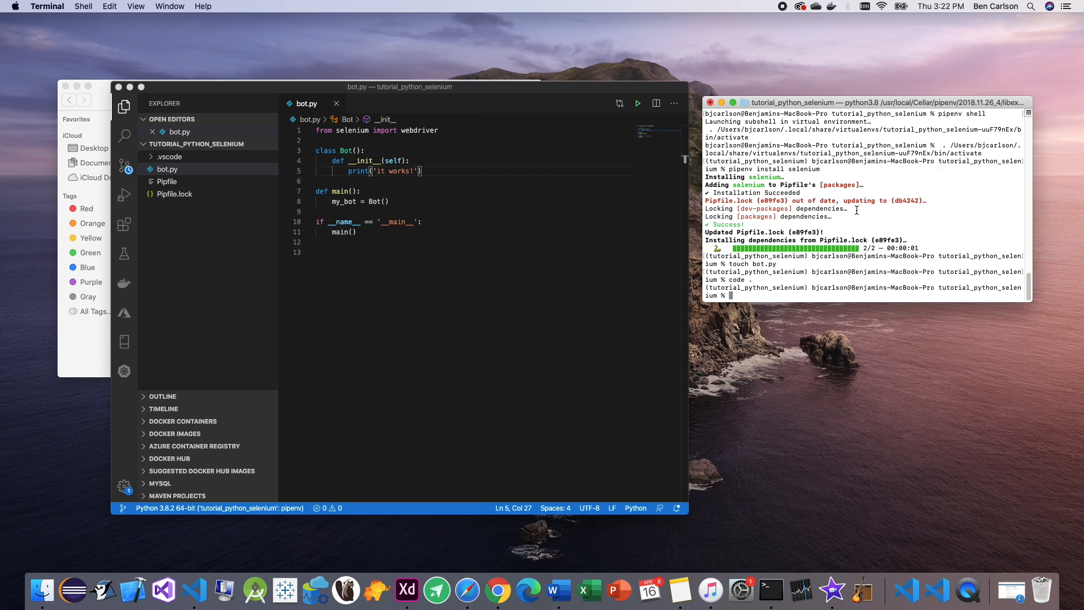
type("python")
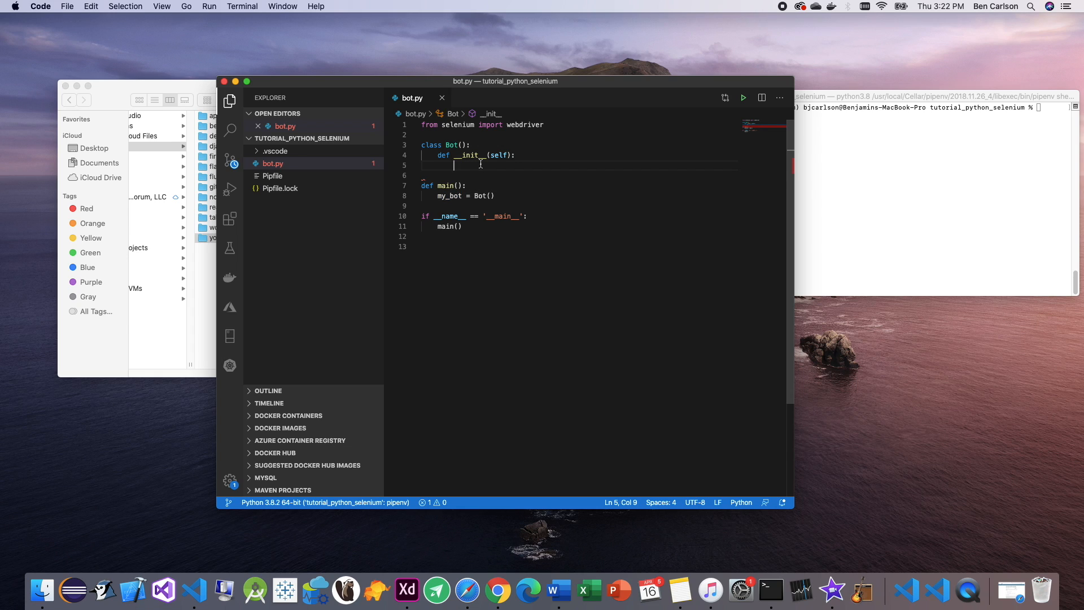
Step: Replace the print with self.driver = webdriver.Chrome() in __init__
type("self")
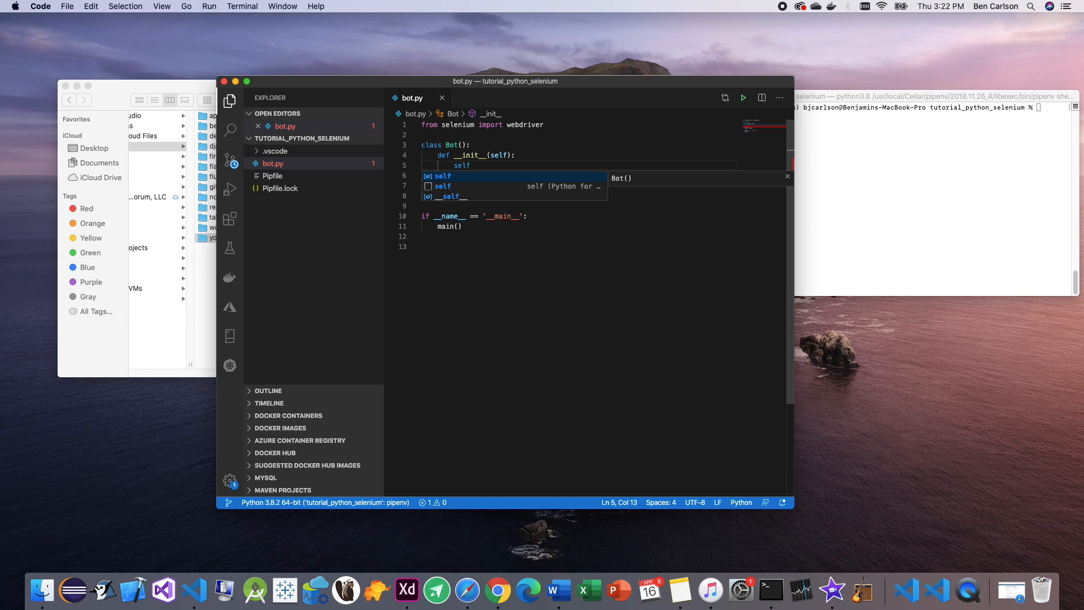
type("./driver")
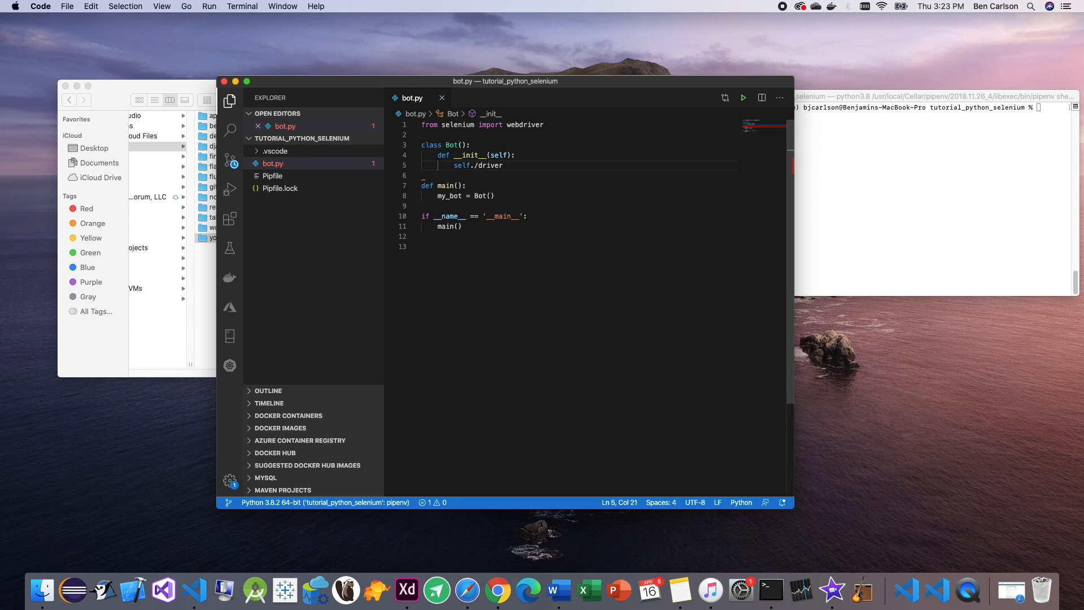
type("dri")
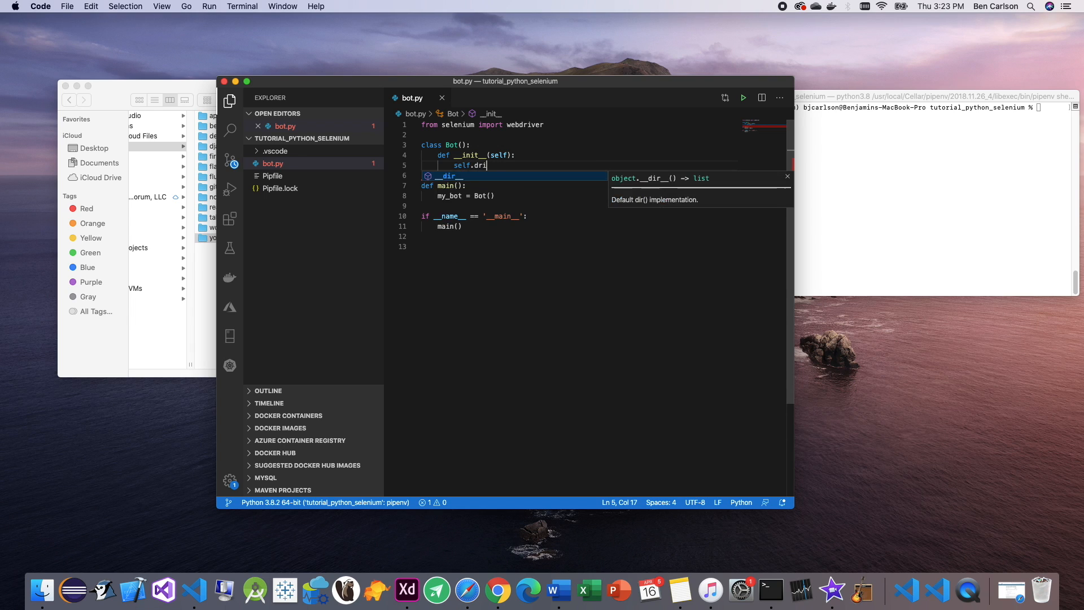
type("ver =")
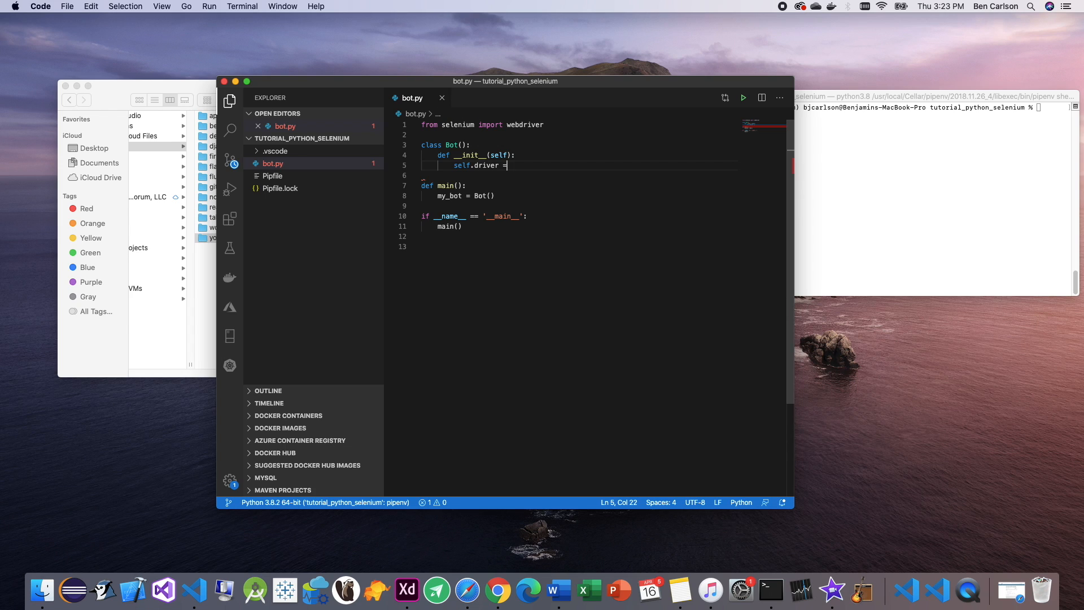
type("webdriver")
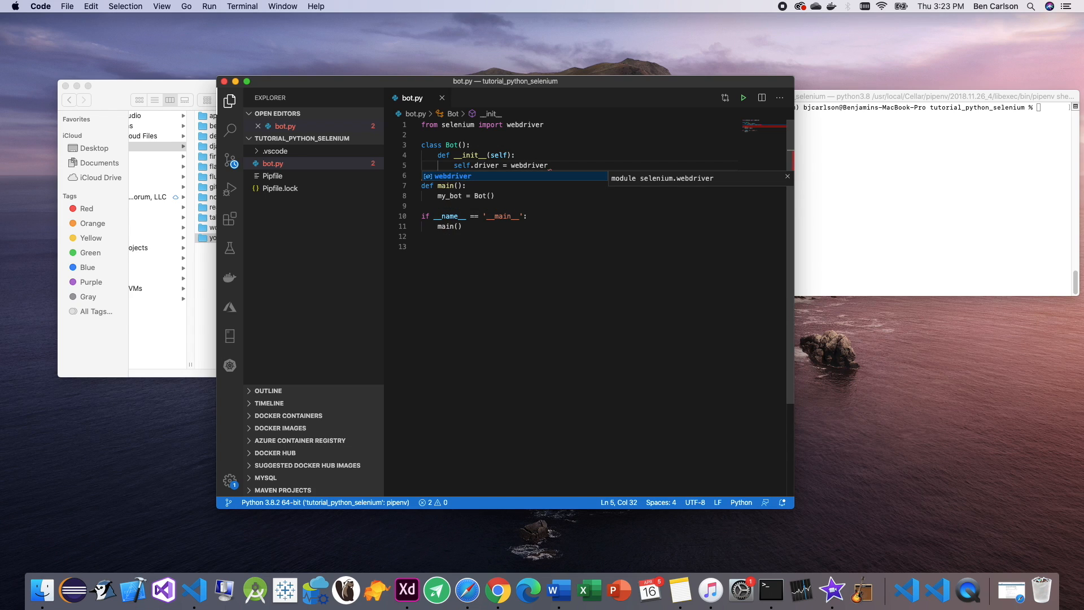
type(".Chrome()")
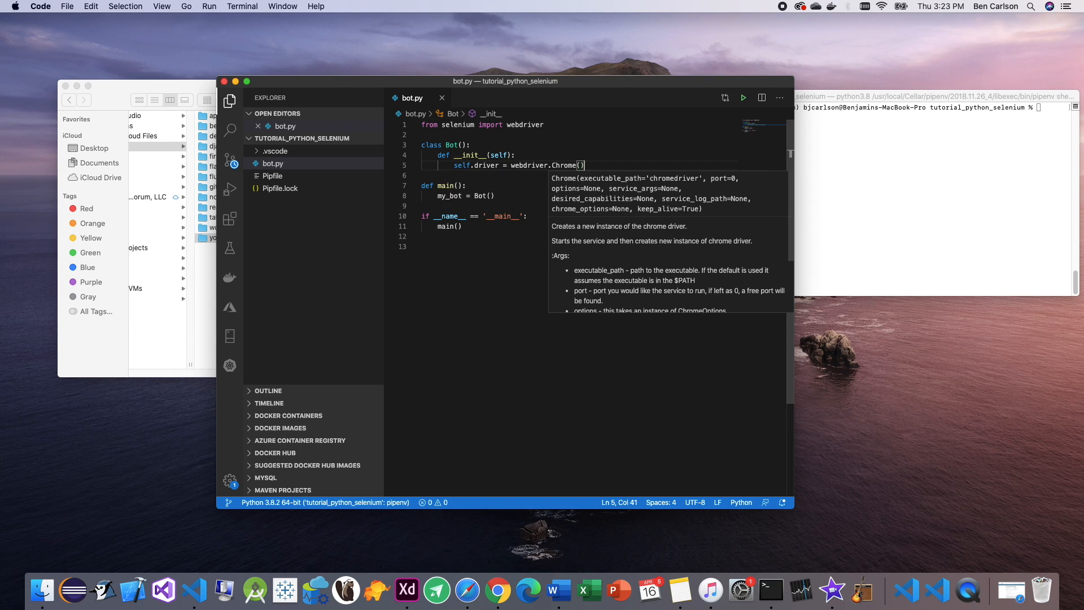
key("enter")
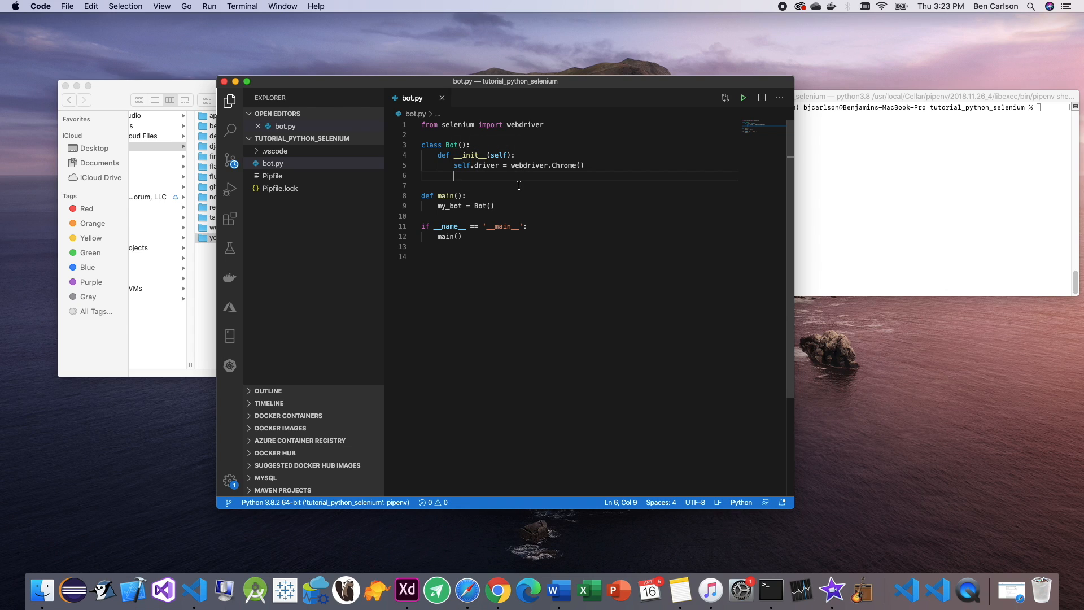
Step: Add a self.driver.get() call on the next line, still without a URL
type("sel")
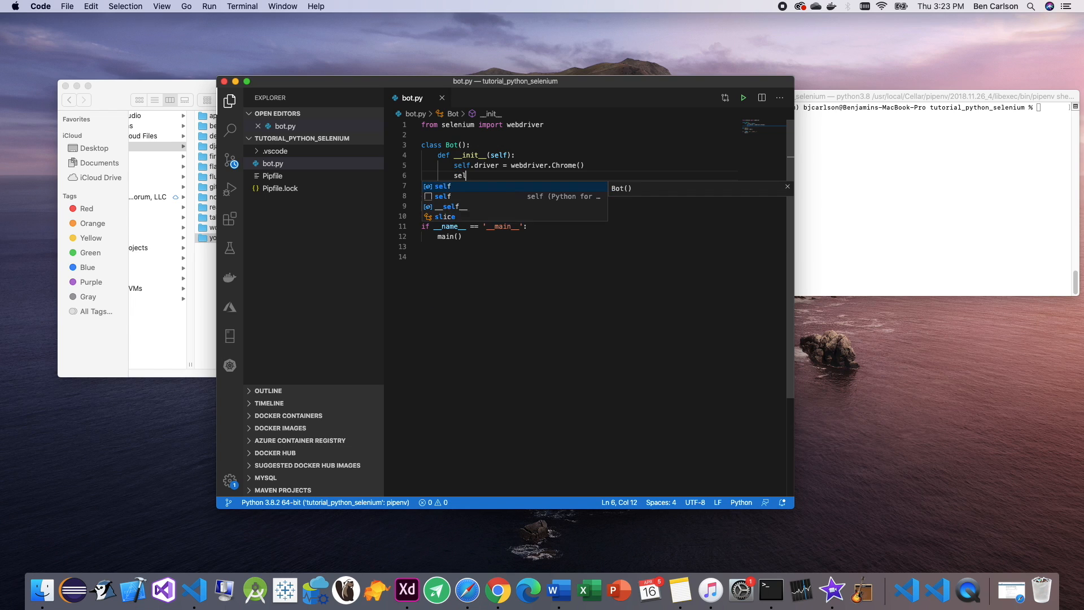
type("f.driver")
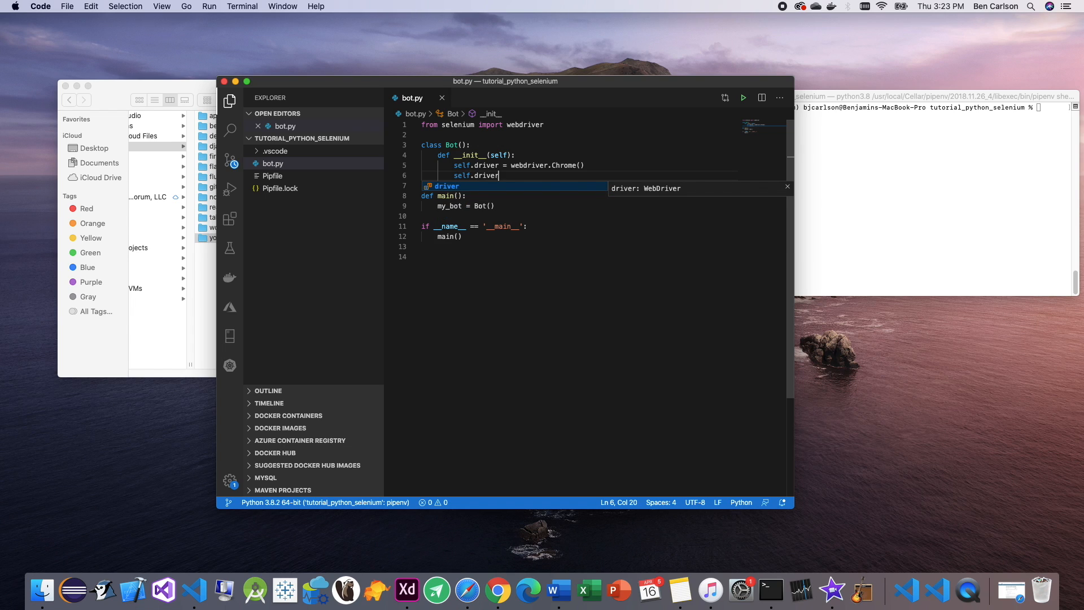
type(".")
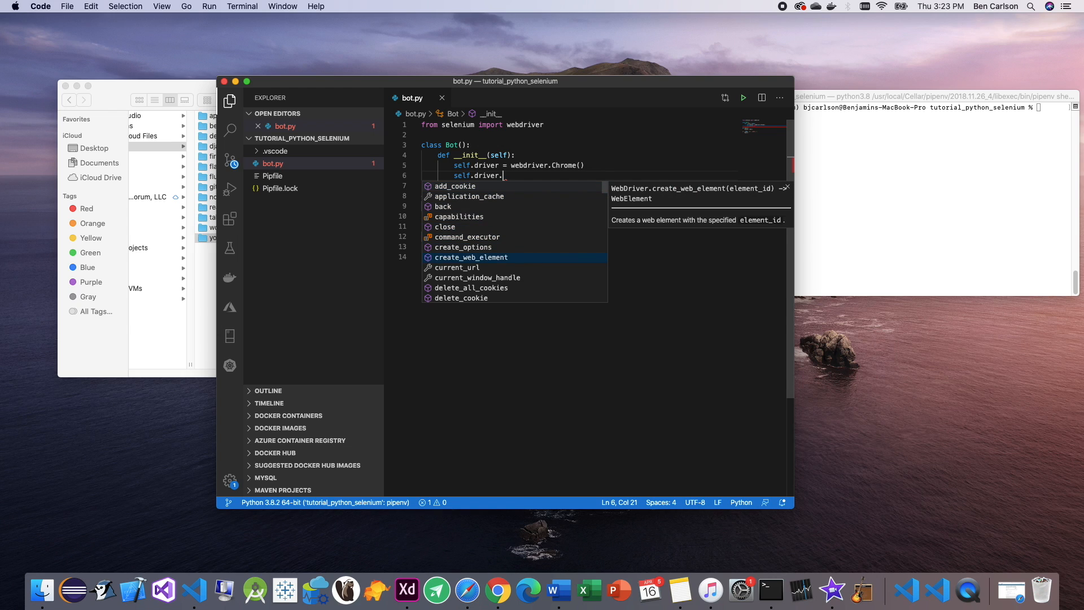
type("g")
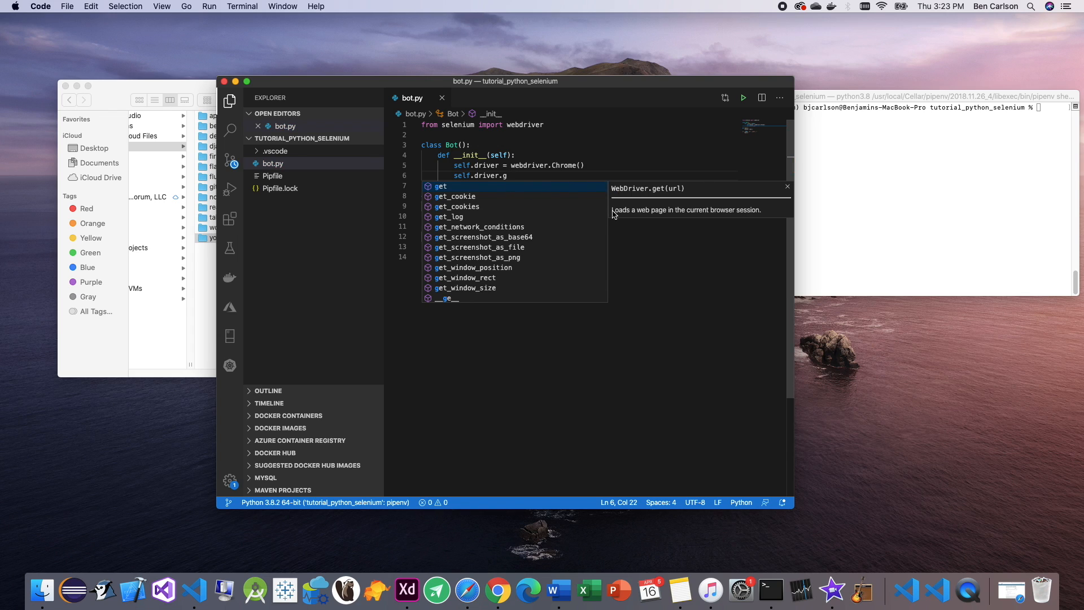
mouse_move(745, 214)
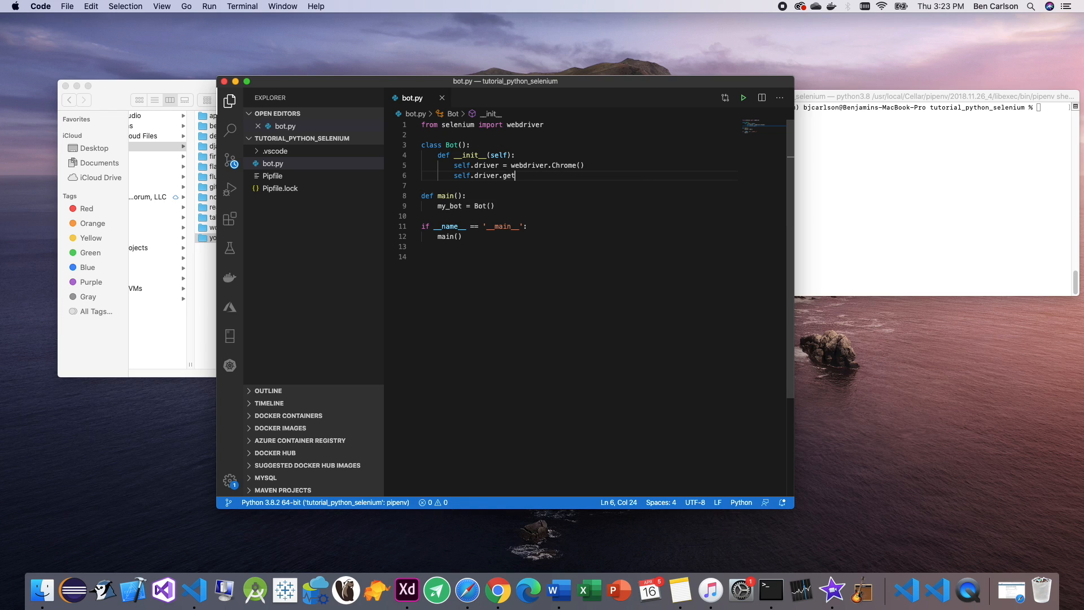
type("()")
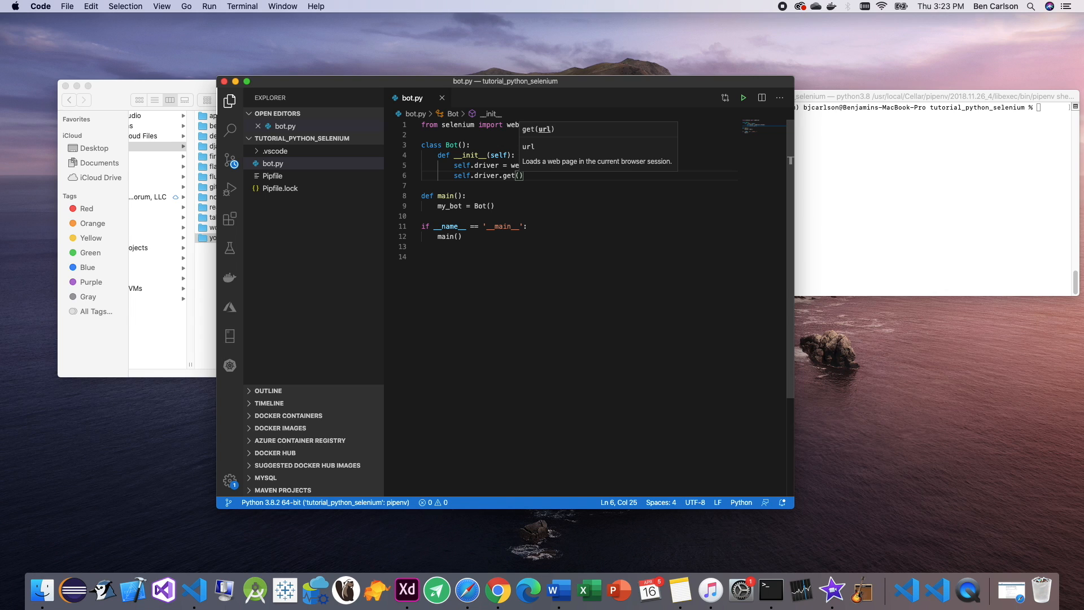
right_click(496, 589)
type("'")
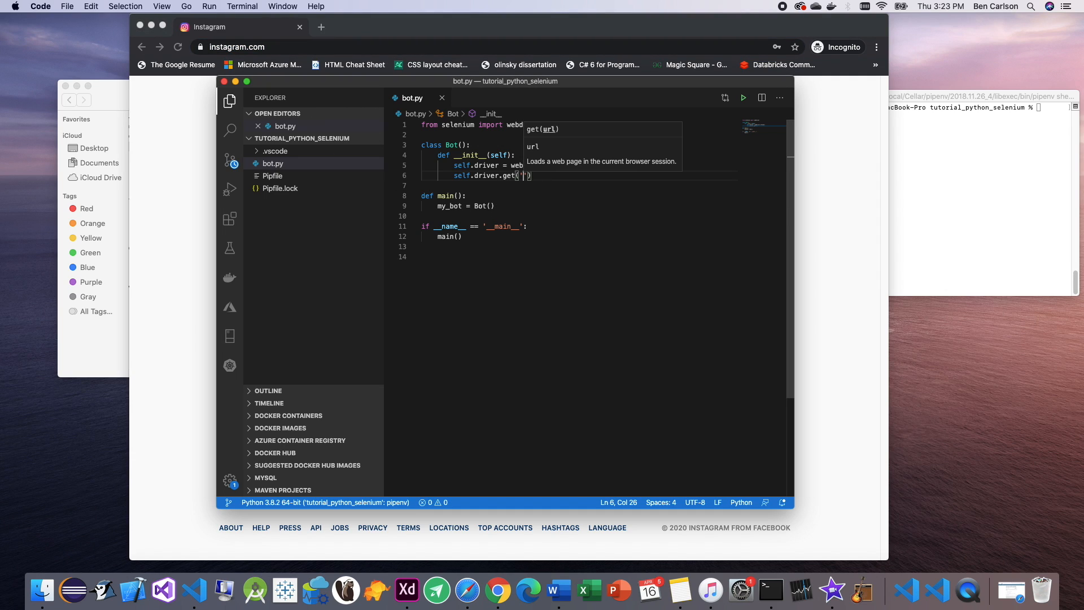
type("https://www.instagram.com/")
left_click(982, 107)
type("python bot.py")
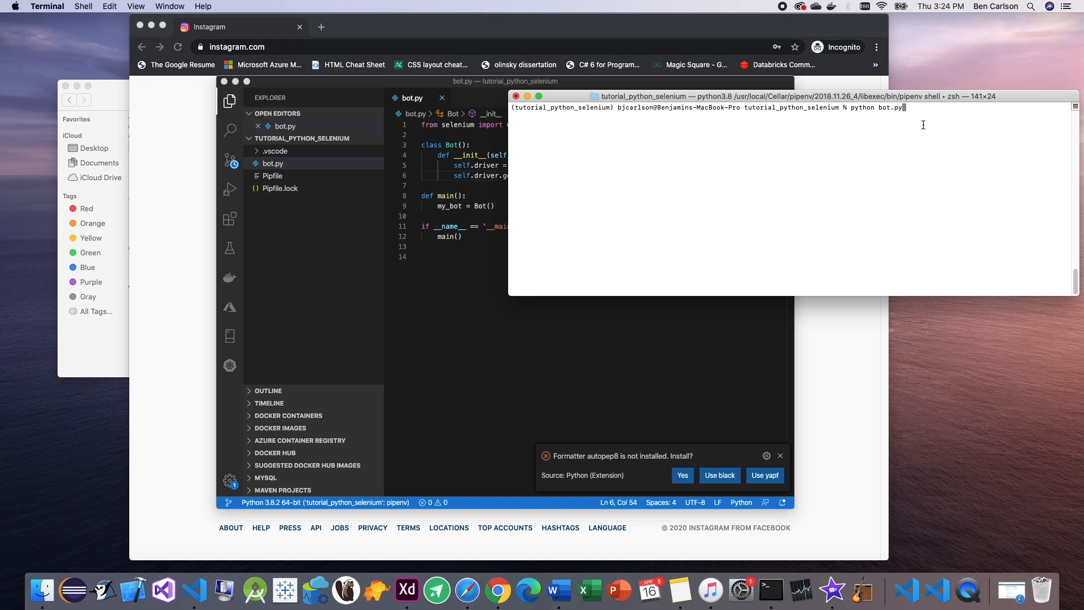
mouse_move(936, 118)
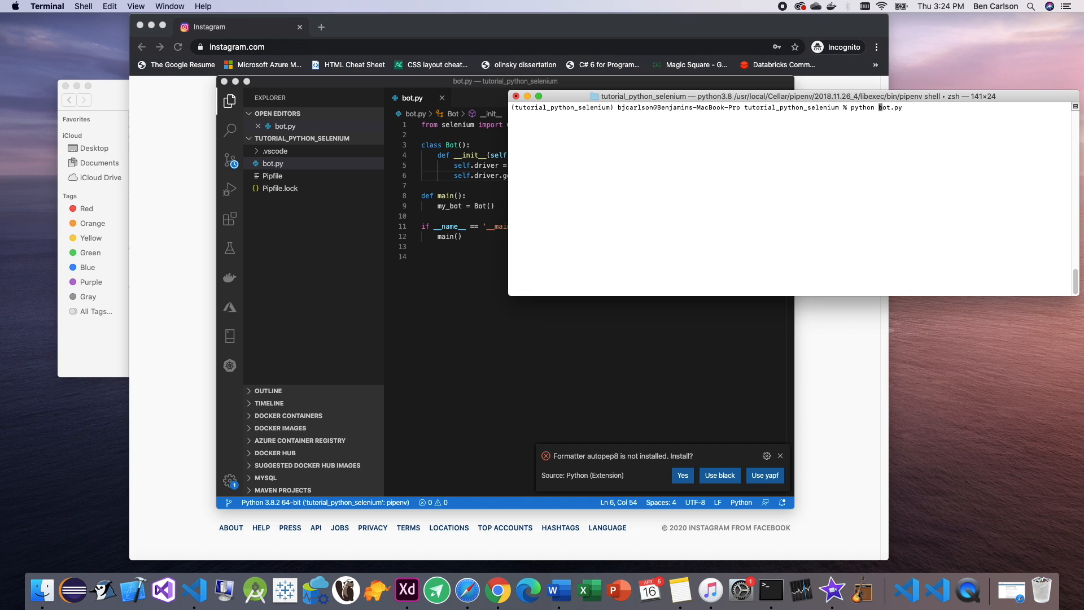
Step: Run python -i bot.py so the bot opens its automated Chrome window
type("-i bot.py")
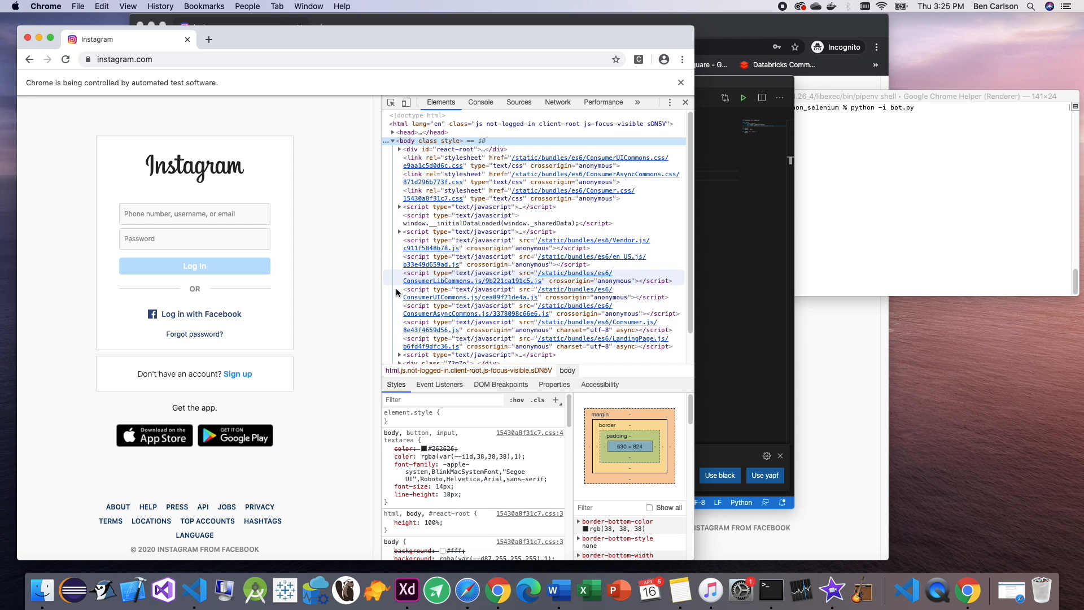
Step: Inspect the Instagram username field to show its input element with name="username"
right_click(194, 214)
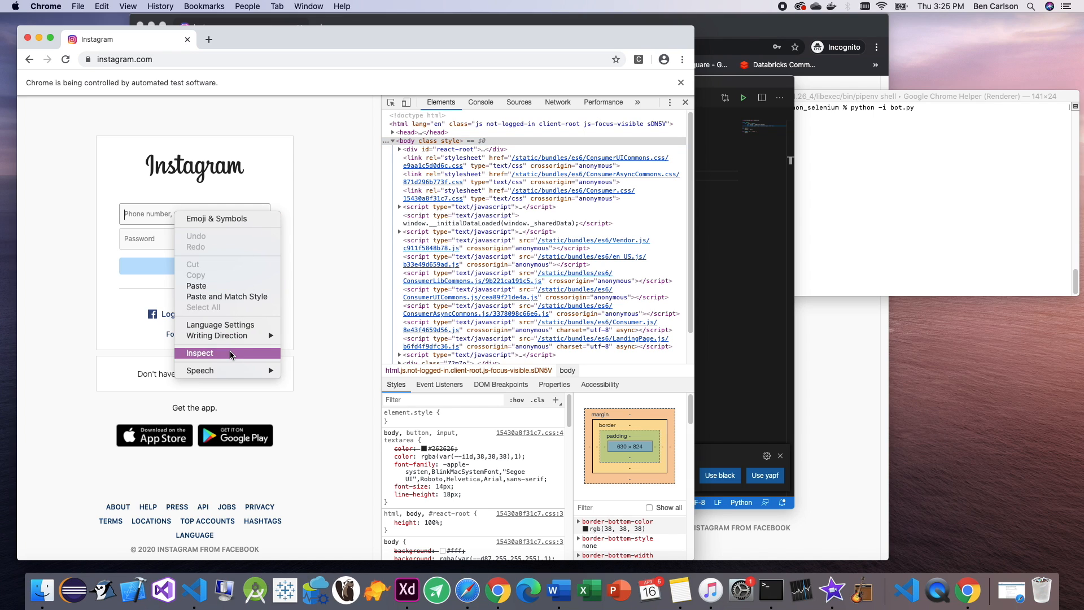
left_click(199, 354)
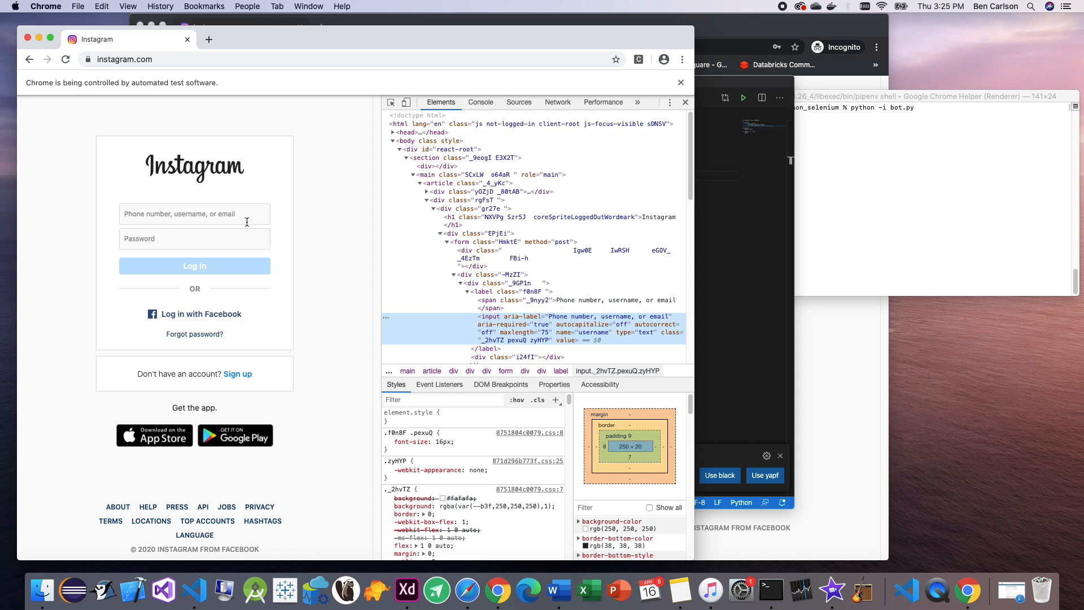
mouse_move(491, 319)
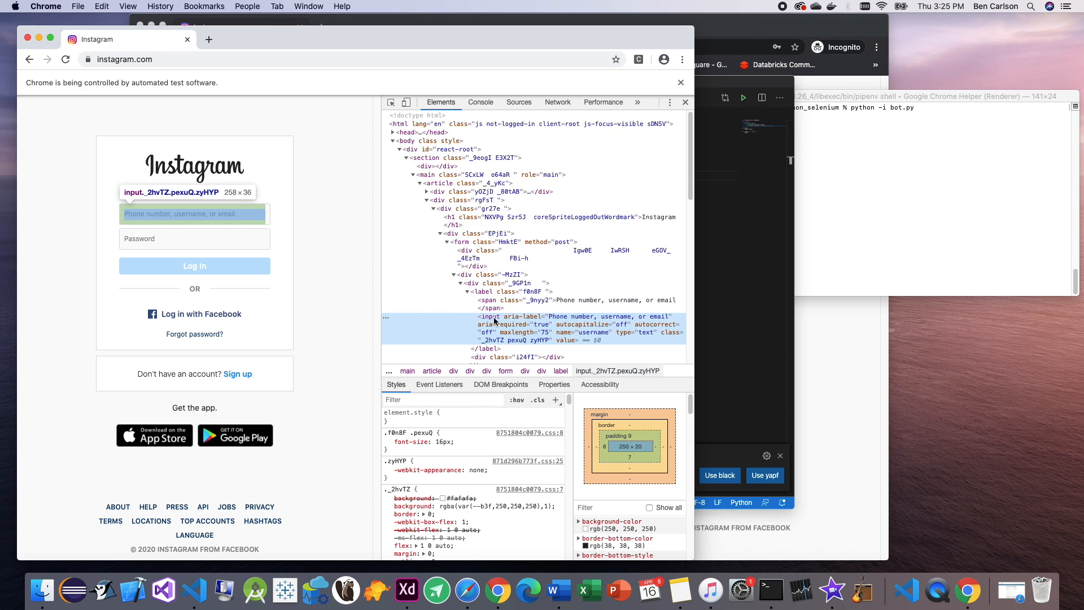
mouse_move(506, 331)
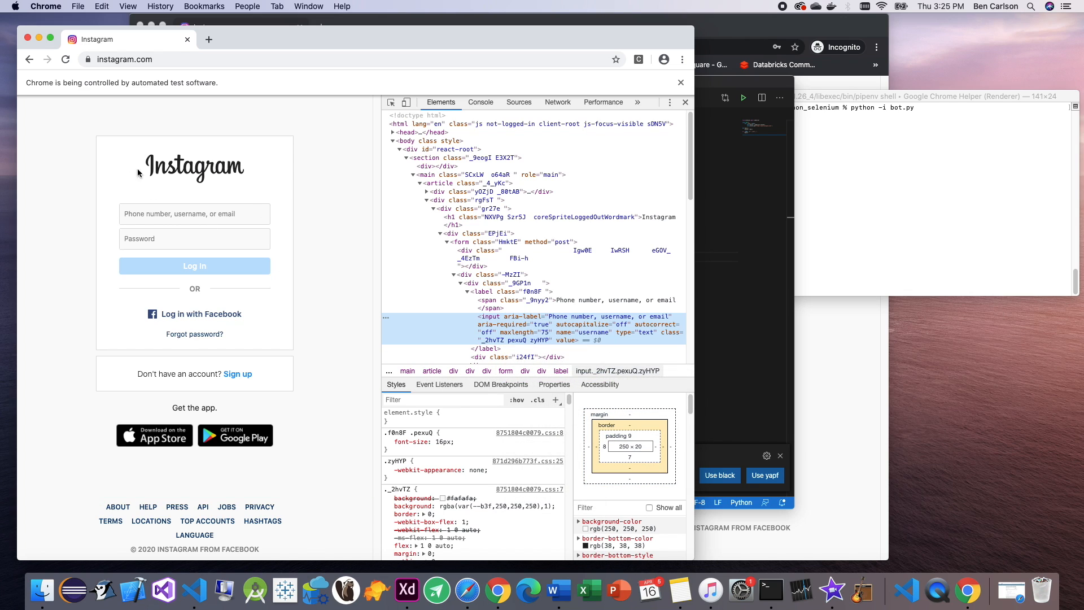
mouse_move(700, 220)
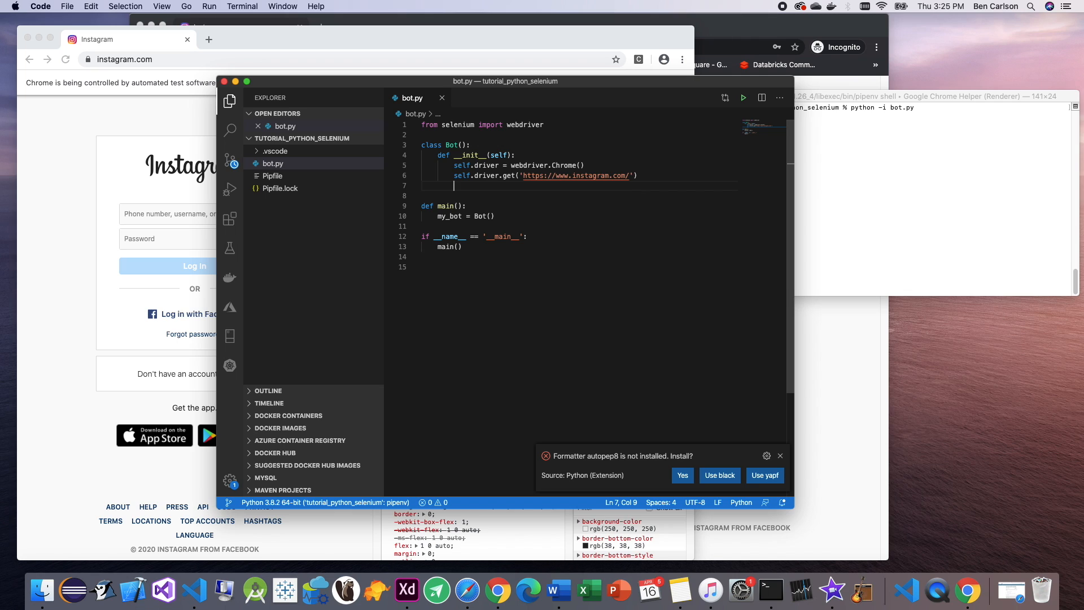
Step: Add self.driver.find_element_by_xpath(...) with the username input's XPath to the constructor
type("self.")
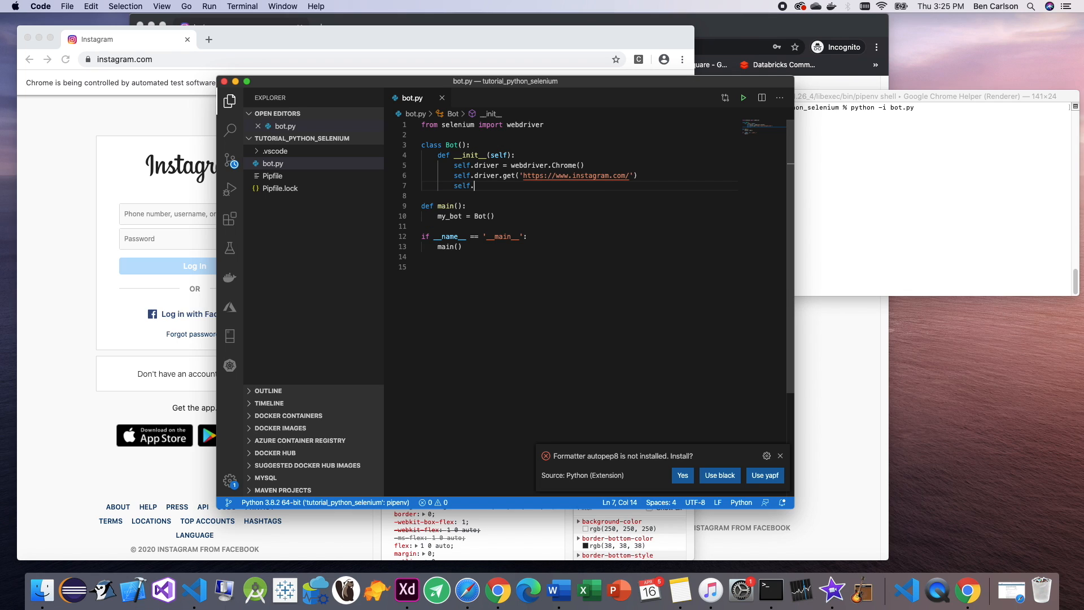
type("driver.")
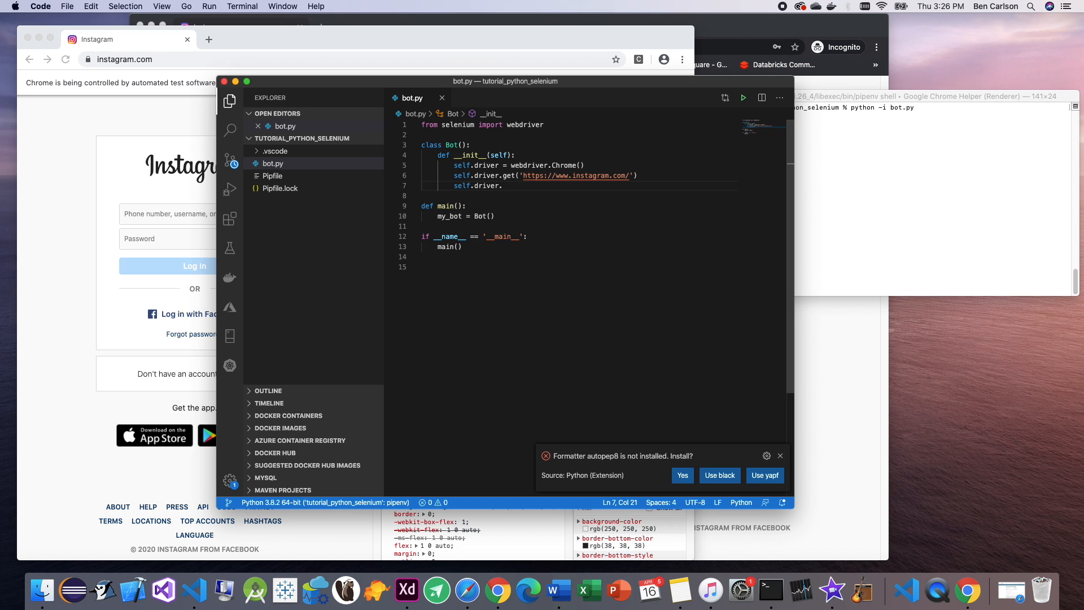
type("find_element_by_xpath('//*[@id=\"react-root\"]/section/main/")
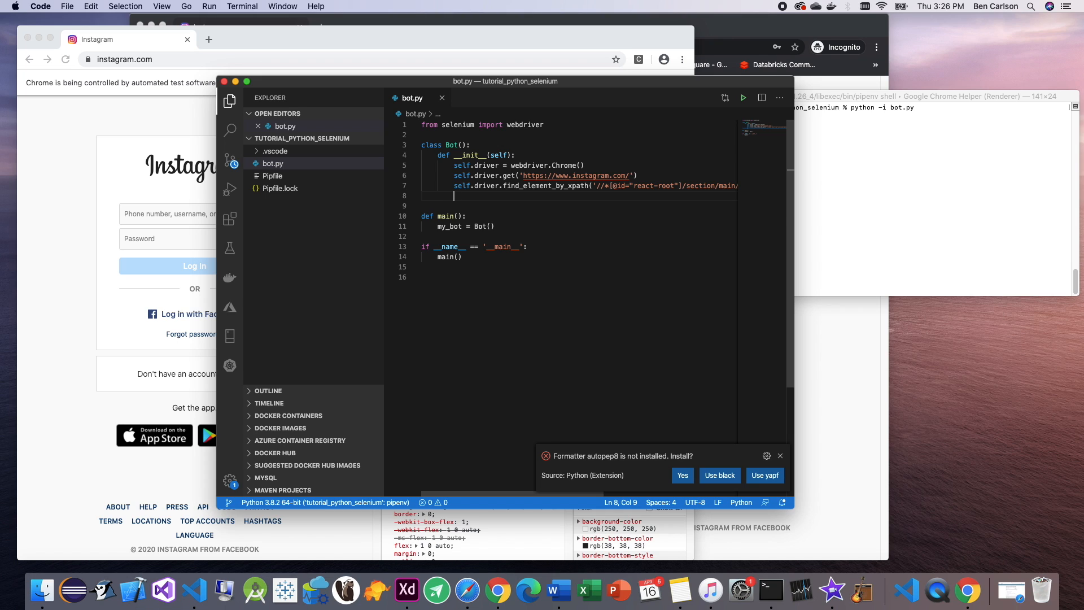
Step: Add self.driver.send_keys('bencarlsonblog') to type the account username
type("self.driver.sen")
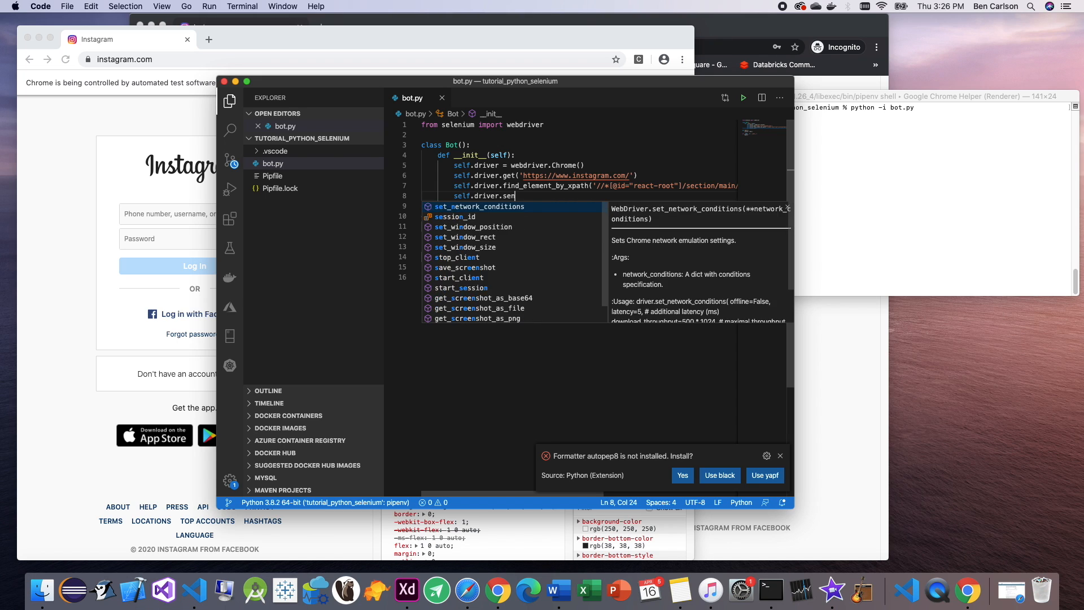
type("d_keys")
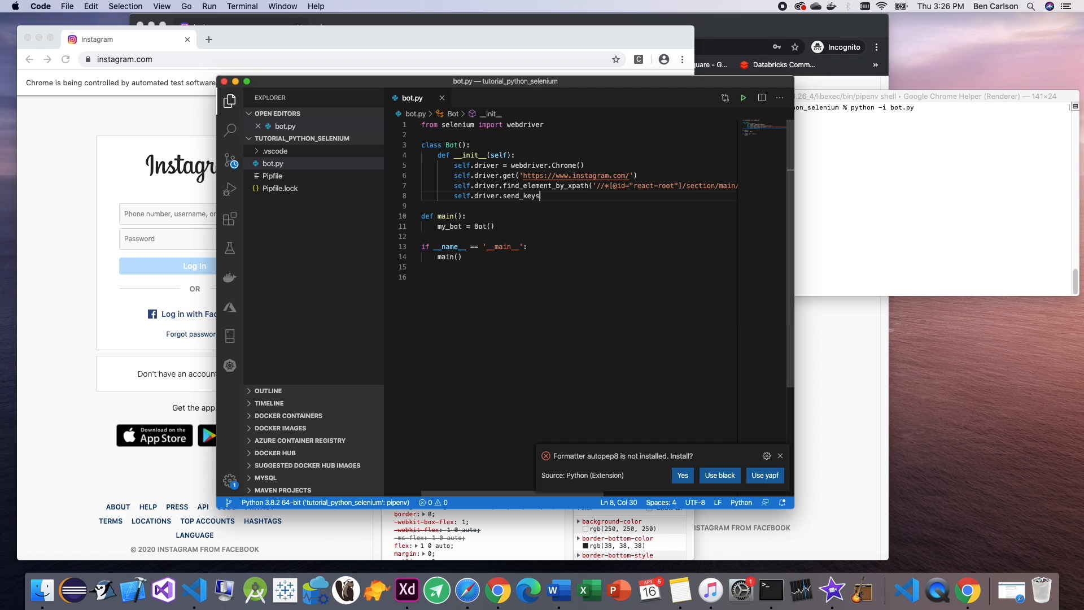
type("()")
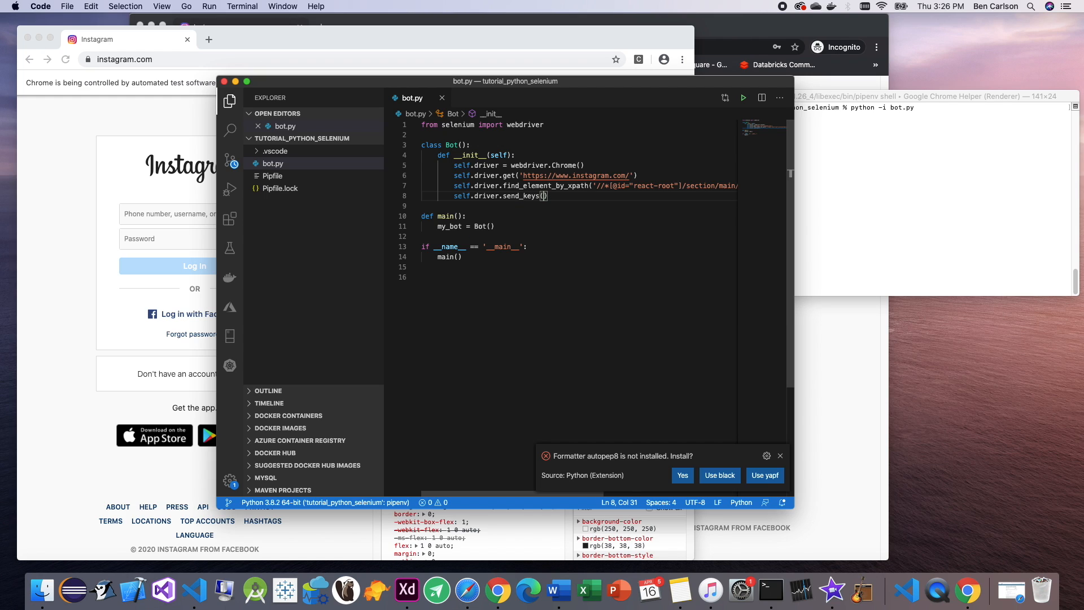
type("'")
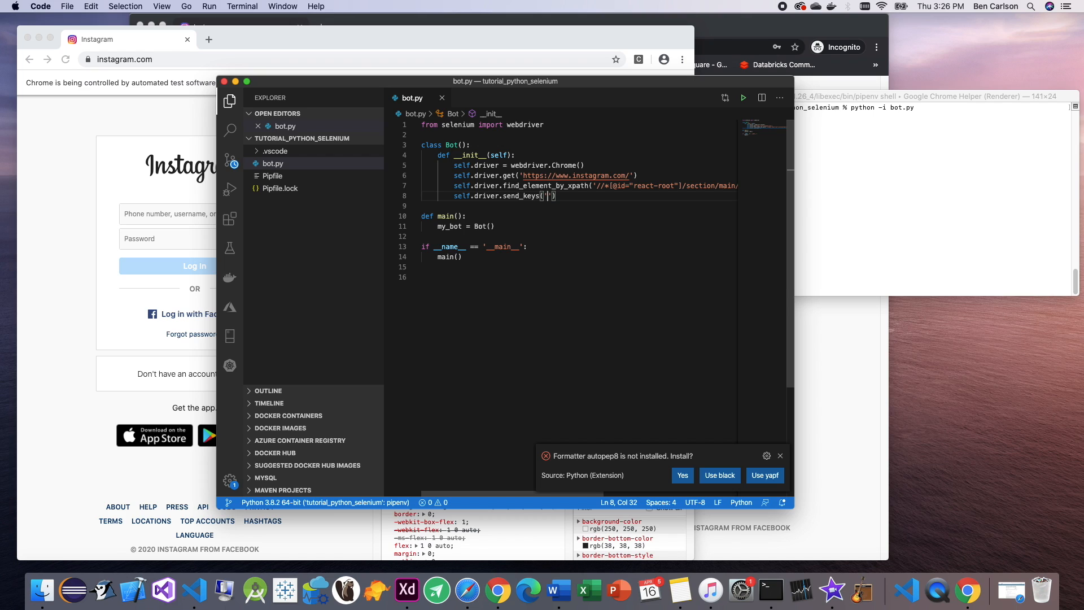
type("bencarlsonblog")
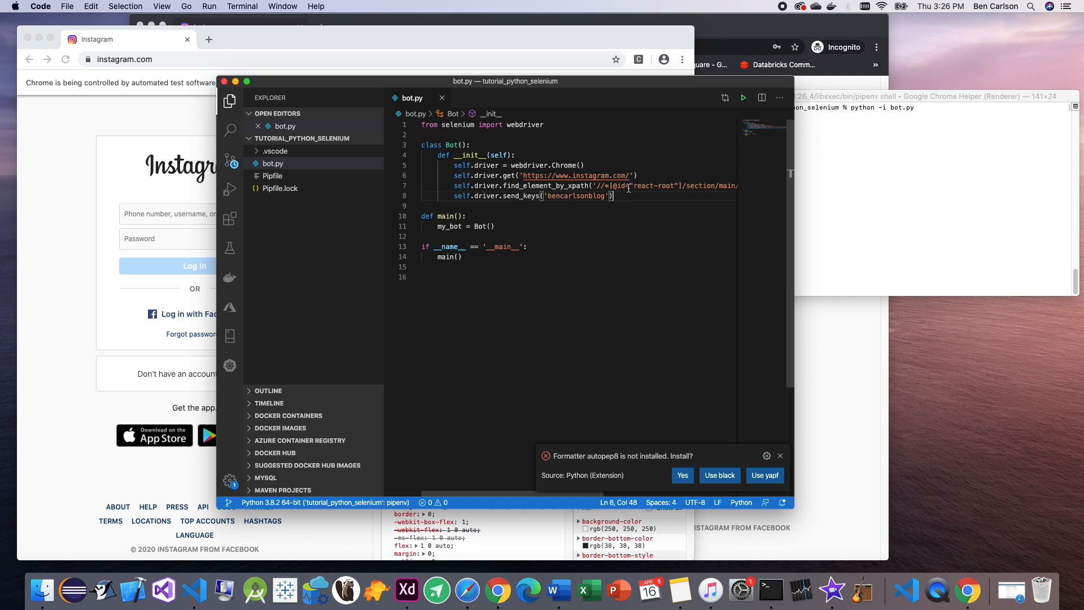
mouse_move(518, 195)
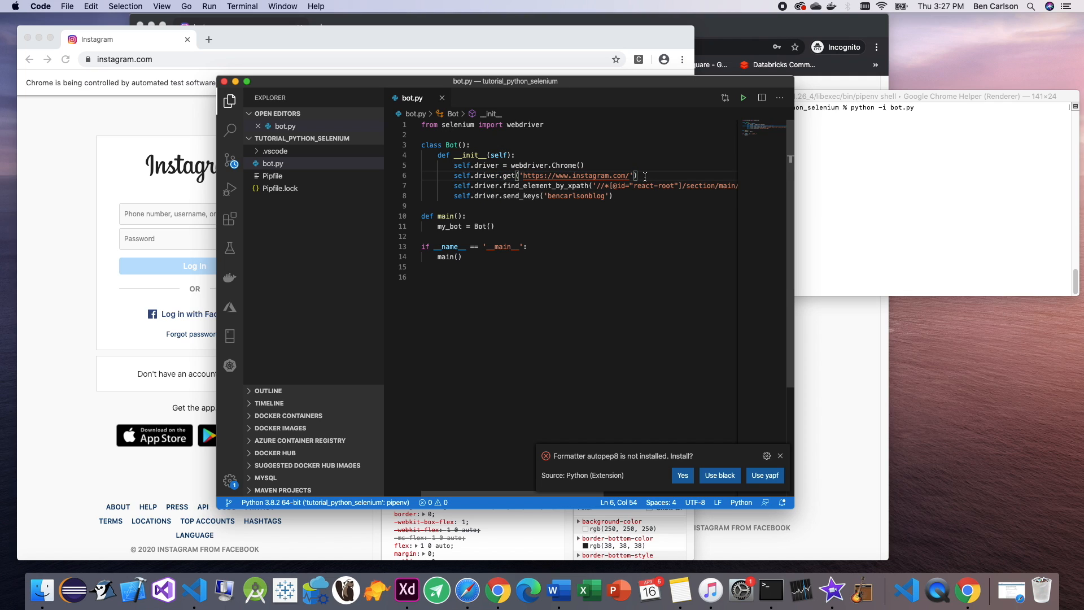
Step: Import sleep from time and pause five seconds after loading Instagram
double_click(577, 175)
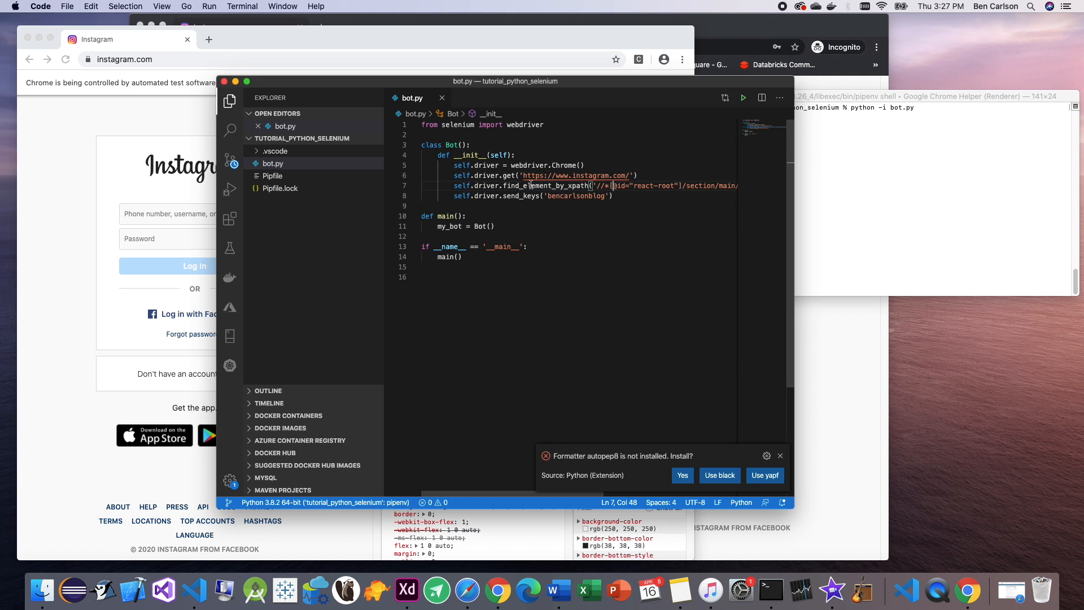
mouse_move(103, 210)
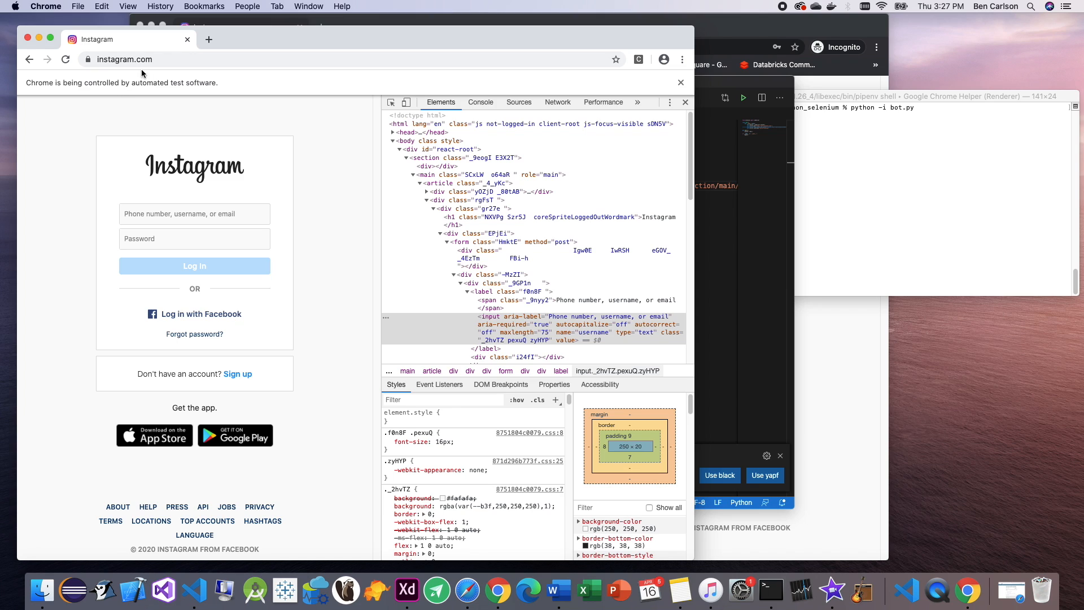
mouse_move(274, 178)
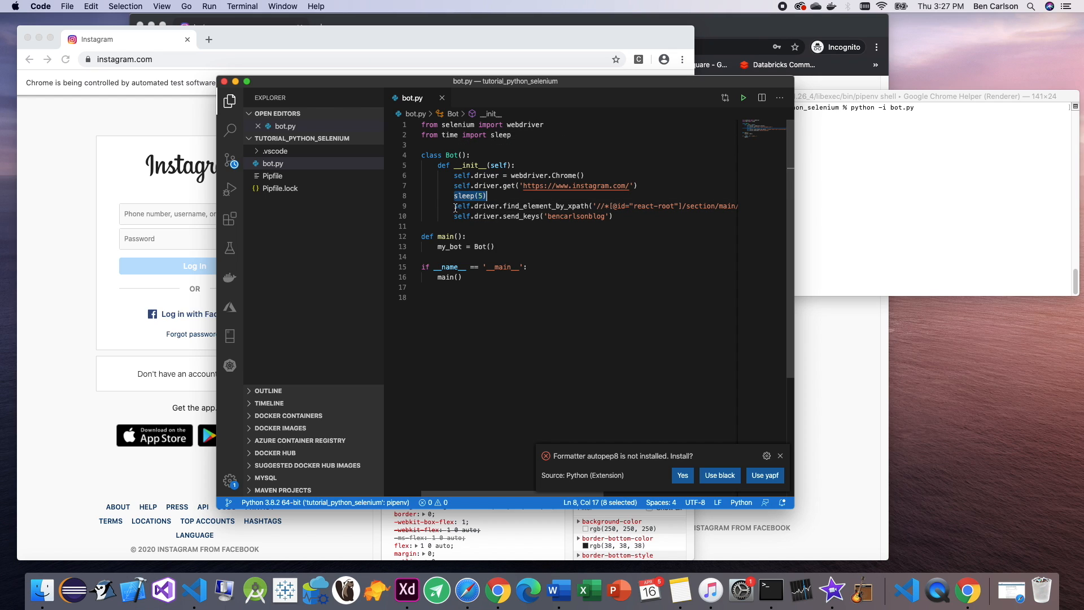
left_click(424, 226)
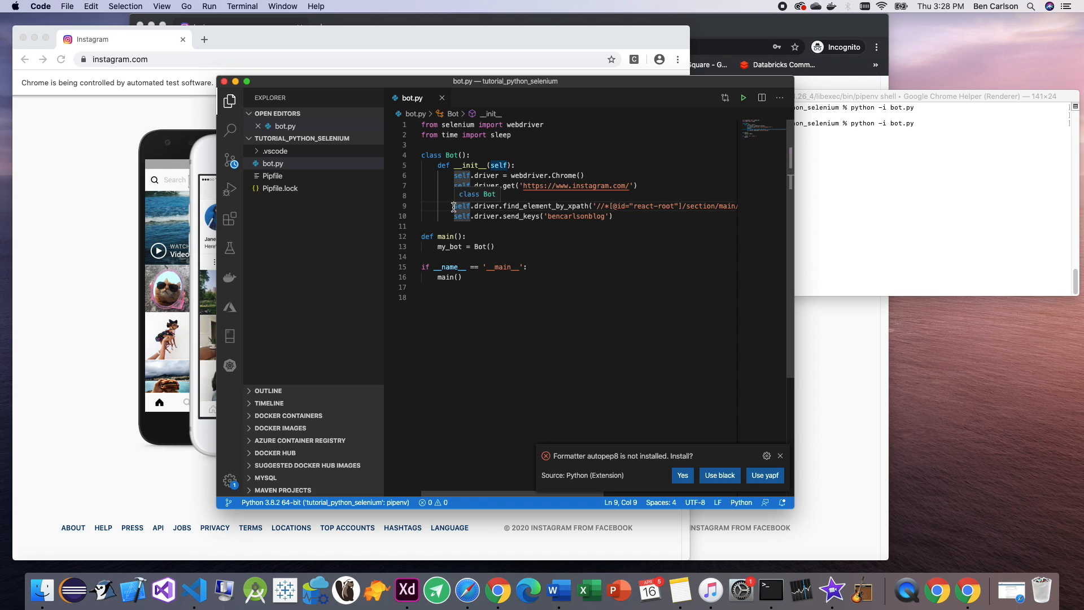
Step: Add sleep(5), store the field as username_input and send the keys to it instead of self.driver
type("sleep(5)")
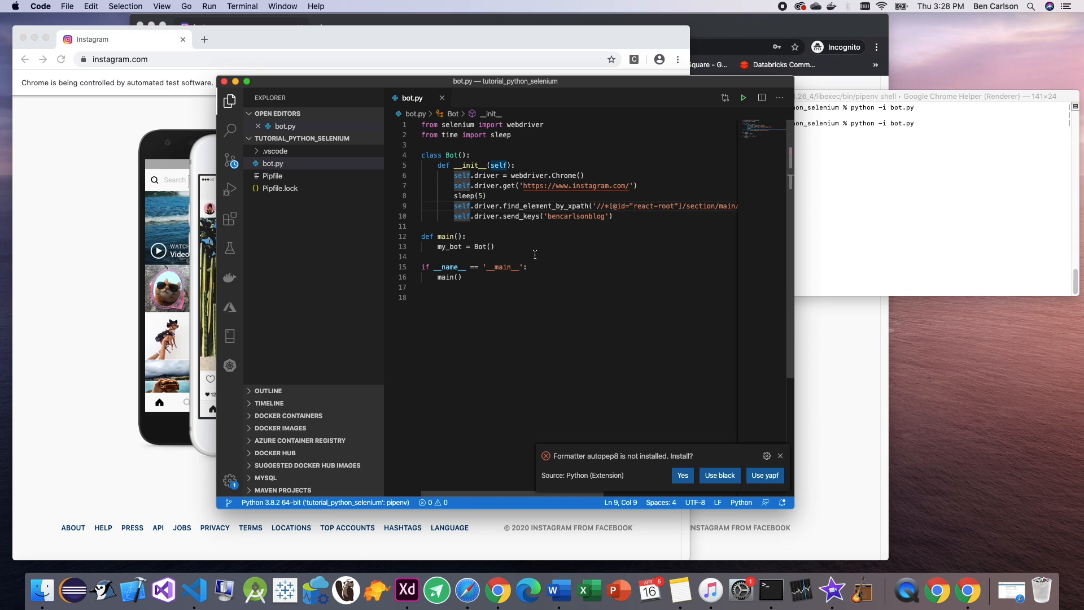
type("username_input =")
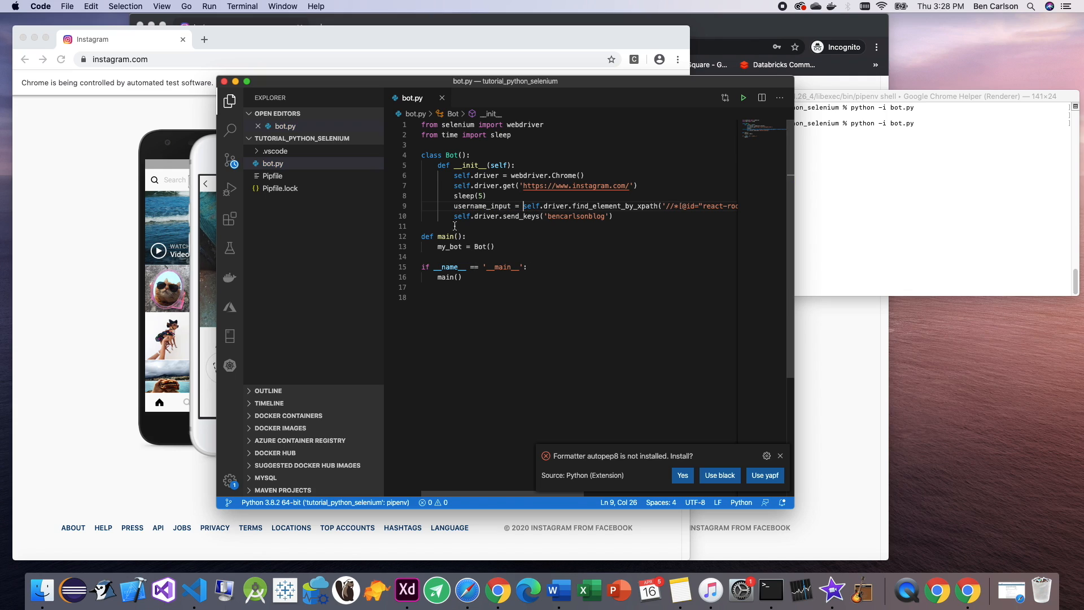
double_click(484, 205)
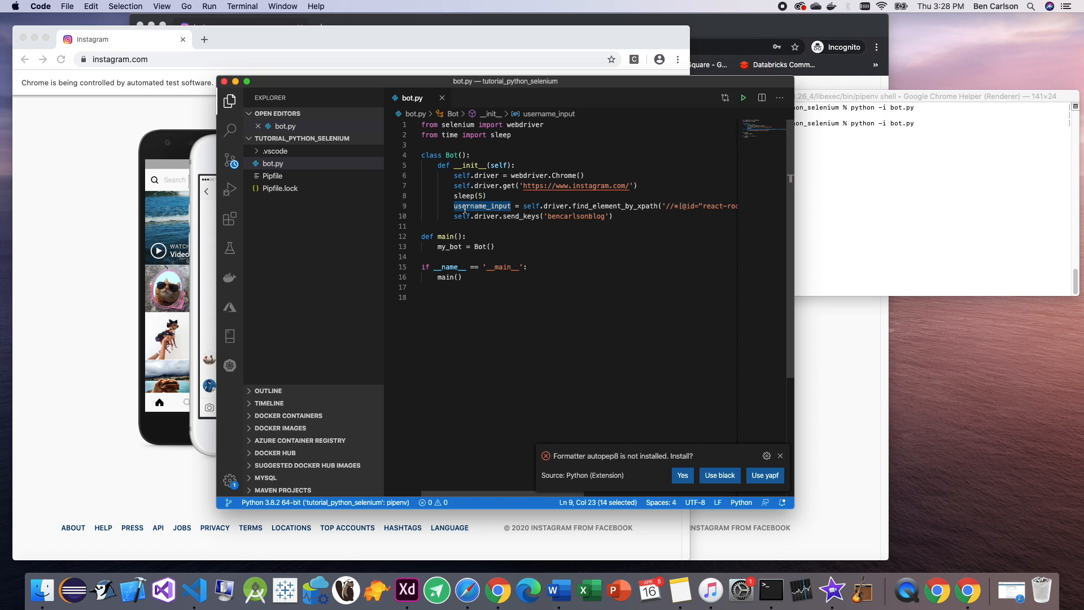
double_click(460, 215)
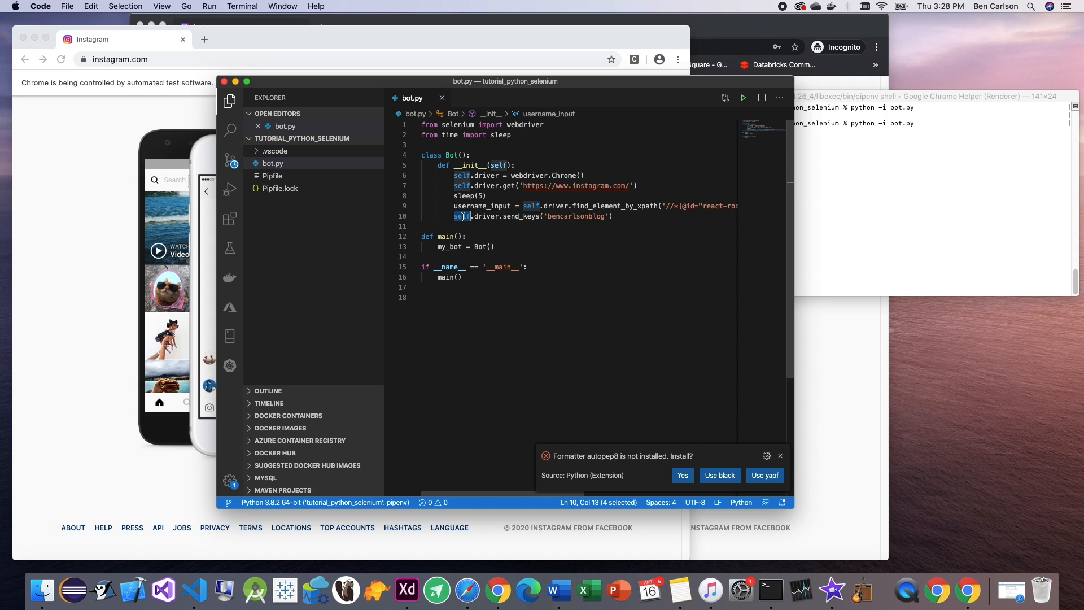
type("username_input")
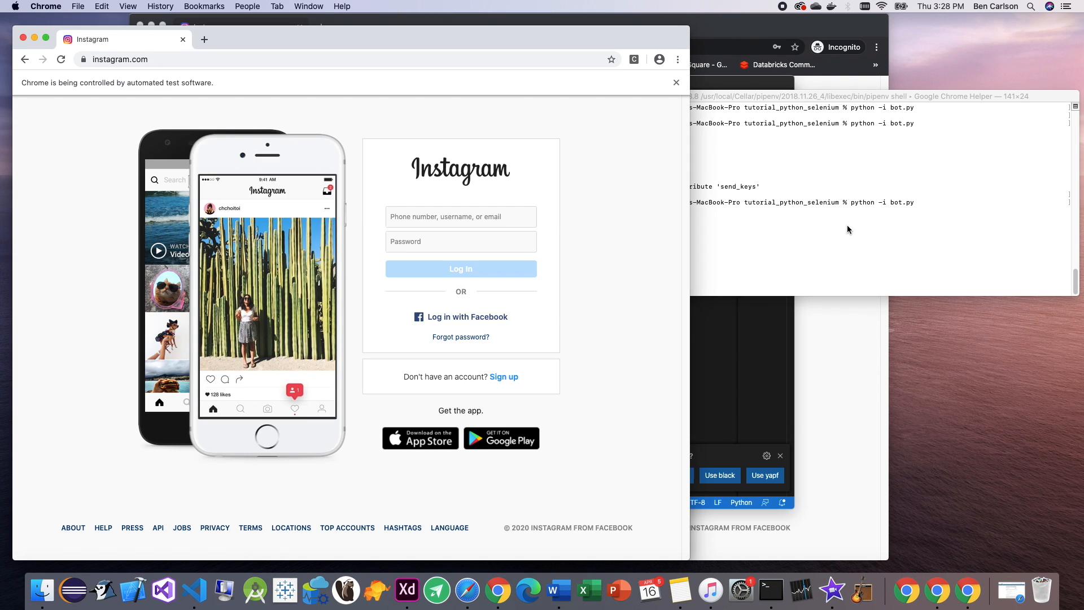
Step: With the username now typed by the bot, inspect the Instagram Password field's markup
type("bencarlsonblog')")
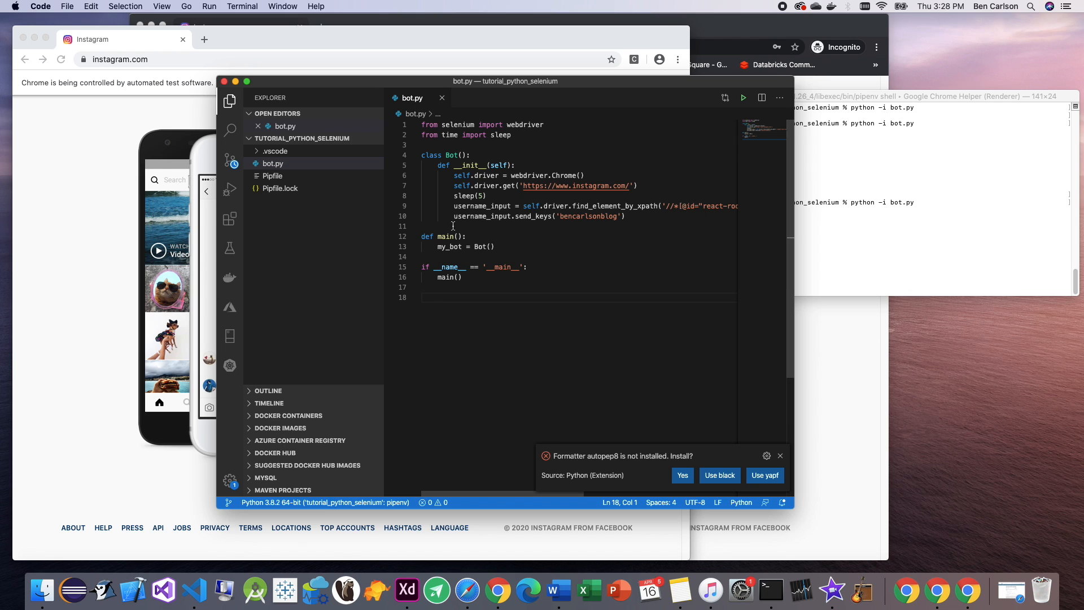
right_click(461, 241)
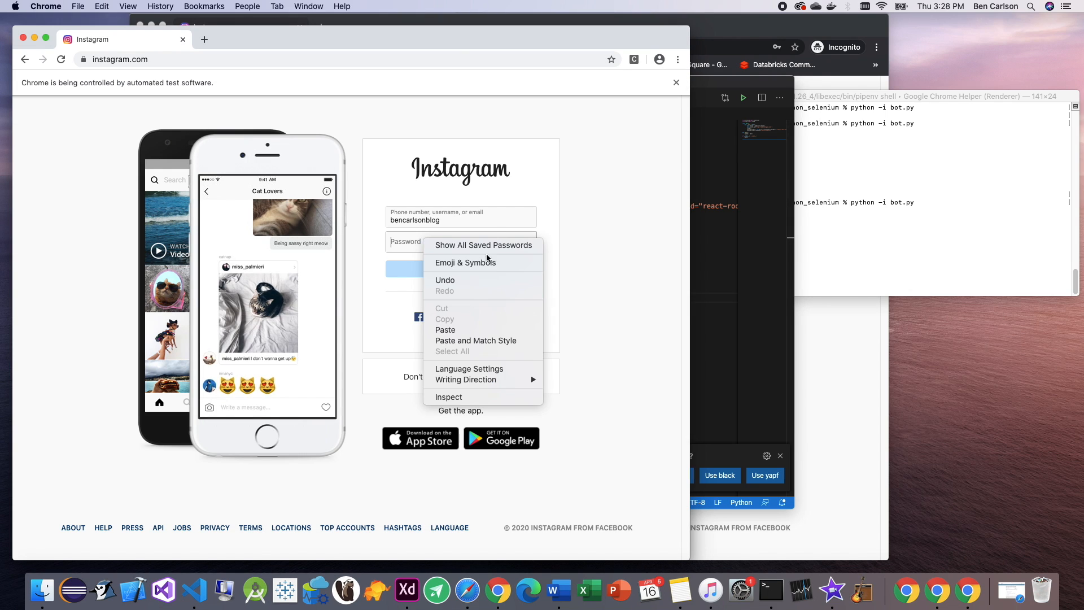
left_click(448, 397)
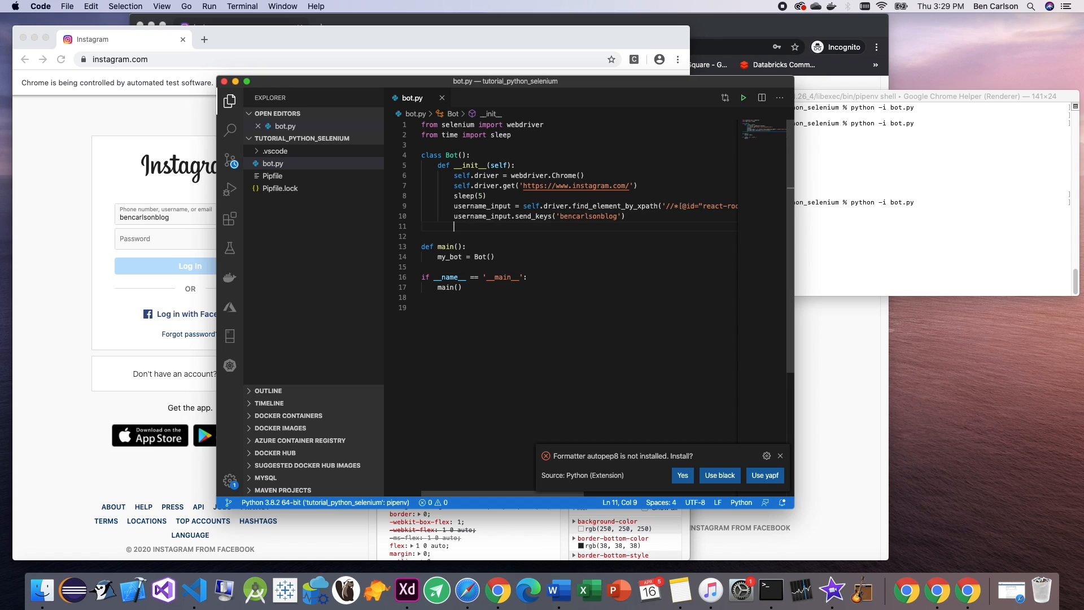
Step: Add password_input = self.driver.find_element_by_xpath(...) and password_input.send_keys(pw)
type("pass")
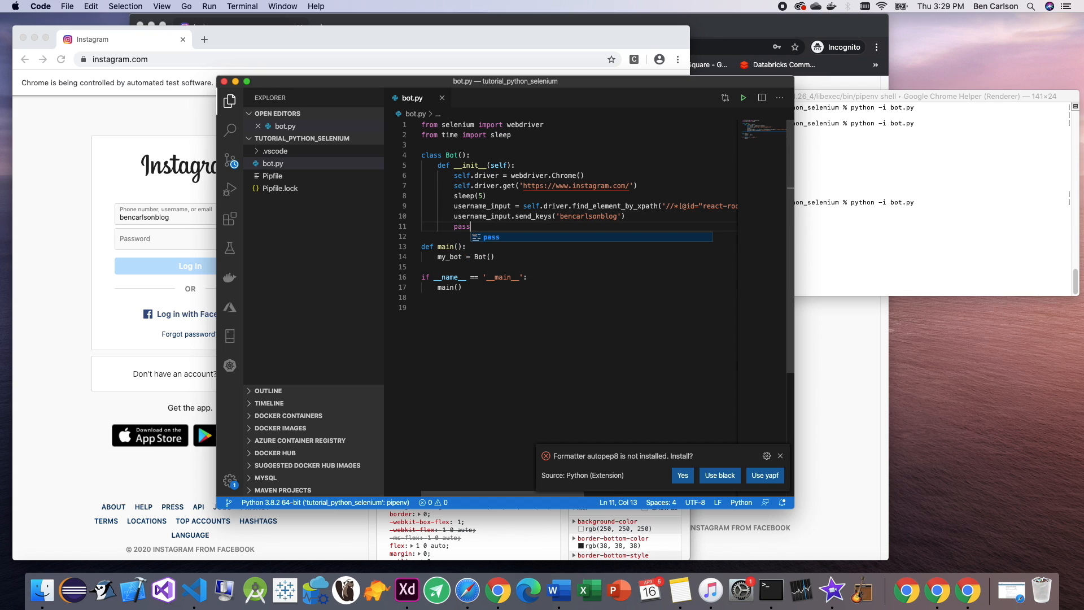
type("password_")
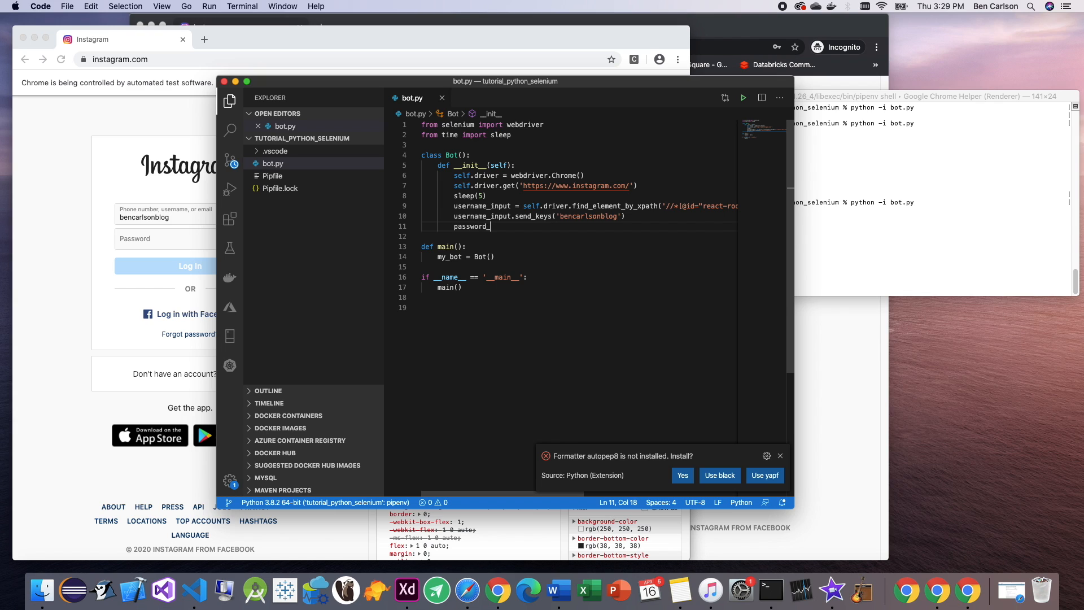
type("input =")
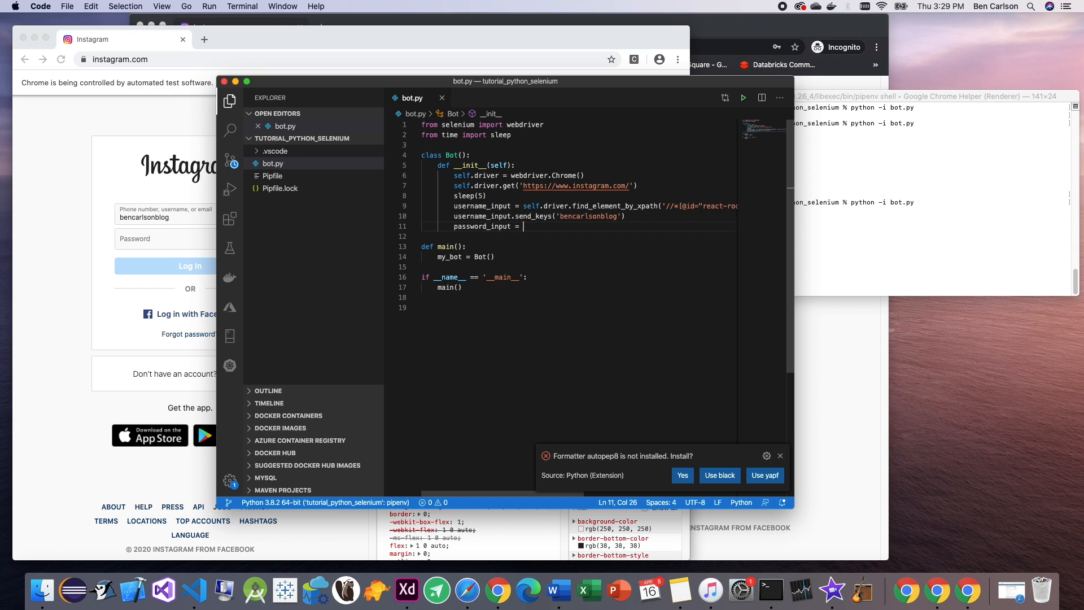
type("self.driver.find_element_by_xpath('//*[@id=\"react-roo")
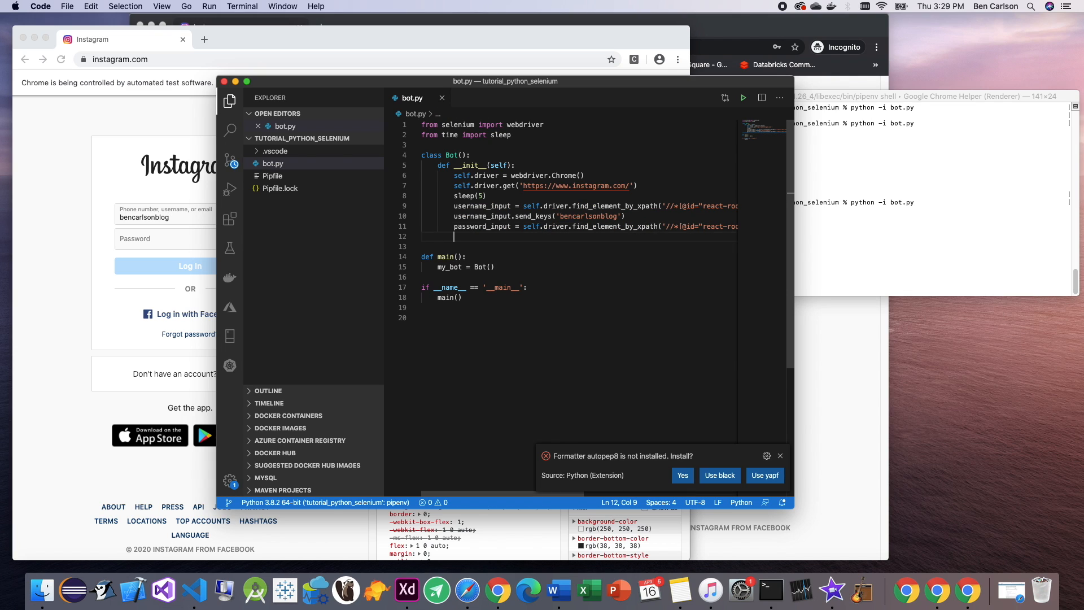
type("password_input")
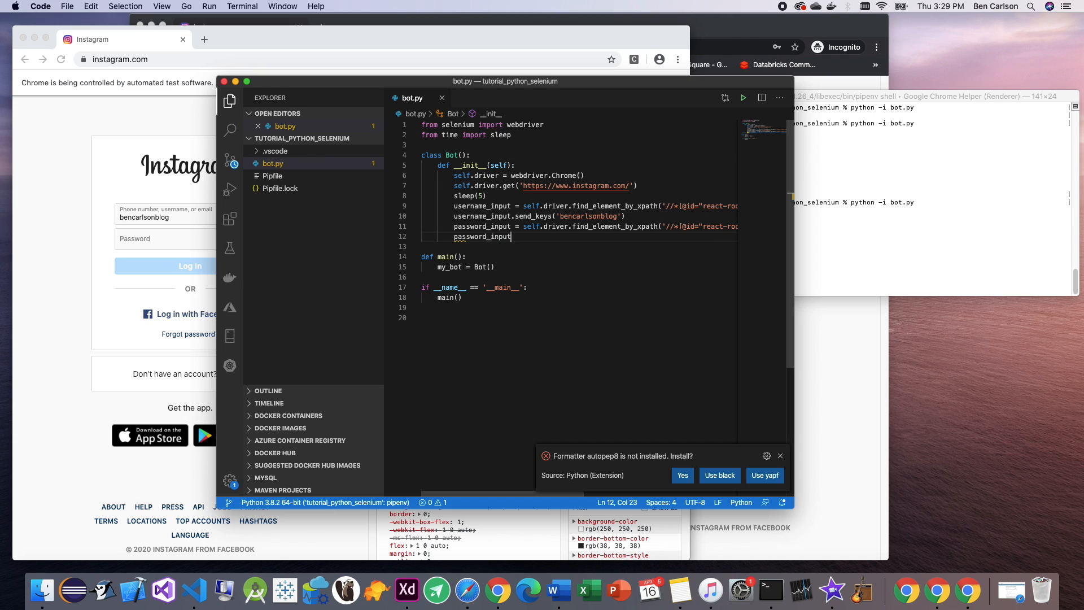
type(".send_keys(")
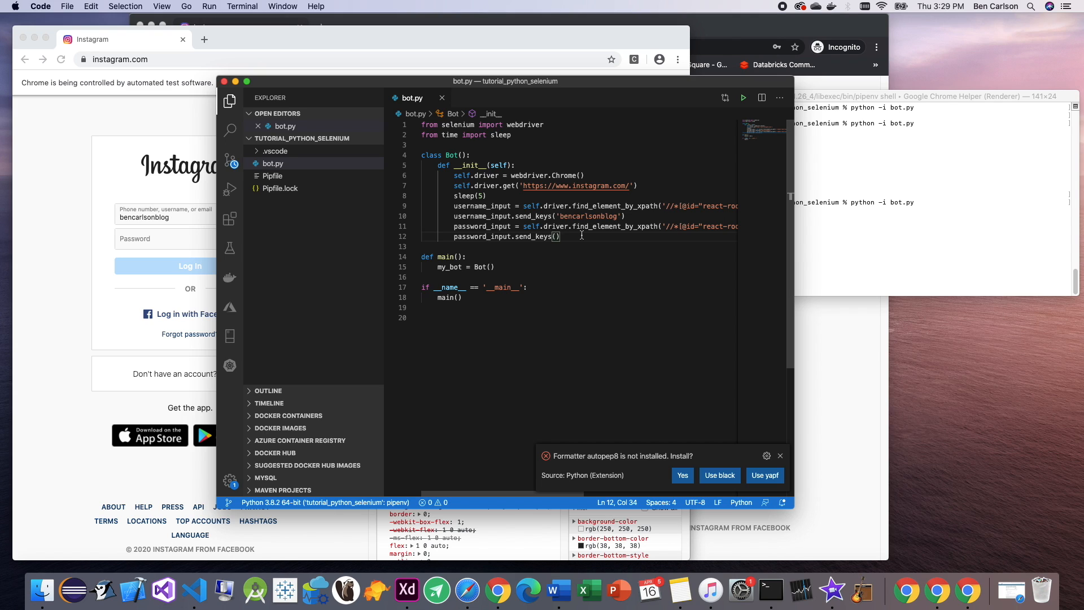
type("pw")
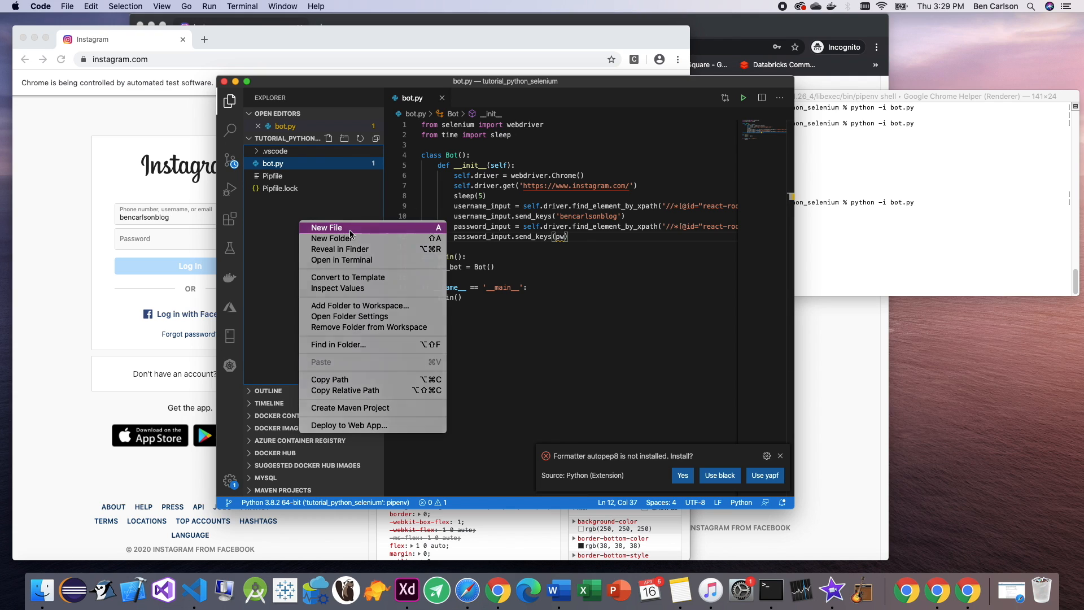
Step: Create secrets.py in the project defining pw = 'XXXXXX'
left_click(325, 227)
type("secrets.py")
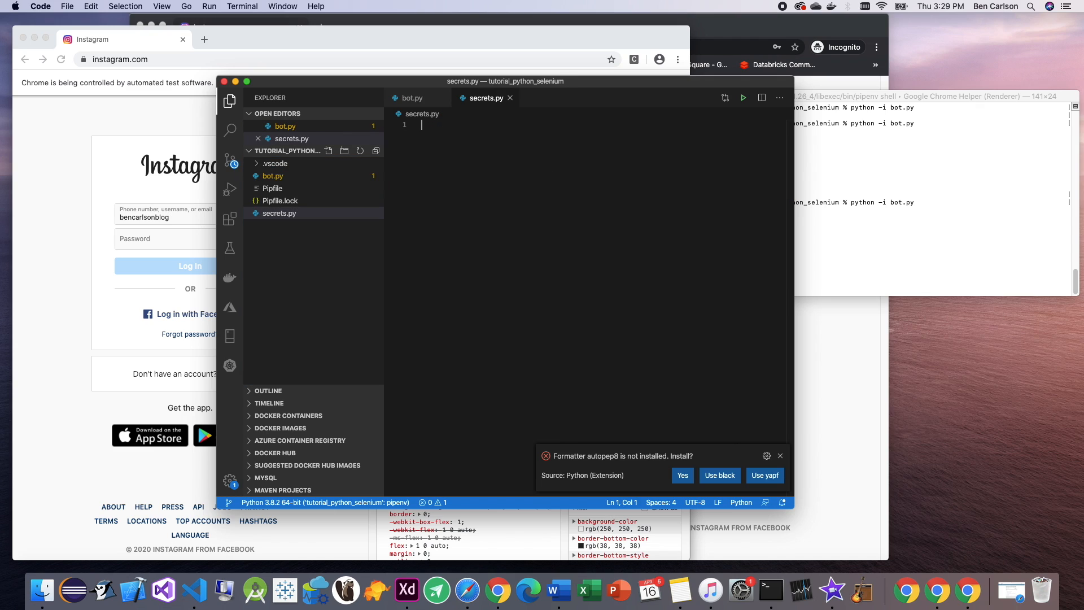
type("pw")
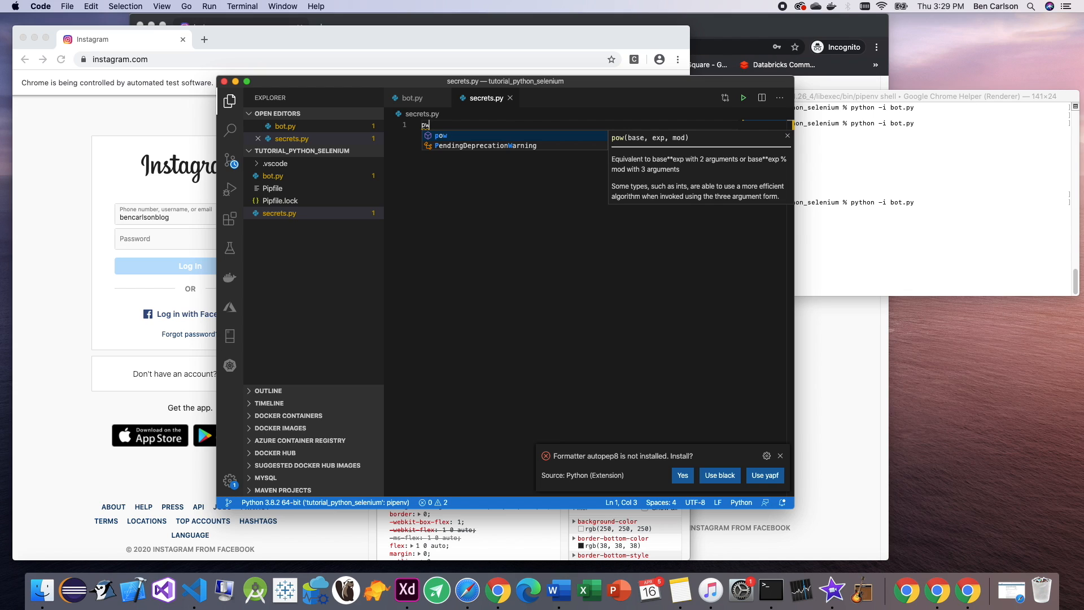
type("= ''")
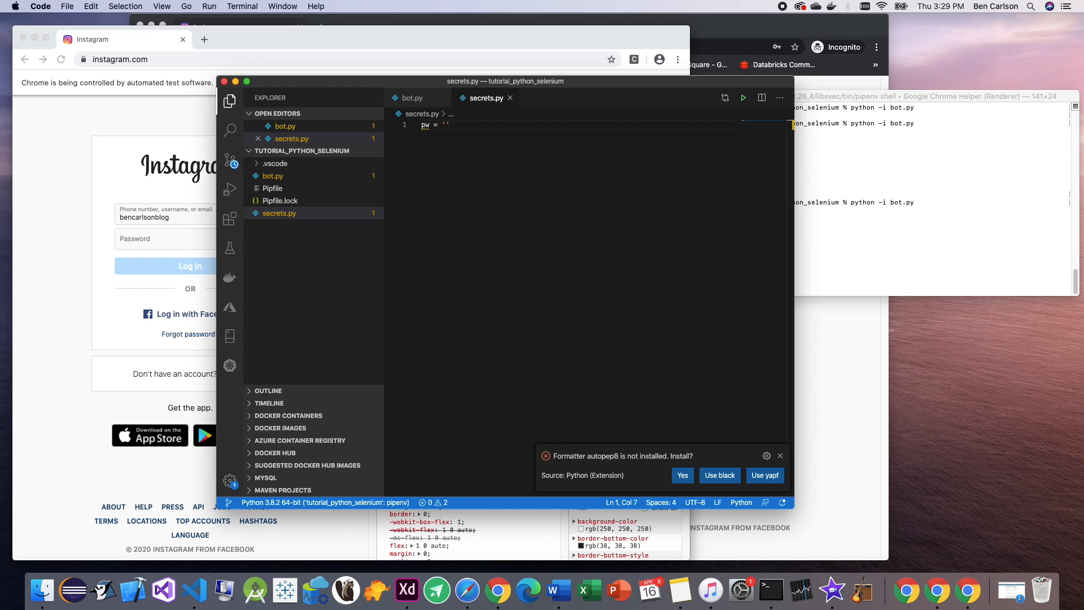
type("XXXX")
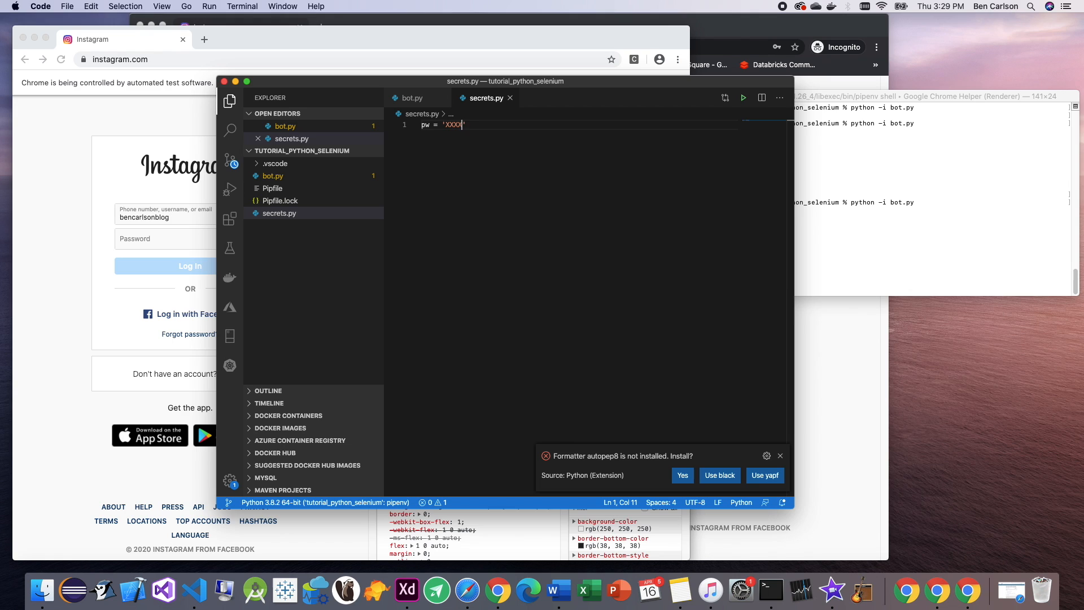
type("XX")
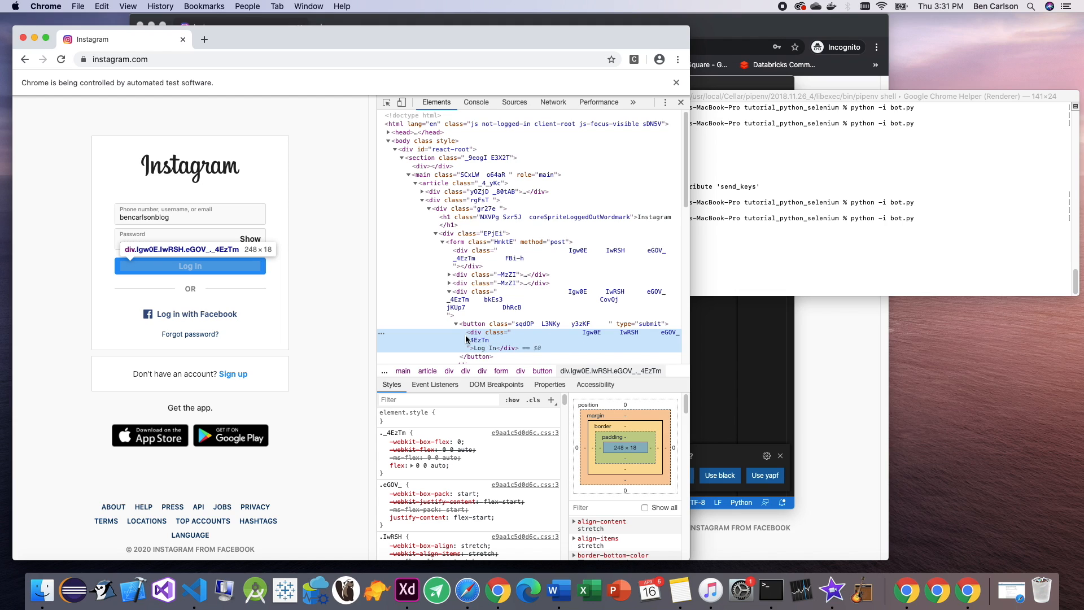
mouse_move(519, 345)
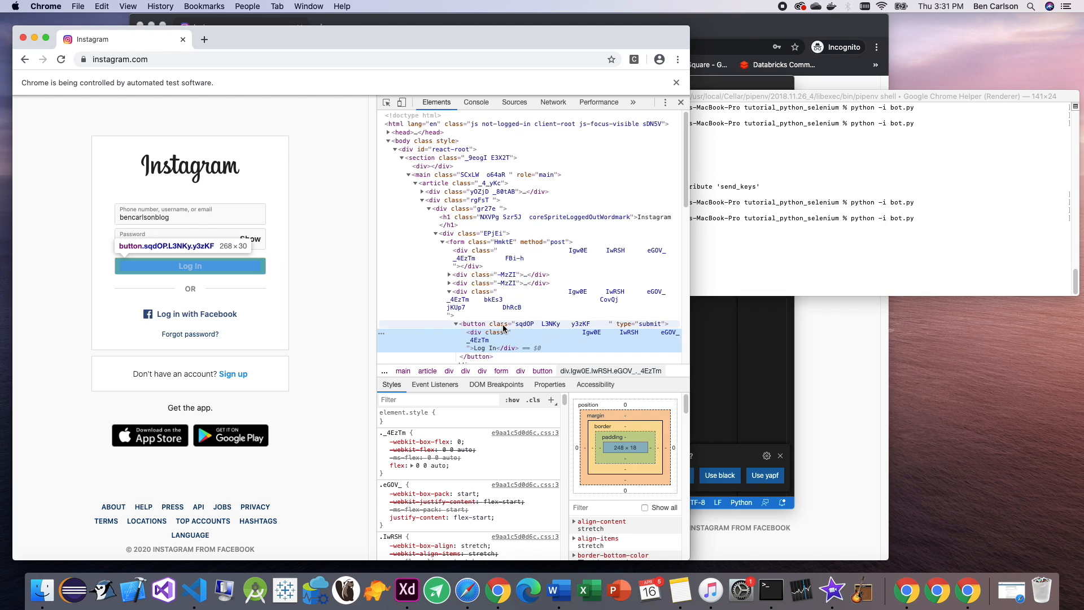
Step: Copy the Log In button element's XPath from the DevTools Elements panel
right_click(481, 324)
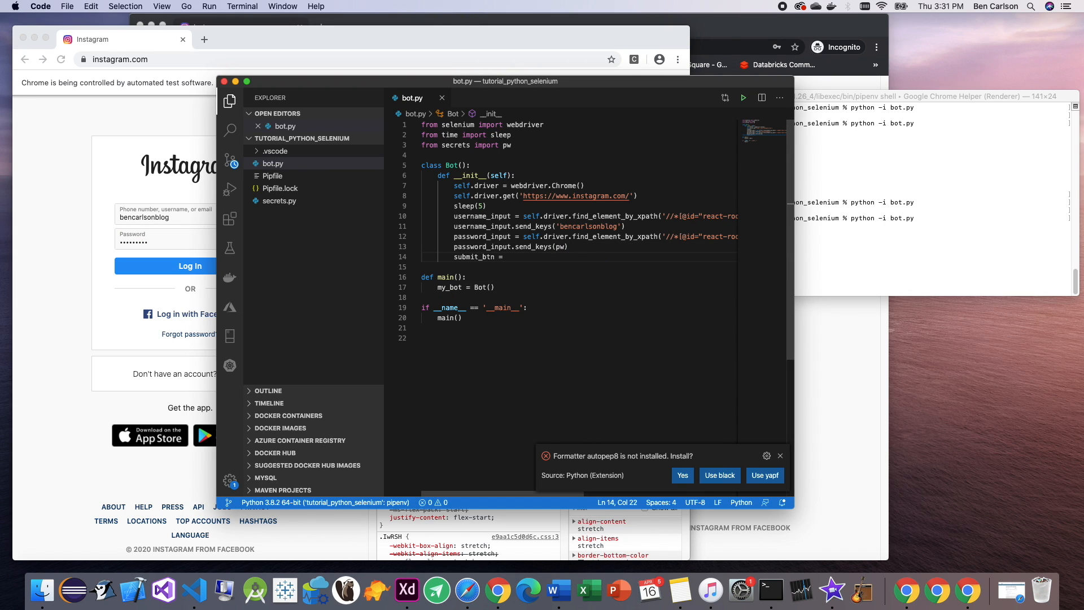
Step: Add submit_btn located by the react-root Log In XPath and call submit_btn.click()
type("self.driver.find_element_by_xpath('//*[@id=\"react-root\"]/")
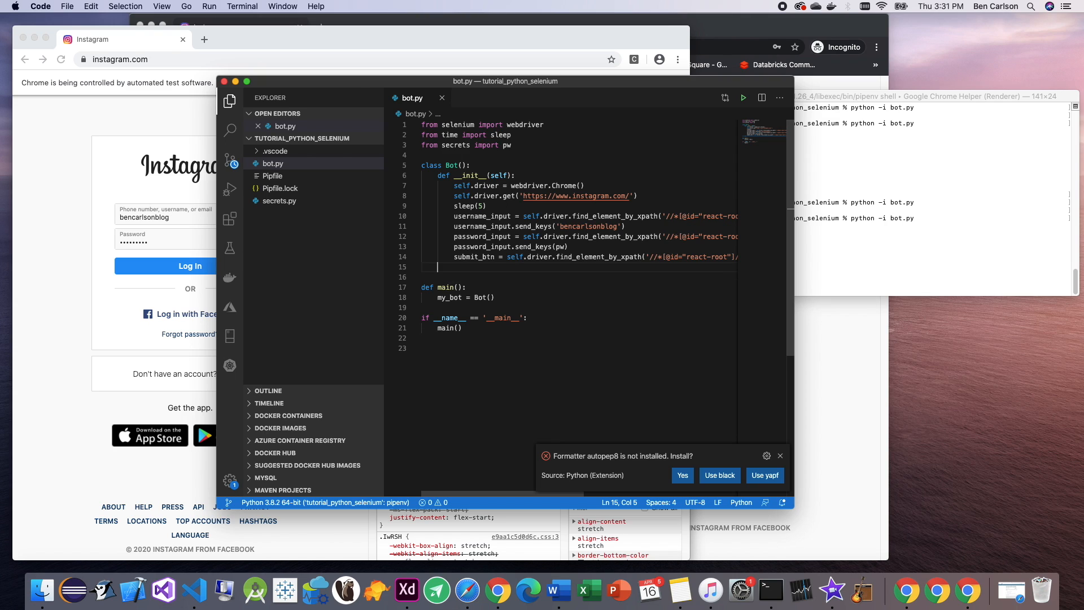
type("submit_btn")
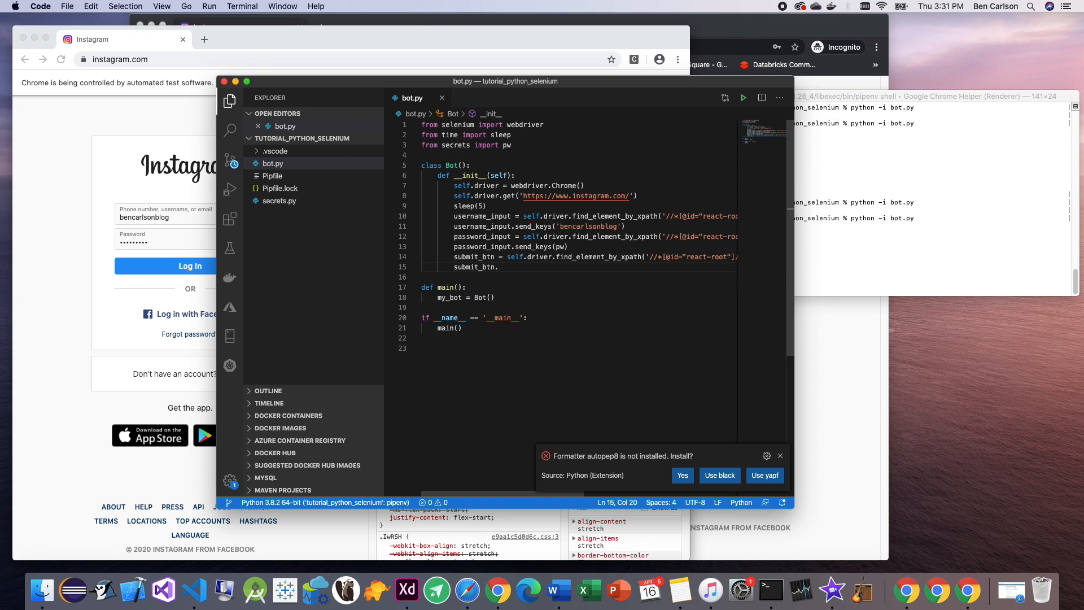
type(".click()")
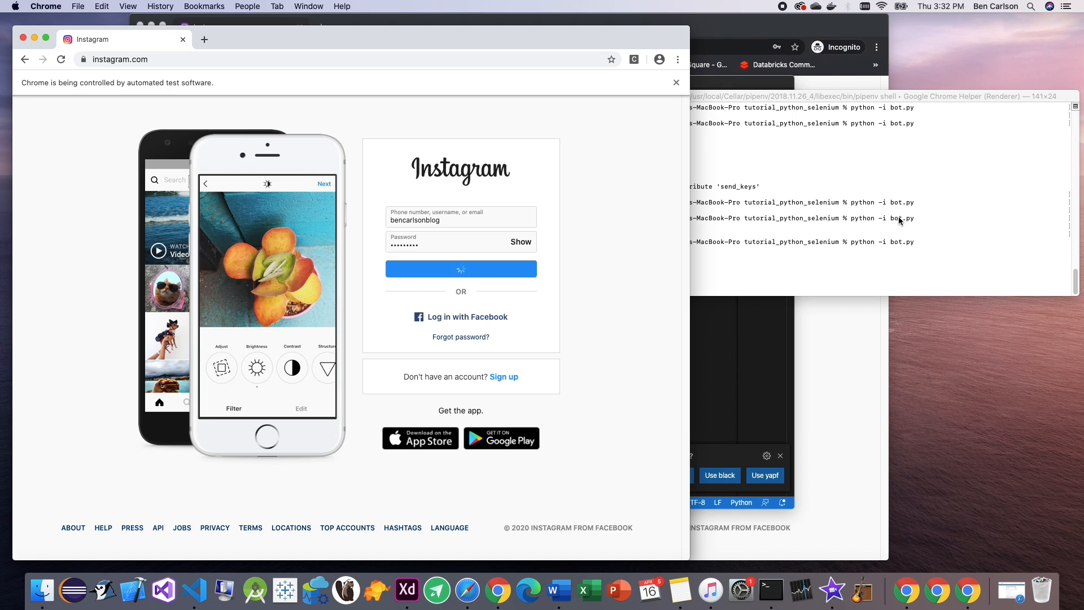
Step: Inspect the Not Now button's markup on Instagram's notifications pop-up
left_click(461, 268)
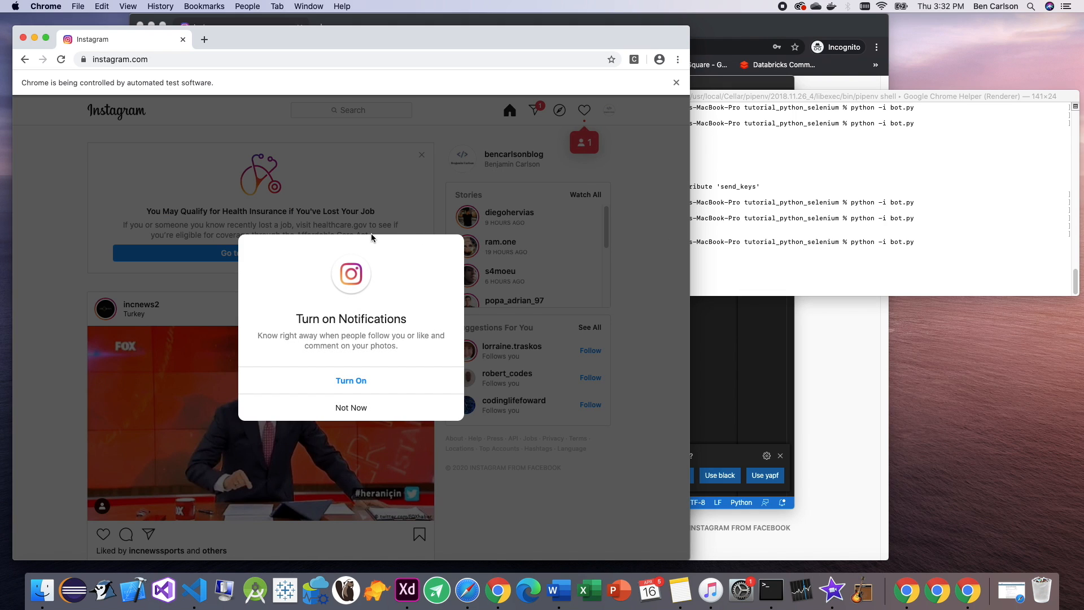
mouse_move(229, 311)
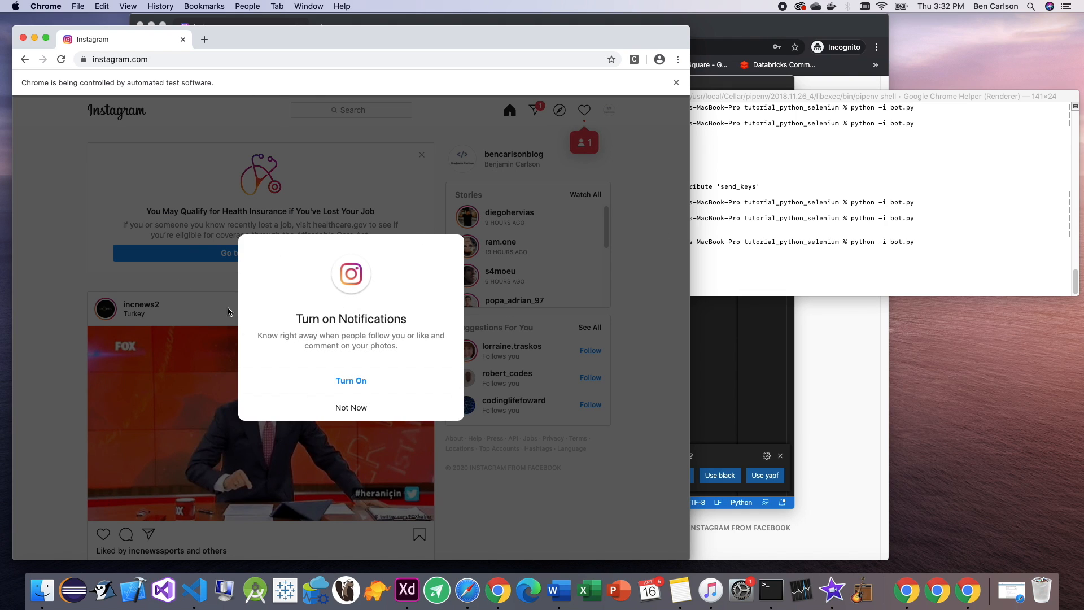
mouse_move(340, 308)
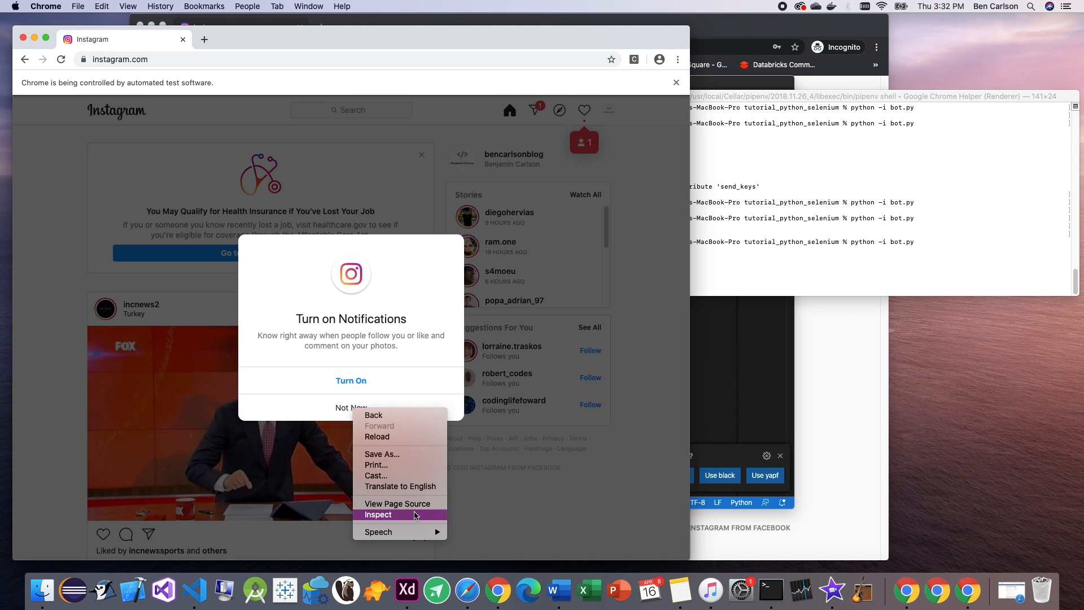
left_click(378, 515)
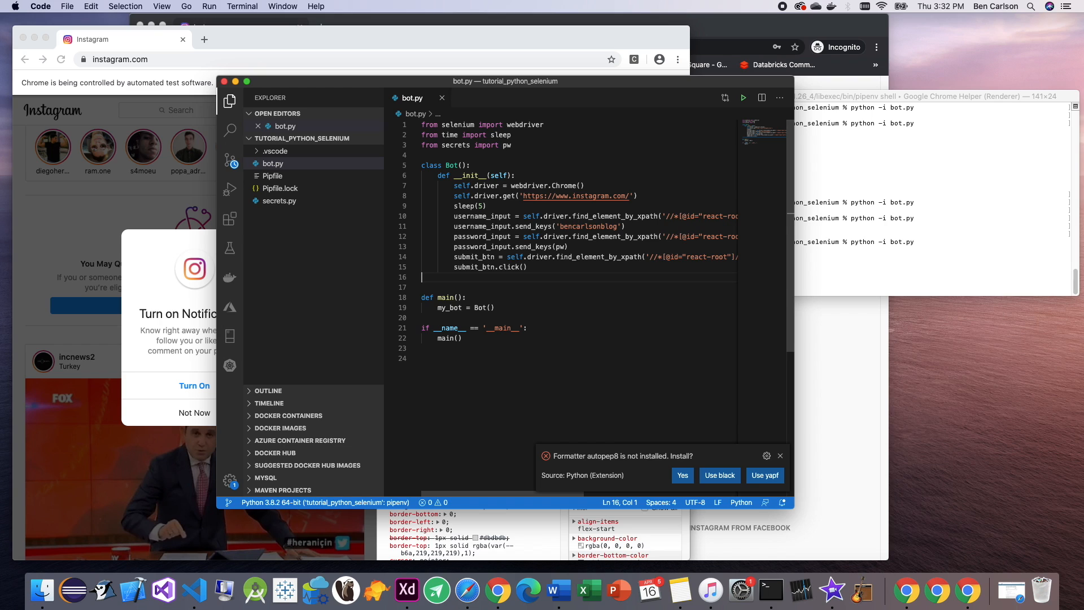
Step: Add not_now_btn found by XPath '/html/body/div[4]/div/div/div[3]/button[2]'
type("not-now_btn =")
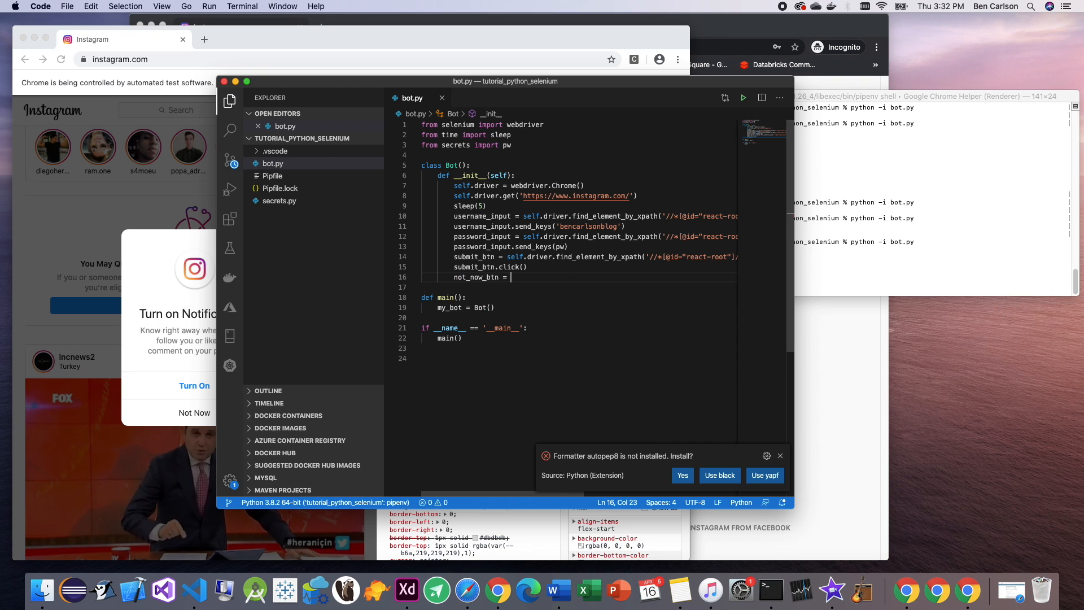
type("self.driver.find")
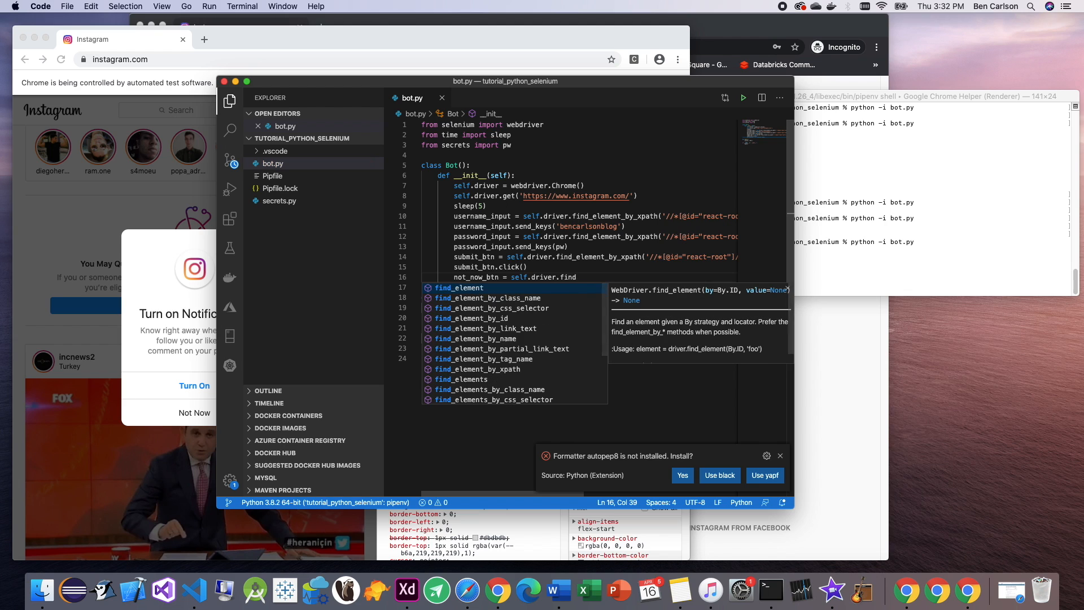
type("'/html/body/div[4]/div/div/div[3]/button[2]'")
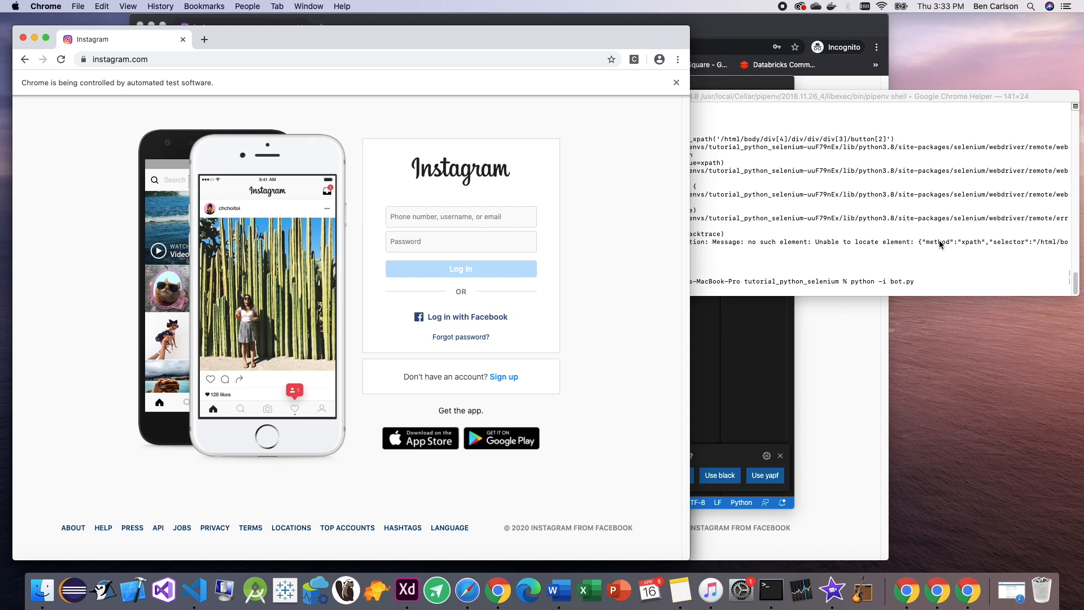
Step: Watch the bot log into Instagram and reach the home feed without the pop-up
left_click(460, 269)
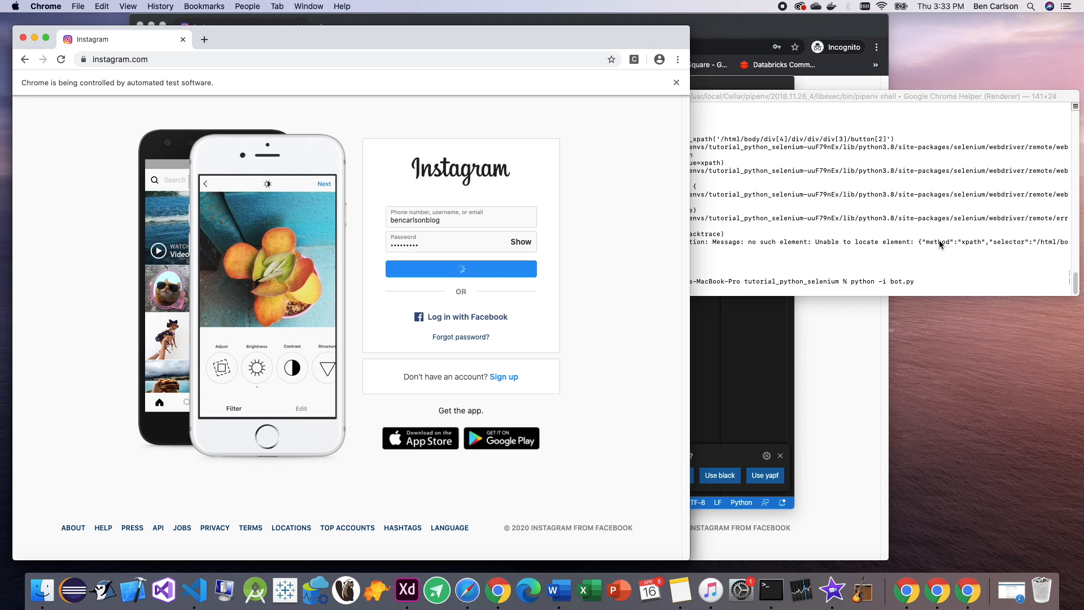
left_click(461, 269)
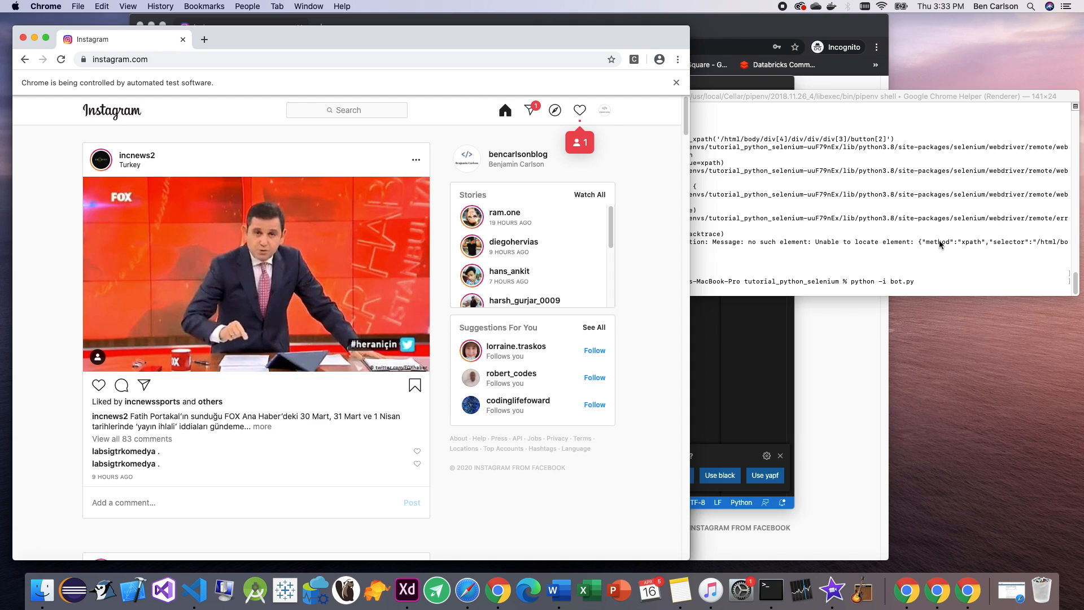